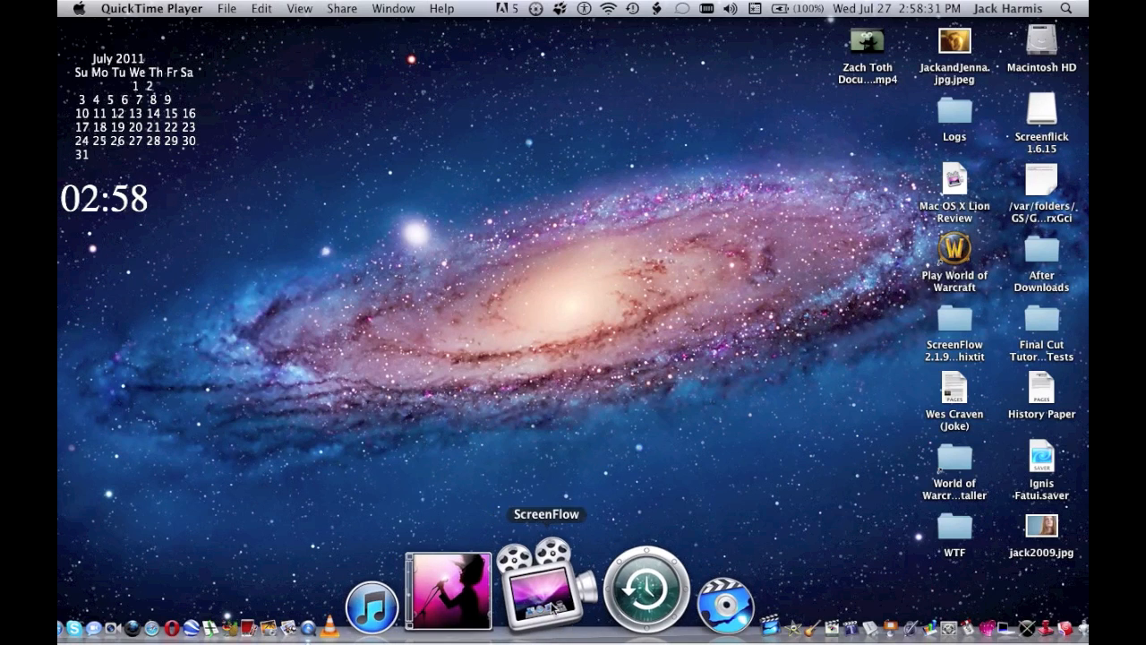
mouse_move(414, 524)
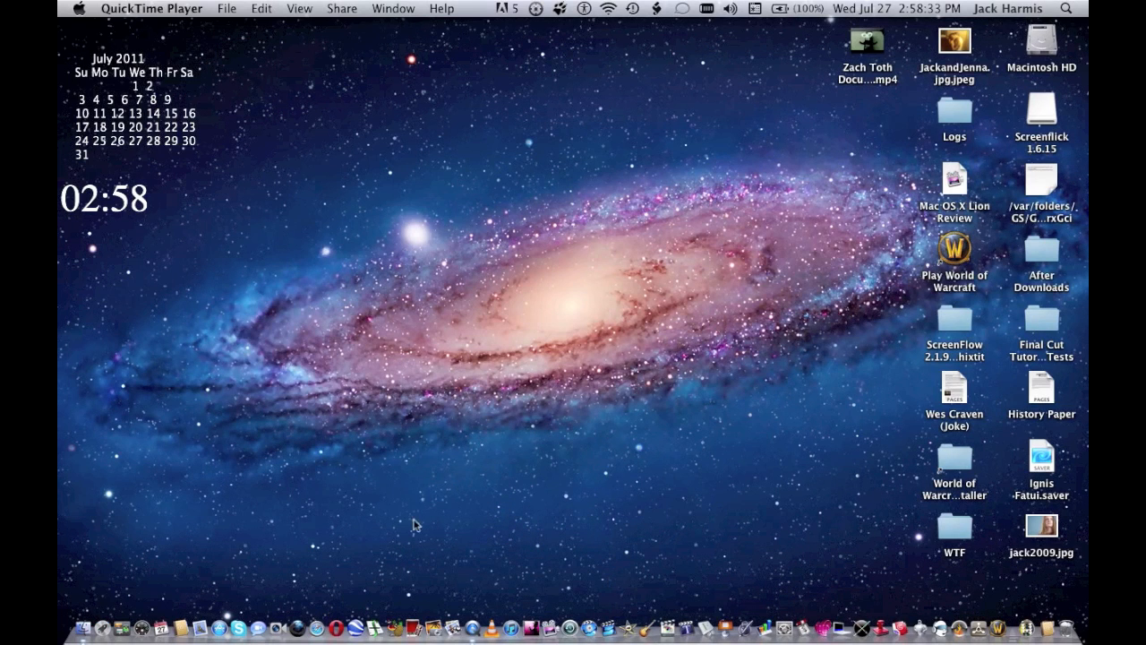
mouse_move(489, 582)
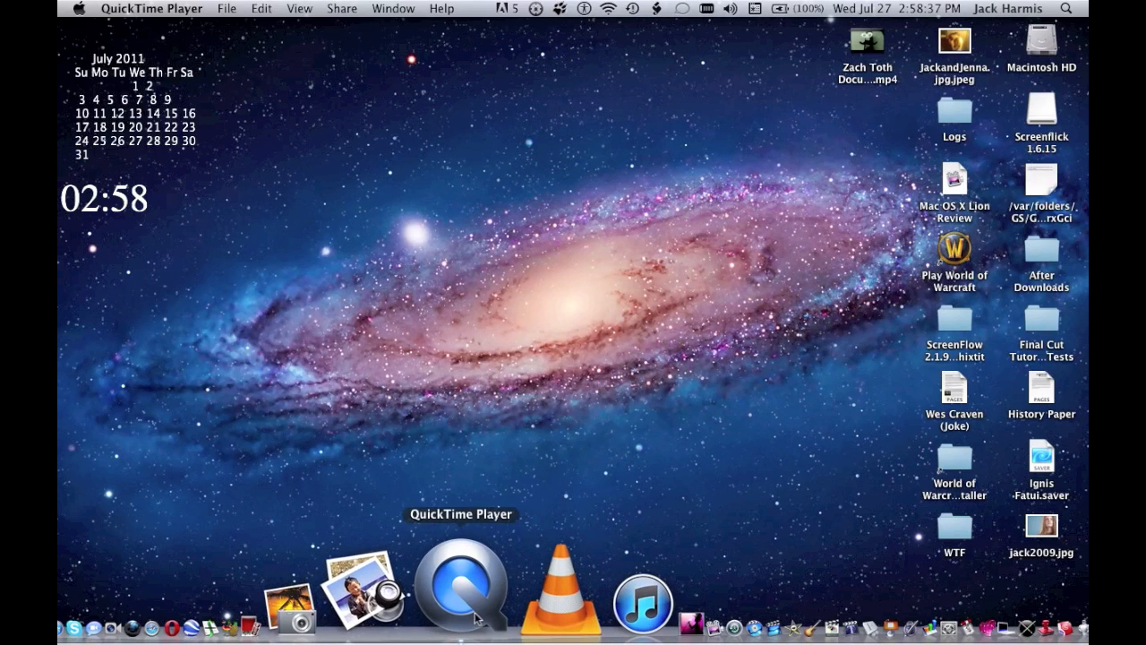
mouse_move(482, 477)
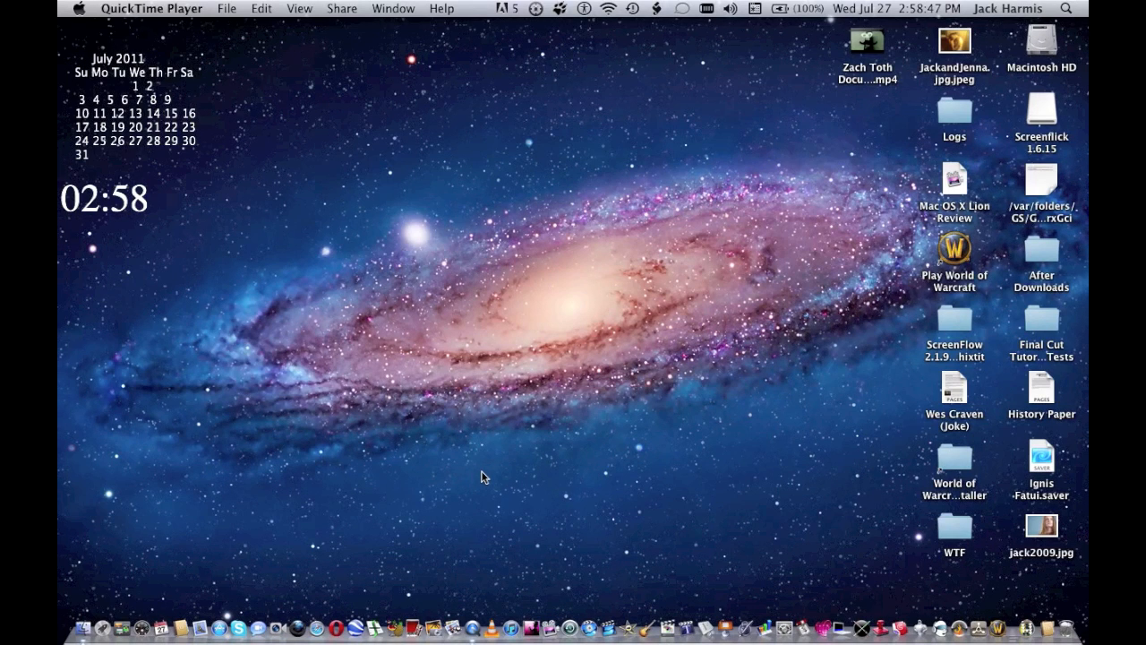
mouse_move(233, 369)
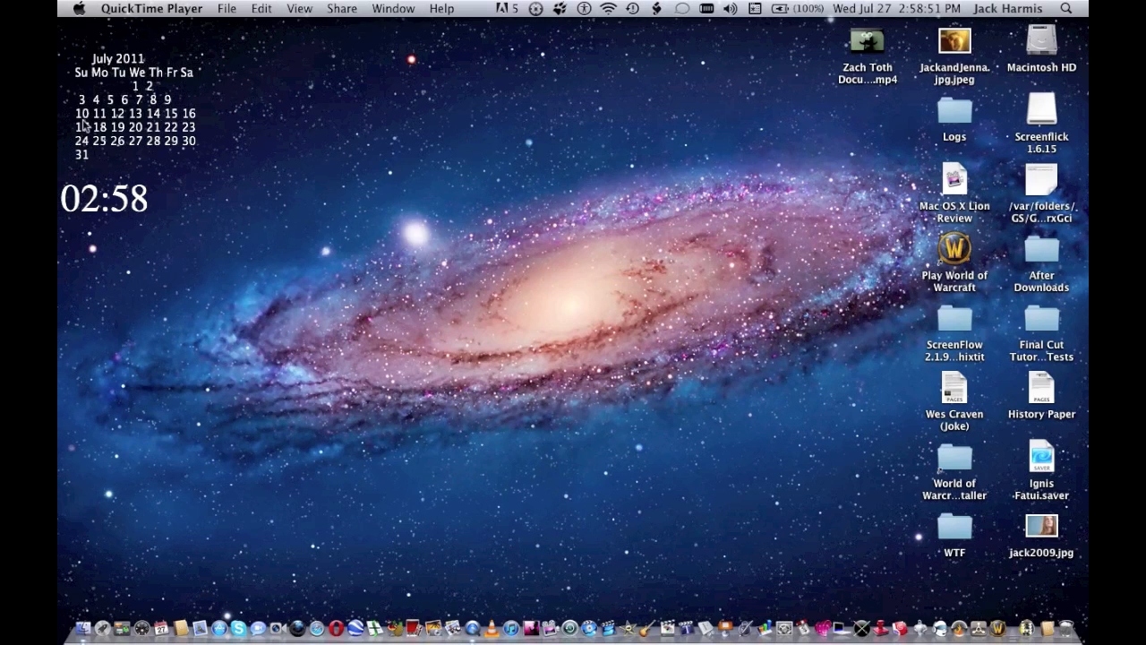
- Choose About This Mac from the Apple menu to see version 10.7 details
left_click(80, 8)
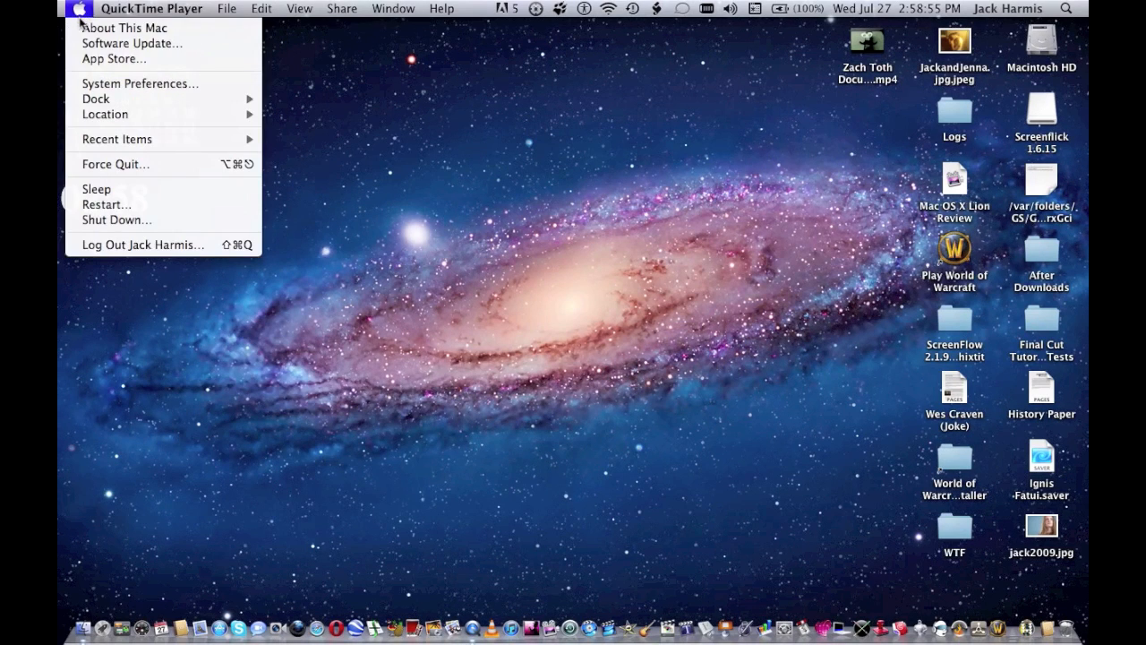
left_click(125, 27)
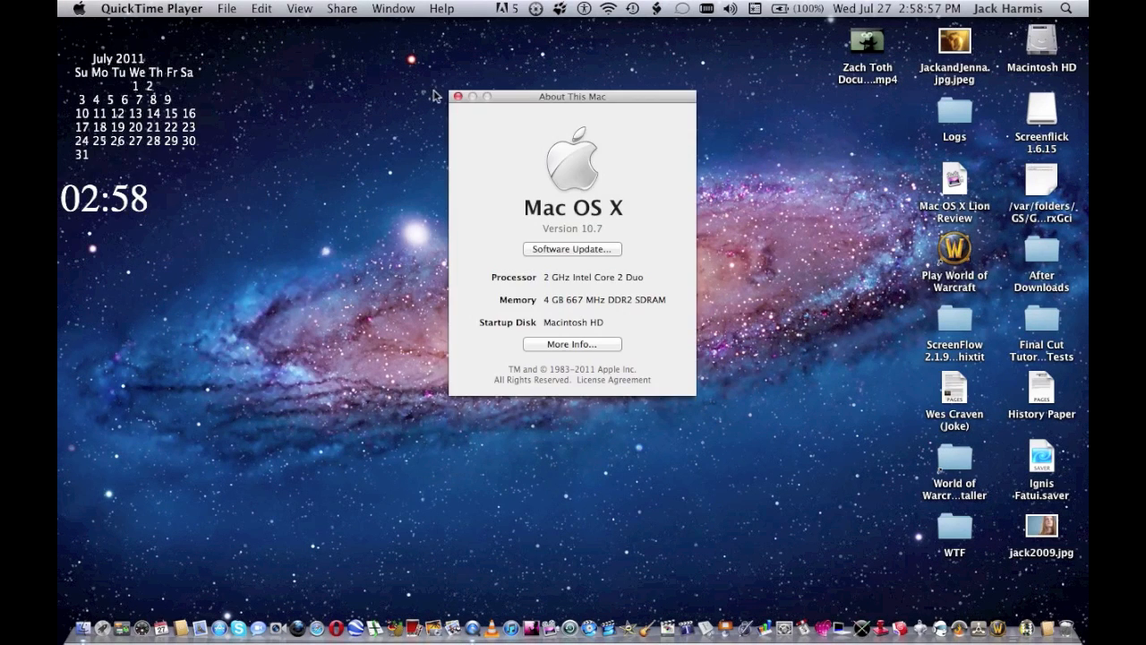
mouse_move(569, 236)
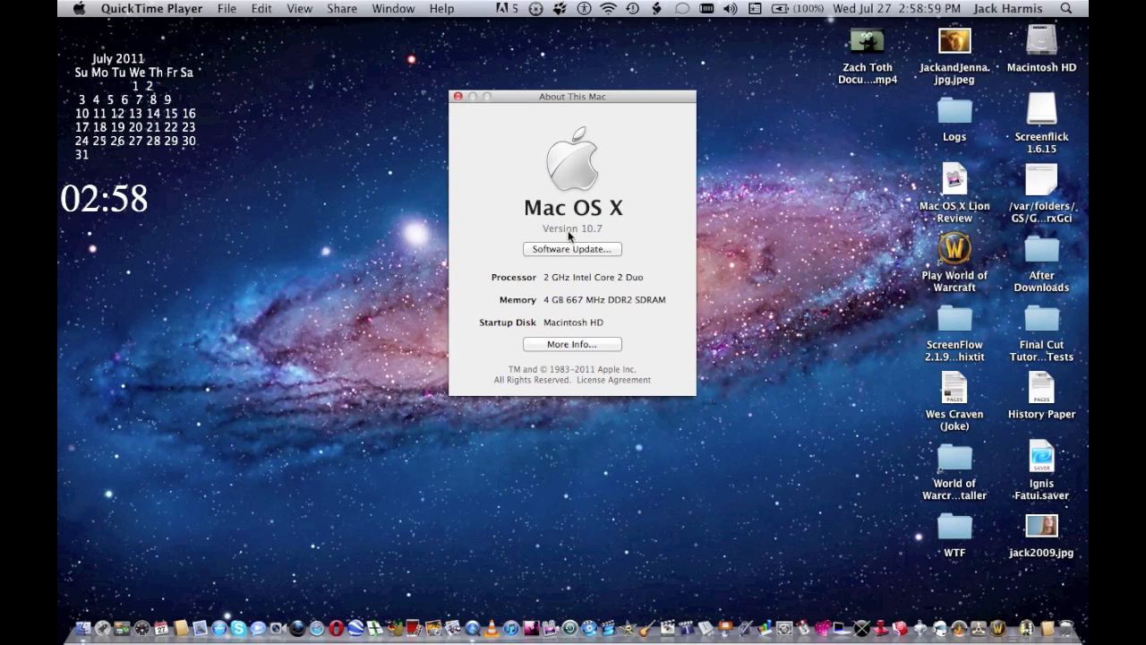
mouse_move(598, 237)
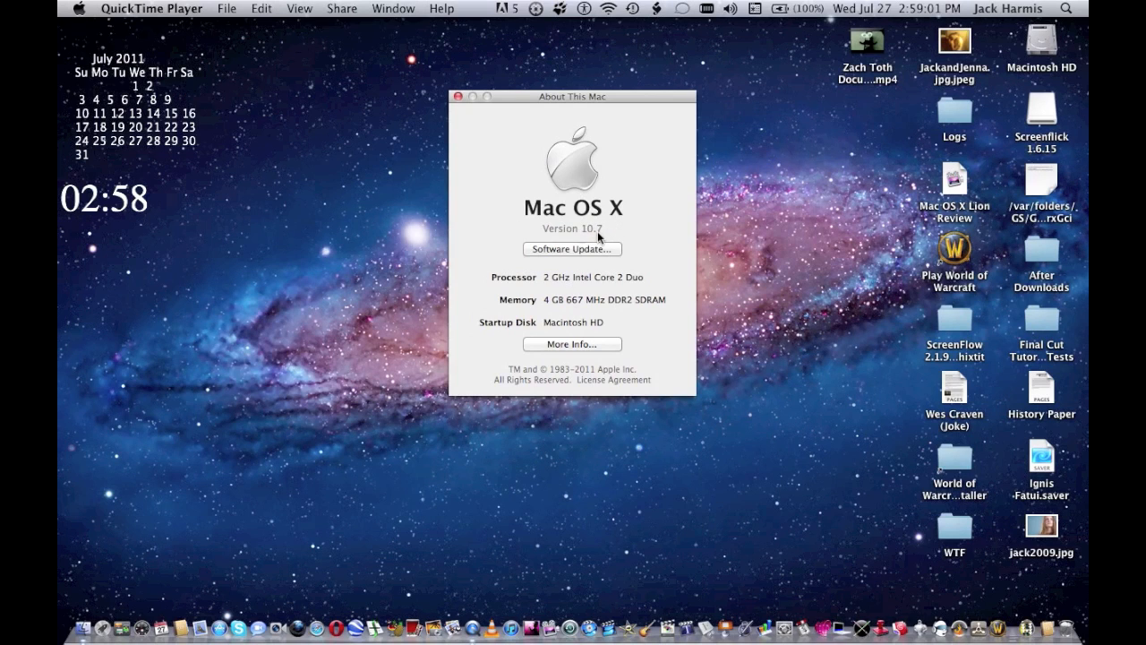
- Open System Information's overview via More Info in About This Mac
left_click(458, 96)
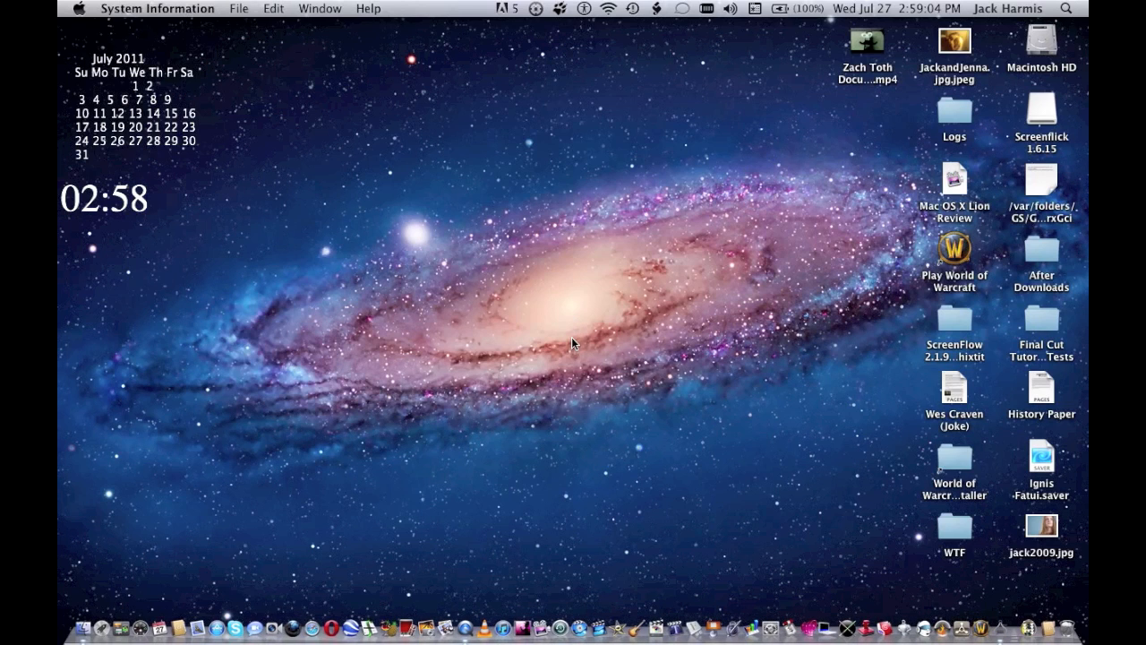
mouse_move(577, 333)
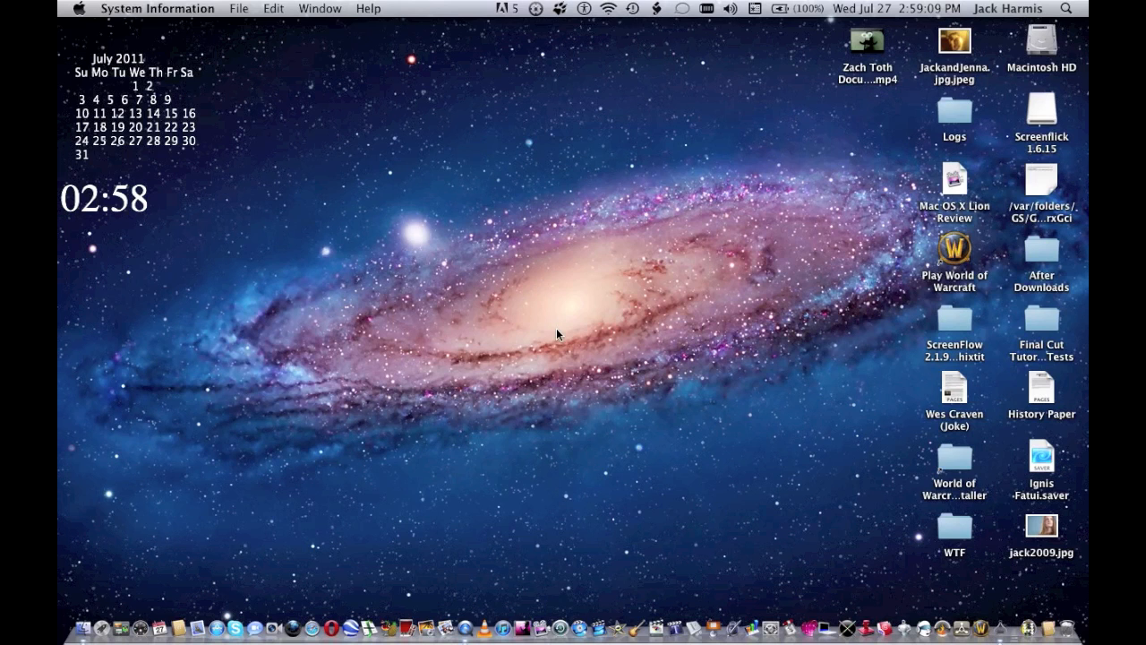
mouse_move(947, 562)
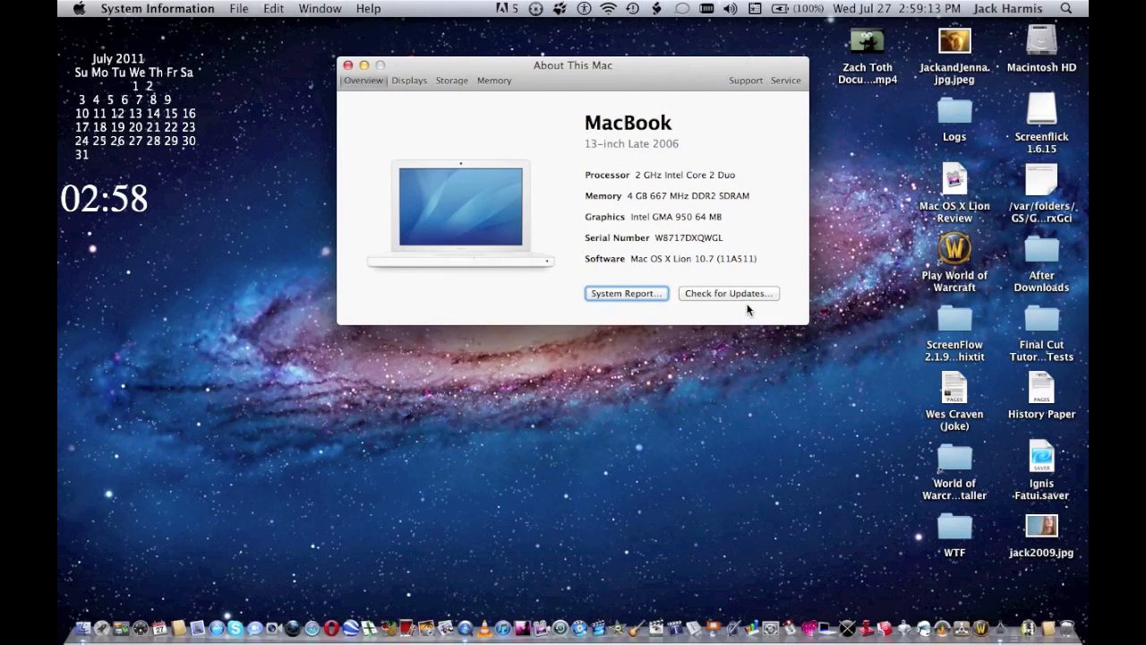
mouse_move(528, 99)
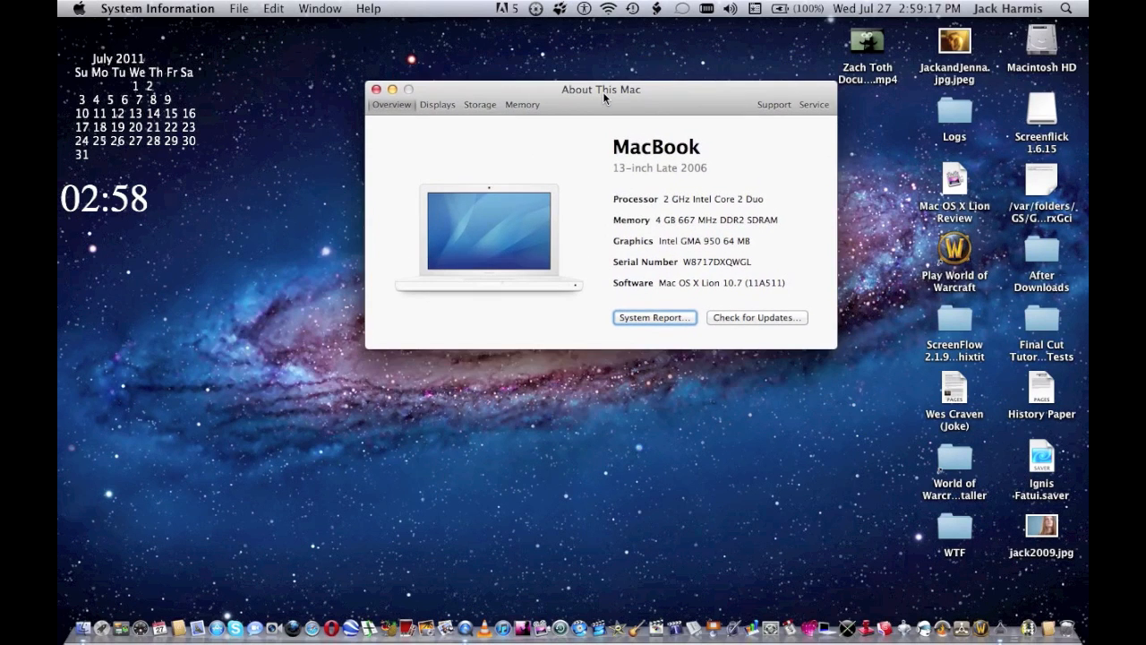
mouse_move(632, 141)
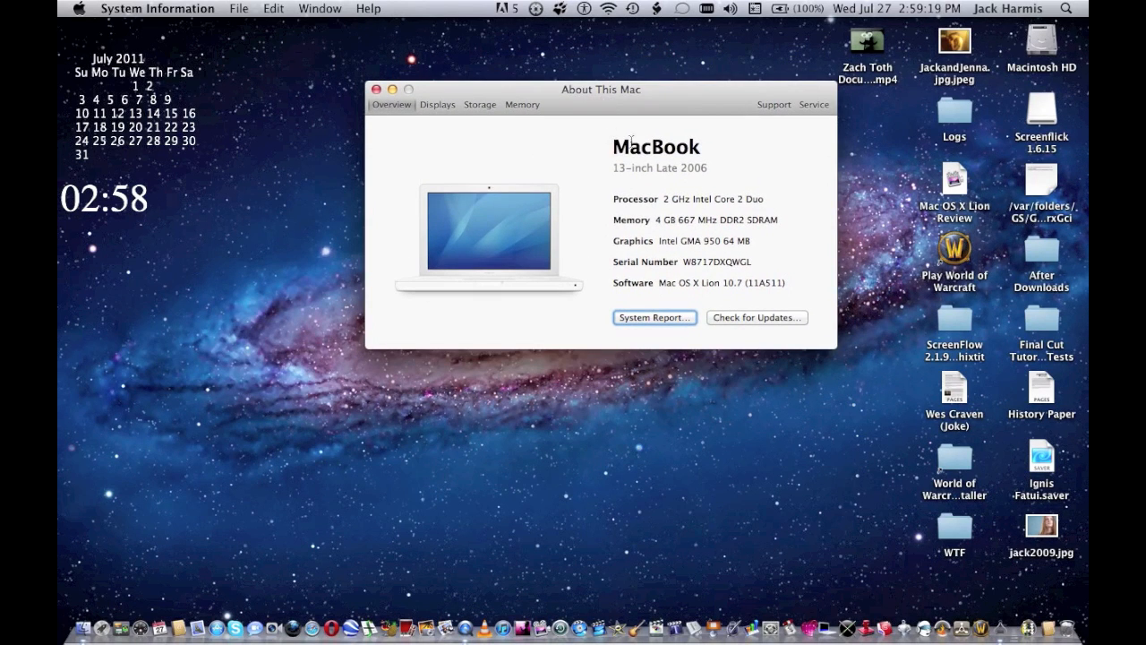
mouse_move(568, 152)
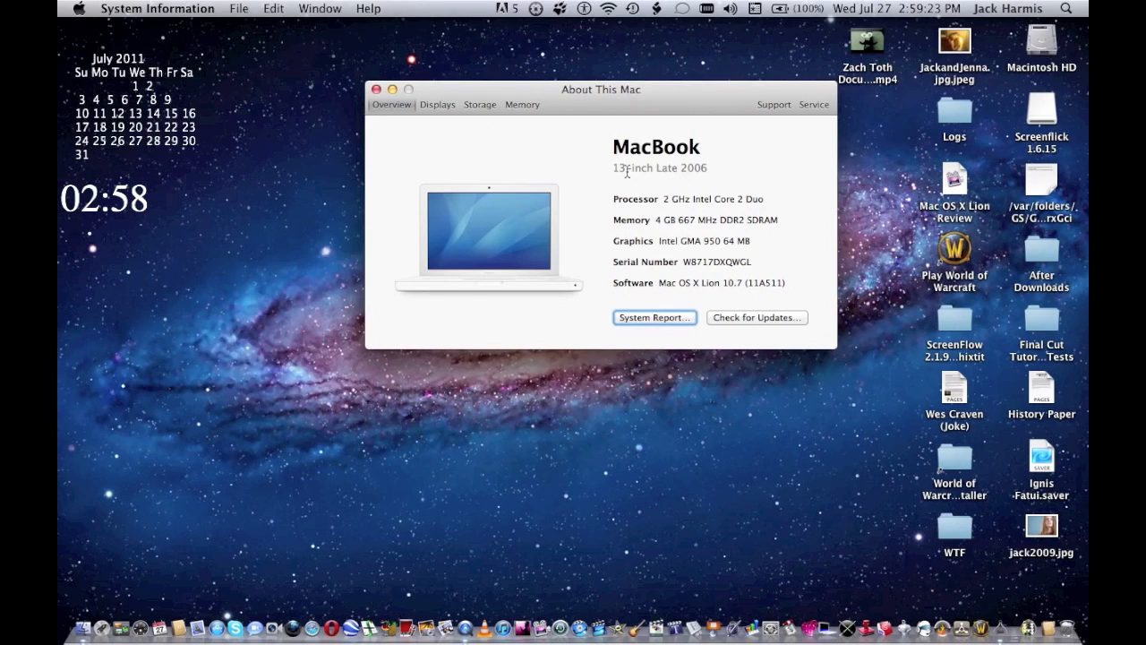
mouse_move(625, 198)
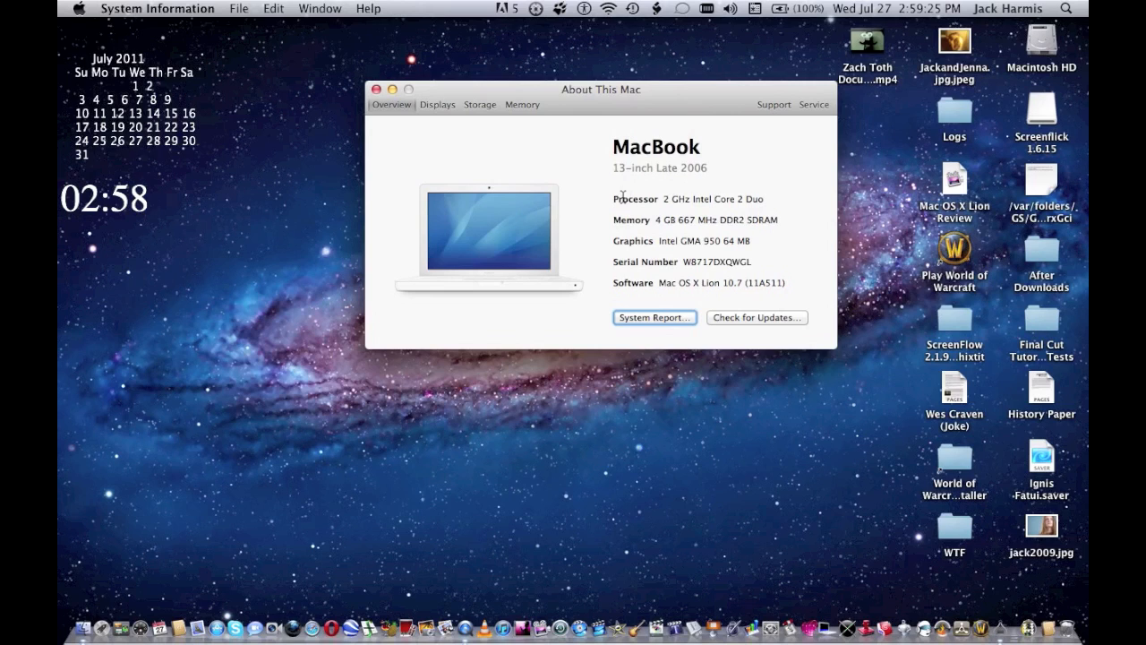
mouse_move(691, 212)
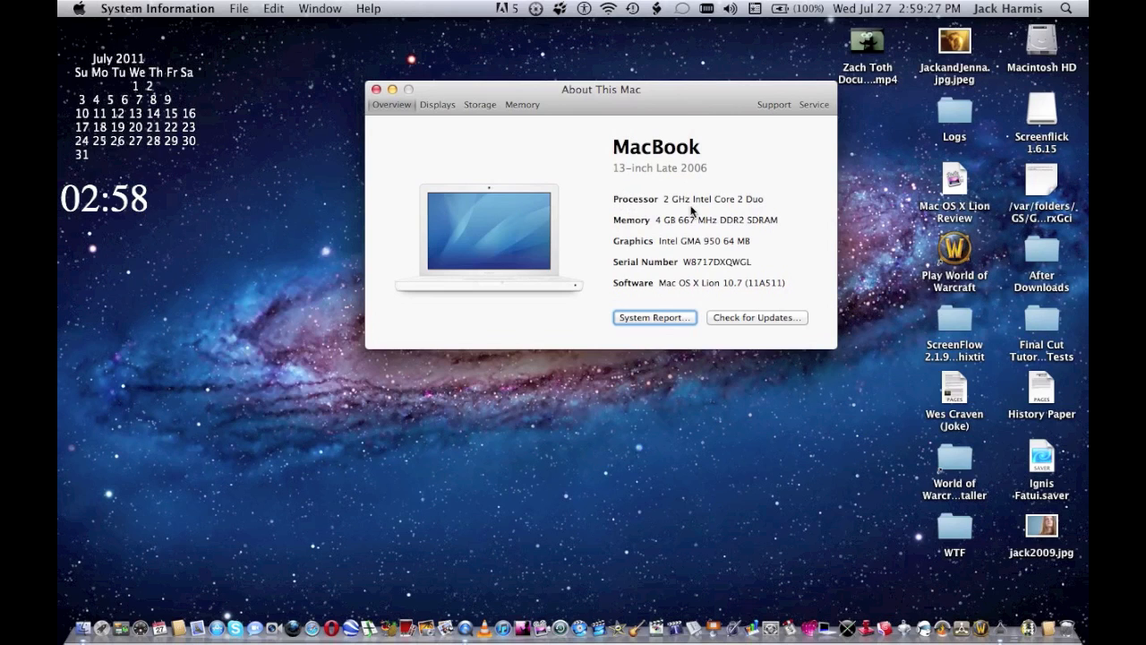
mouse_move(626, 231)
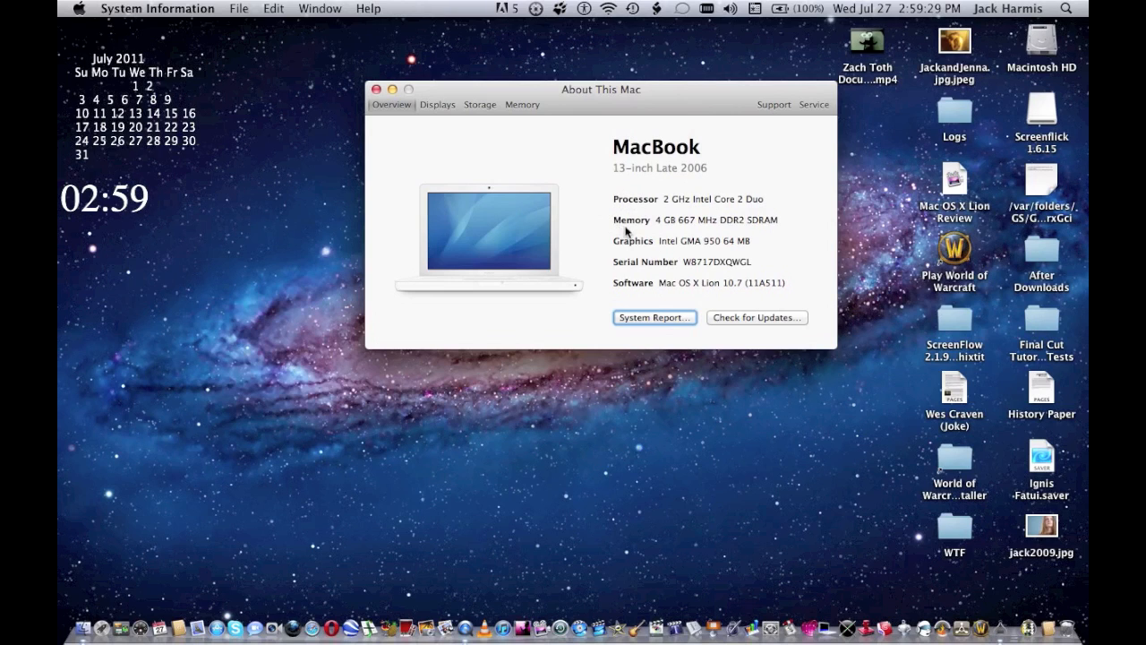
mouse_move(620, 260)
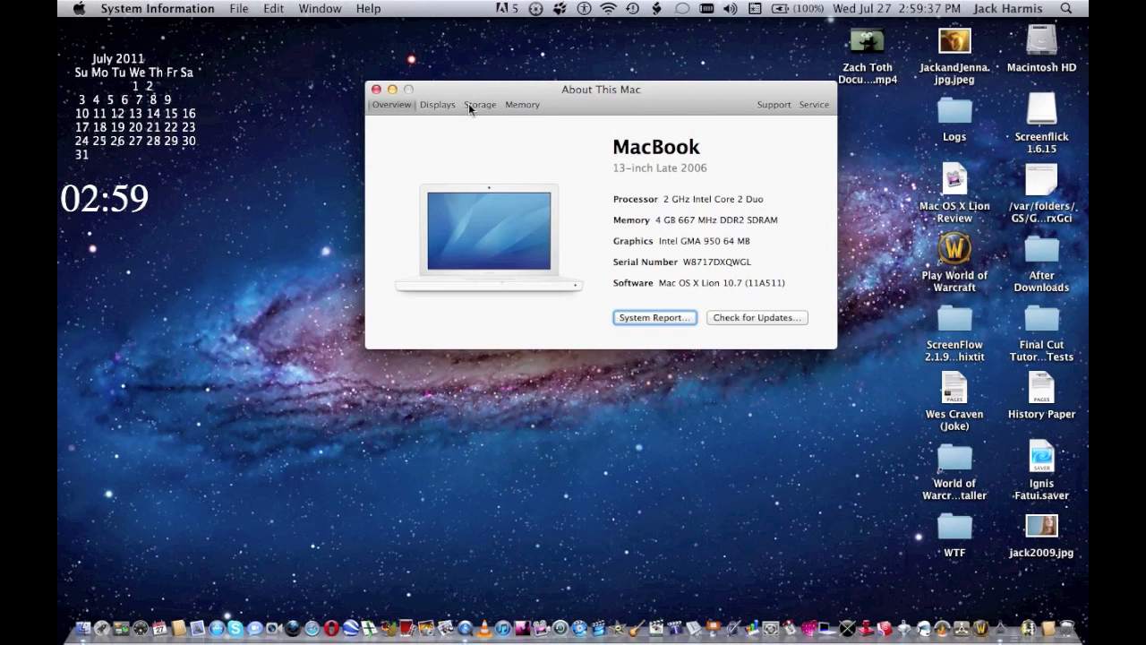
mouse_move(458, 123)
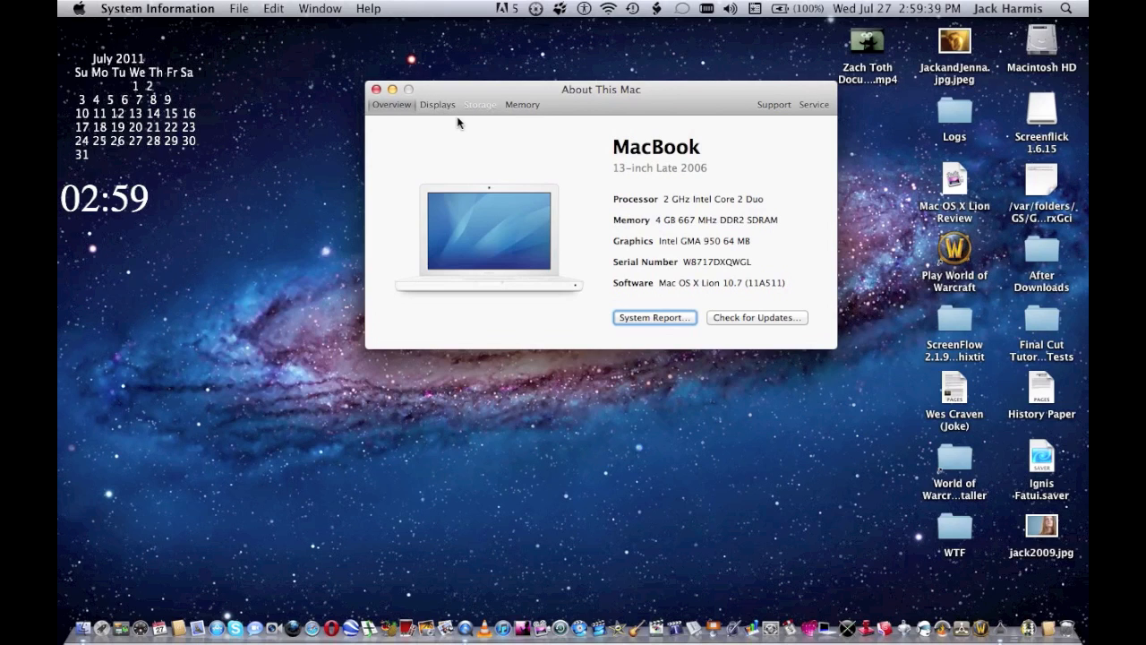
mouse_move(498, 212)
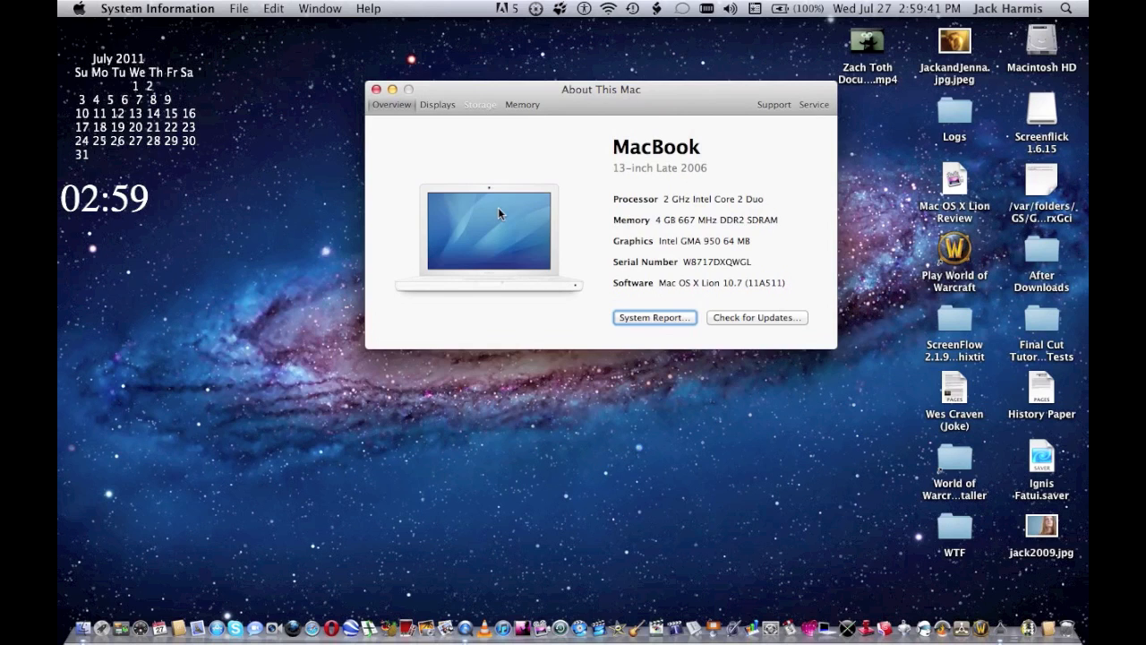
- View the Storage tab showing Macintosh HD with 378.1 GB free of 499.25 GB
left_click(479, 104)
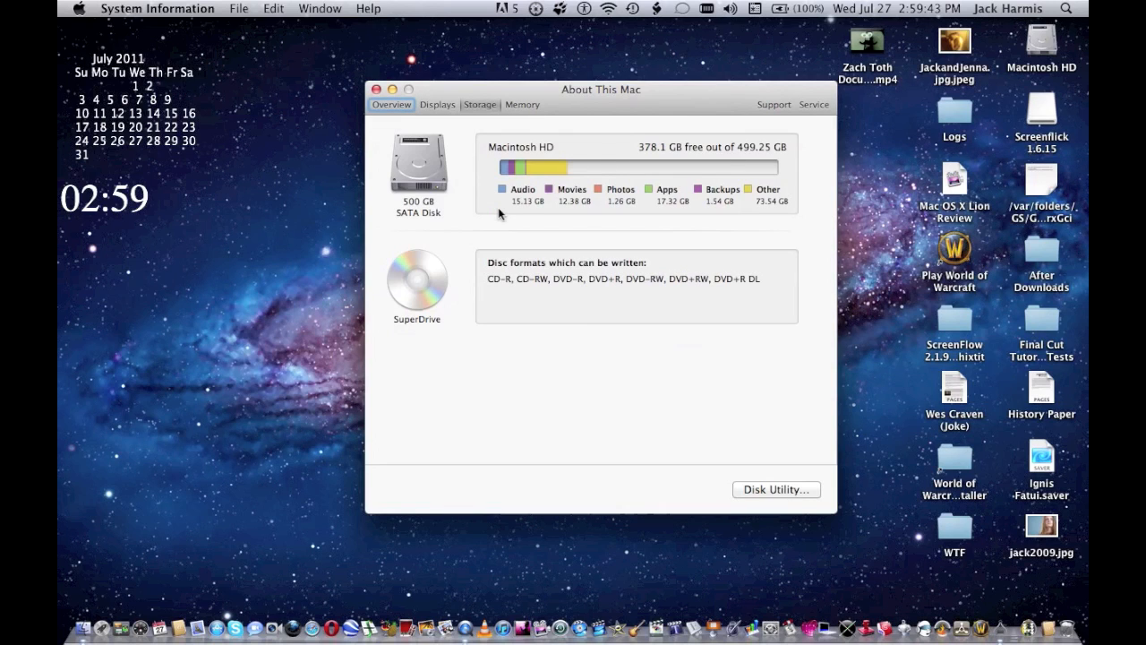
mouse_move(540, 206)
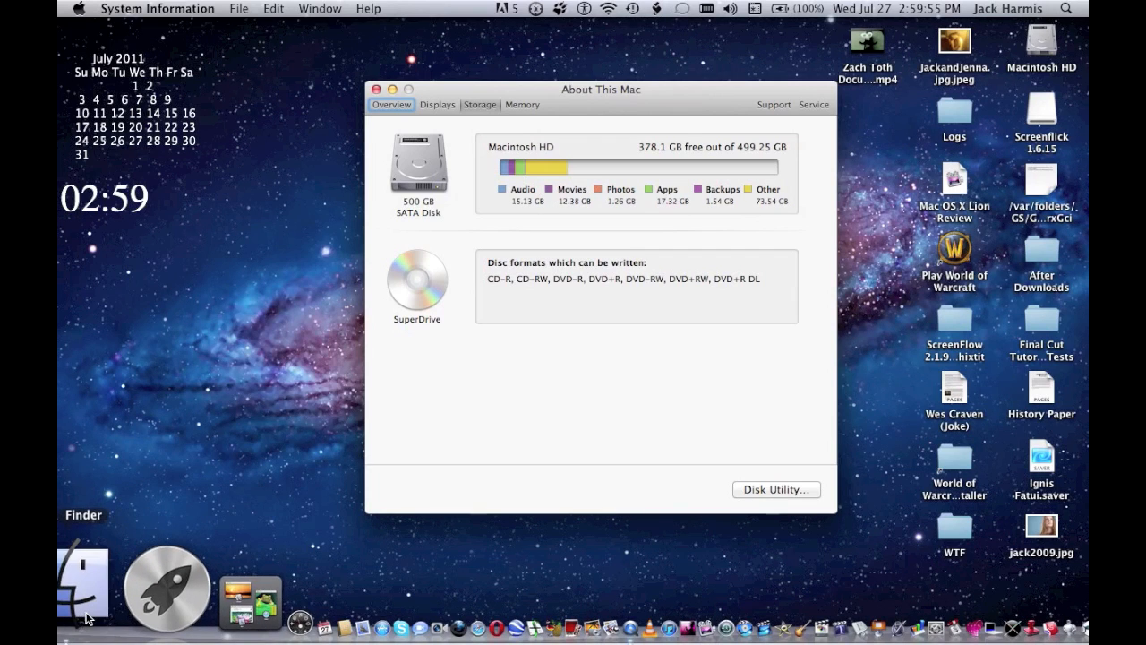
mouse_move(474, 250)
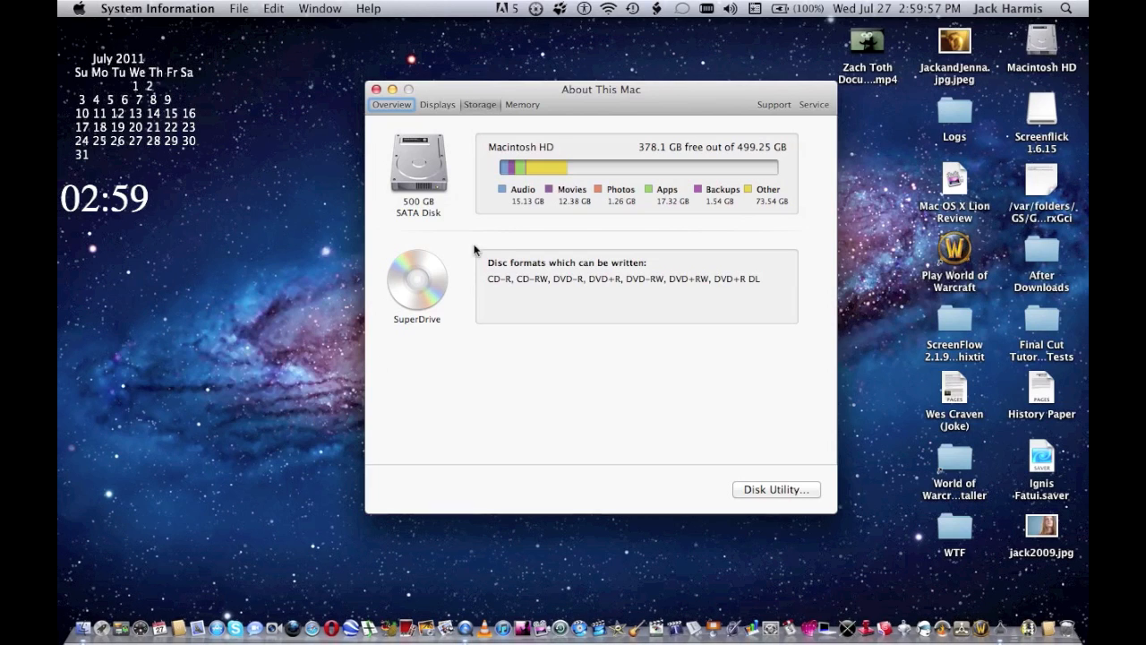
mouse_move(505, 193)
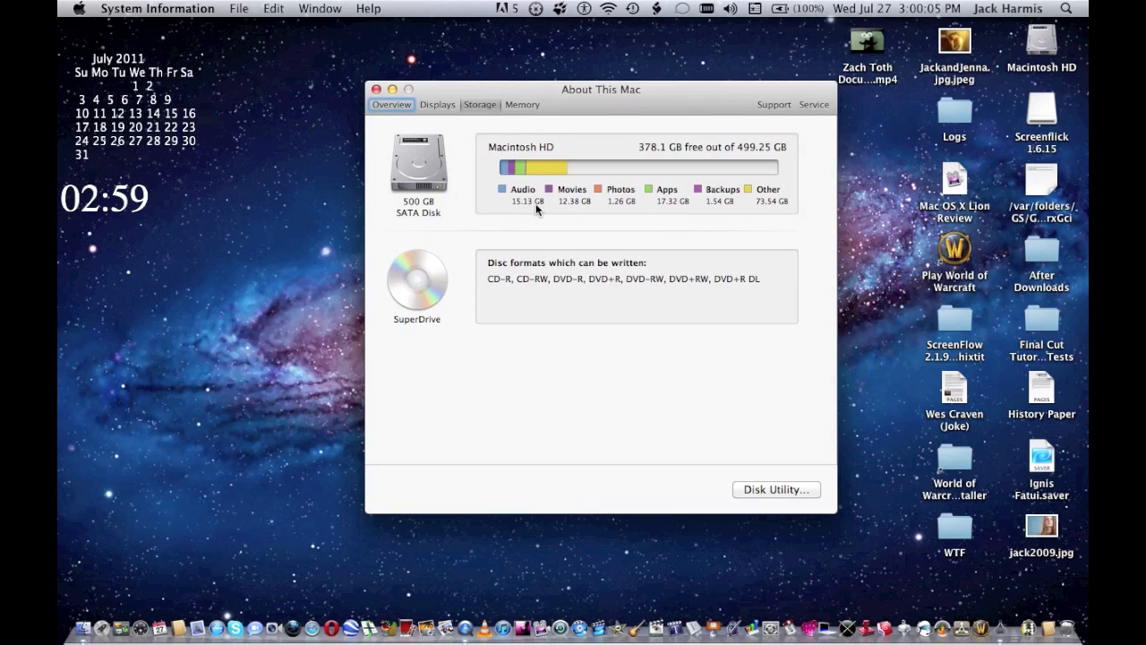
mouse_move(577, 208)
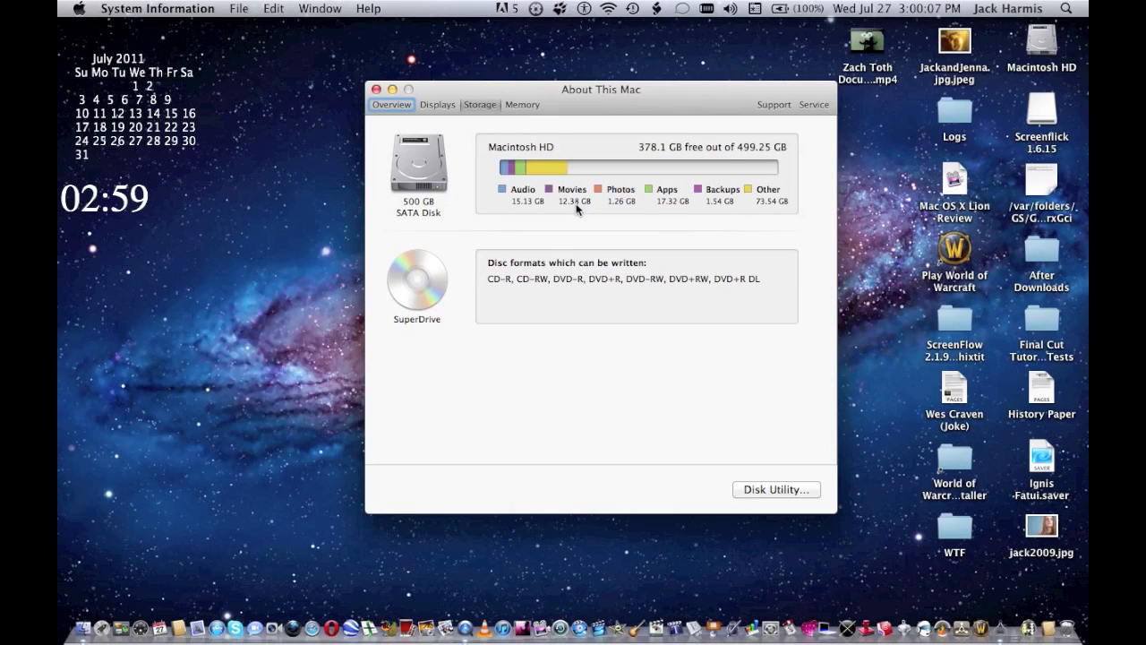
mouse_move(609, 206)
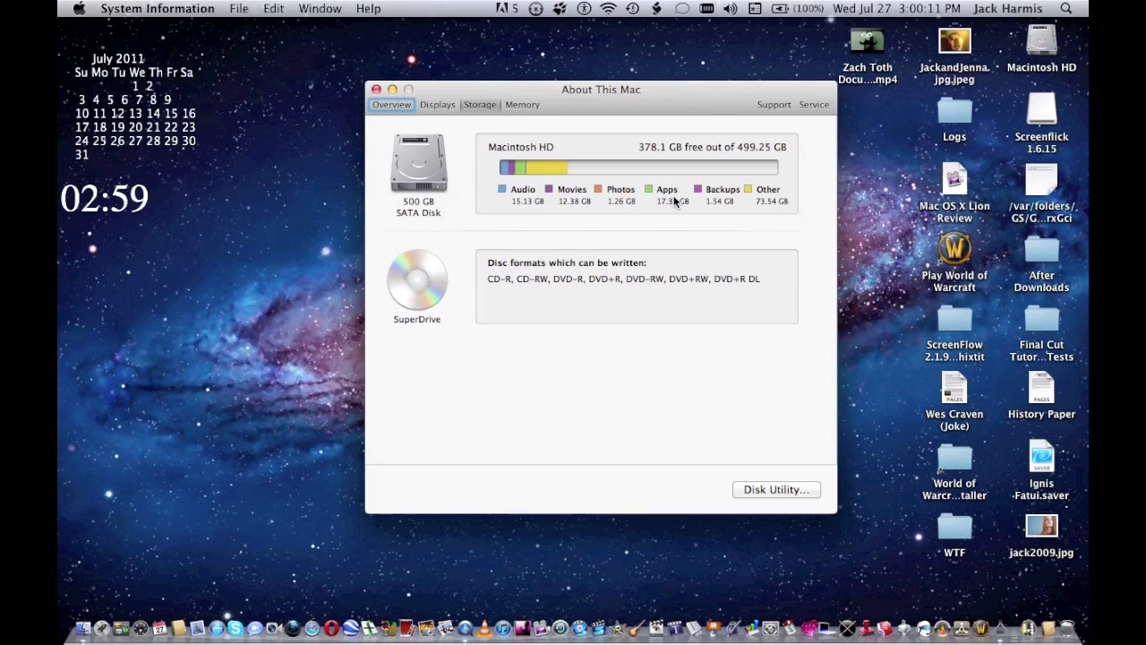
mouse_move(667, 207)
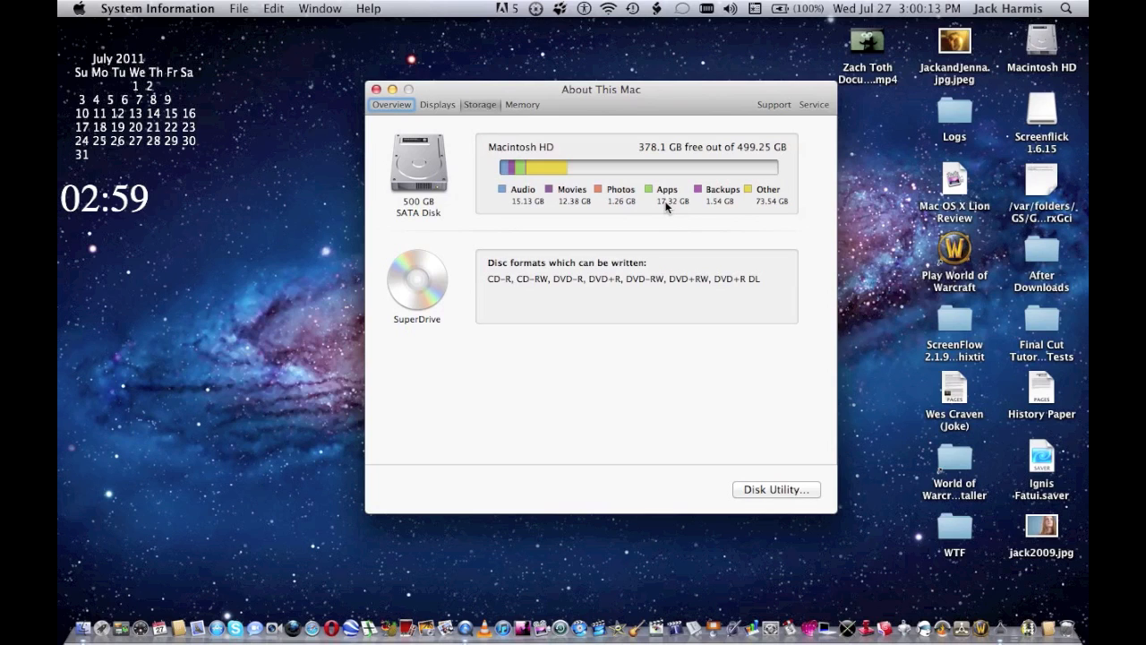
mouse_move(691, 222)
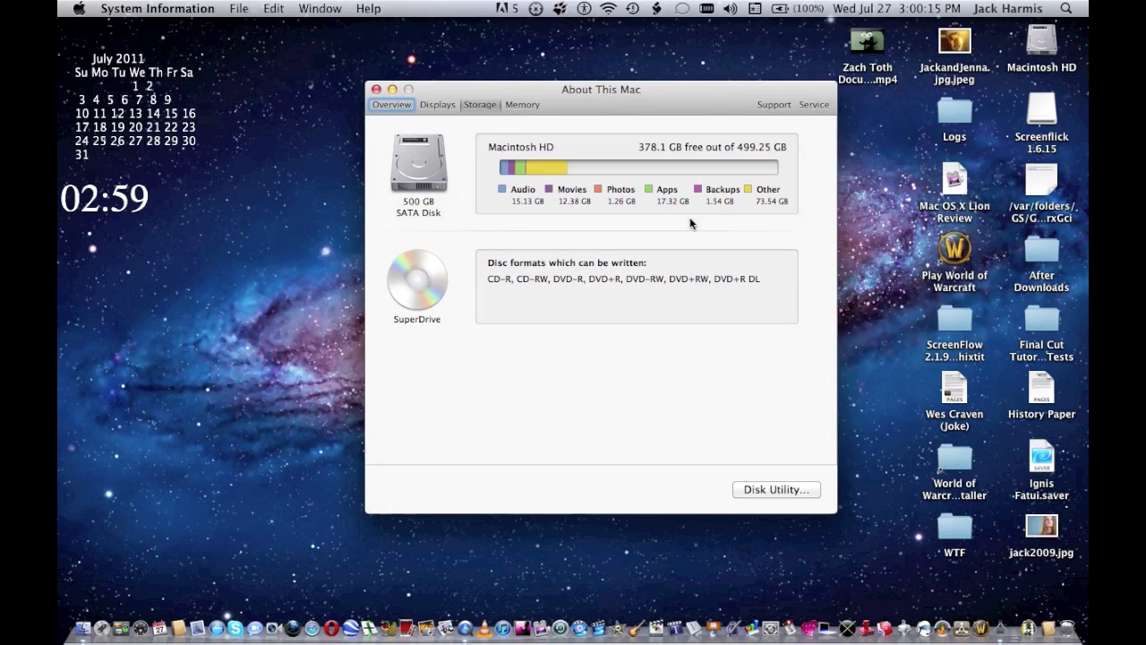
mouse_move(713, 220)
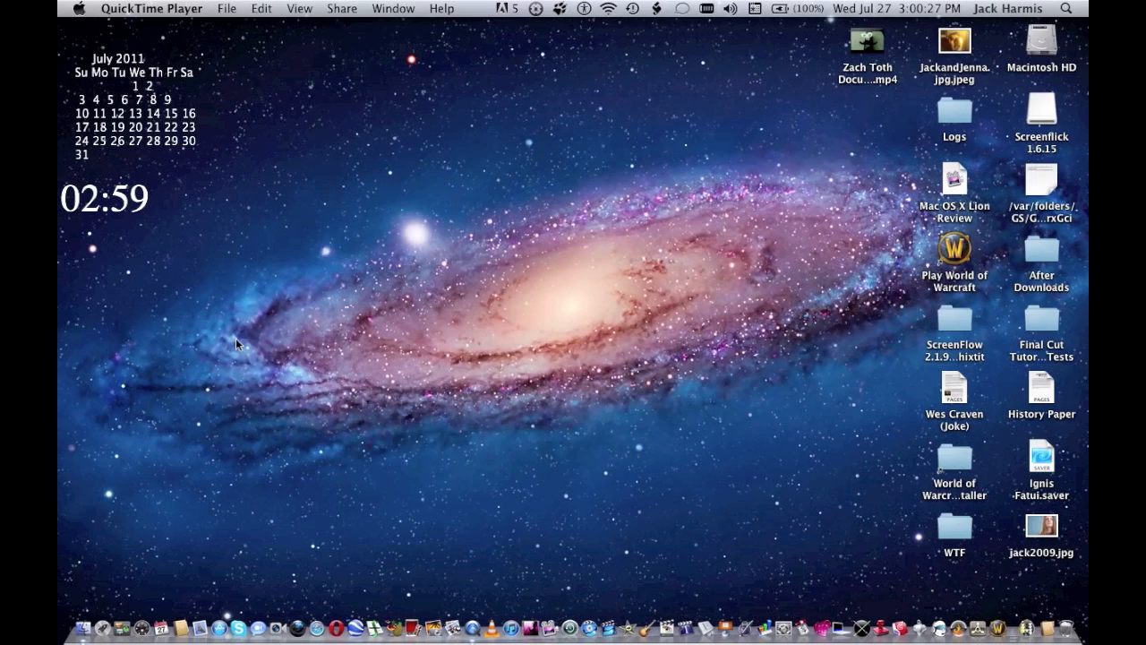
mouse_move(106, 593)
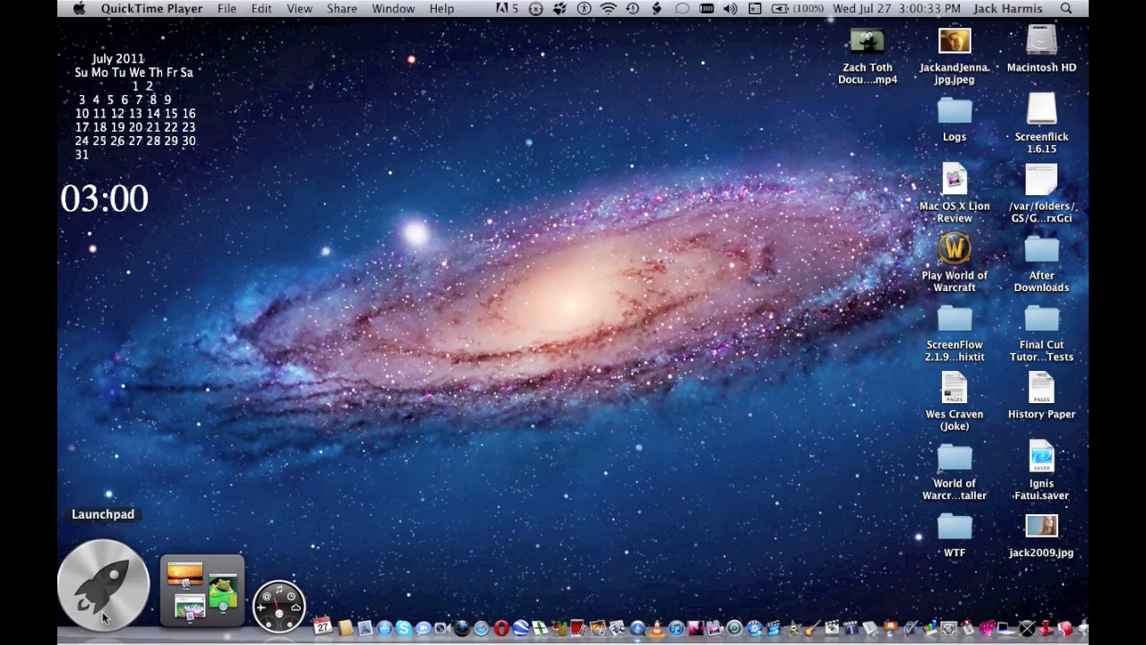
left_click(102, 585)
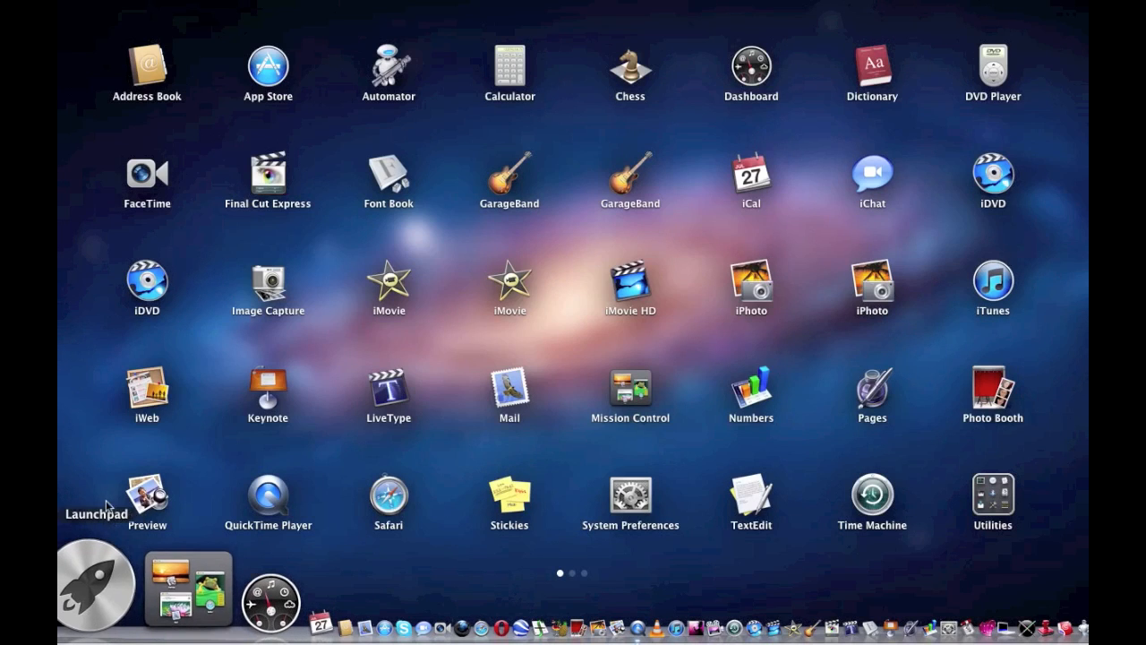
mouse_move(589, 405)
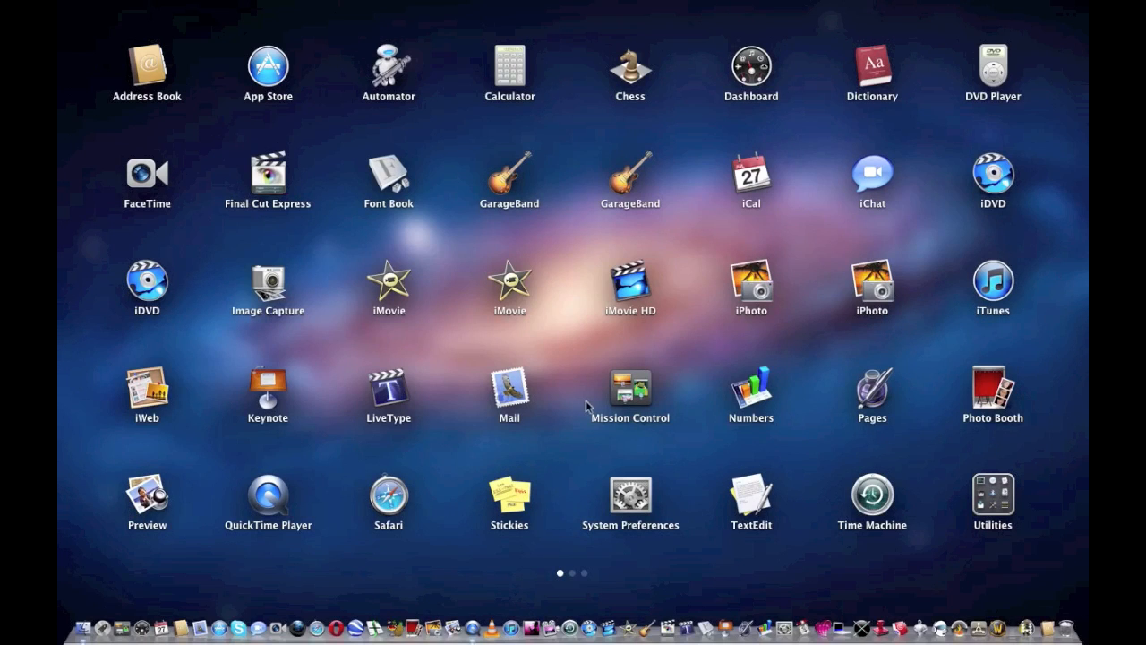
mouse_move(624, 163)
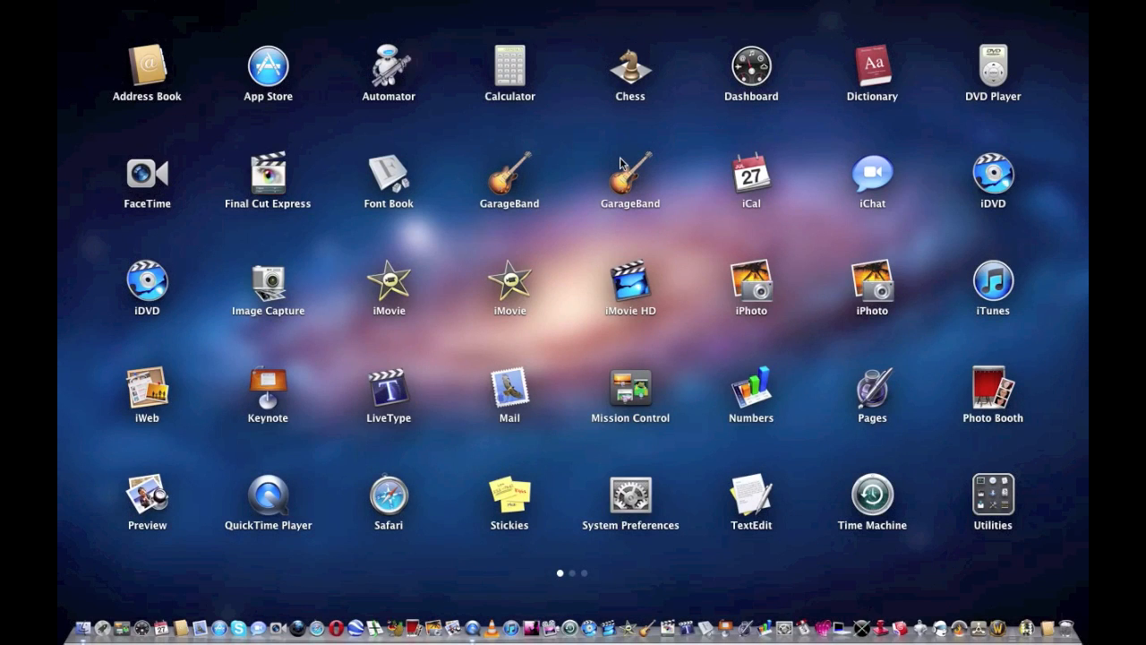
mouse_move(707, 307)
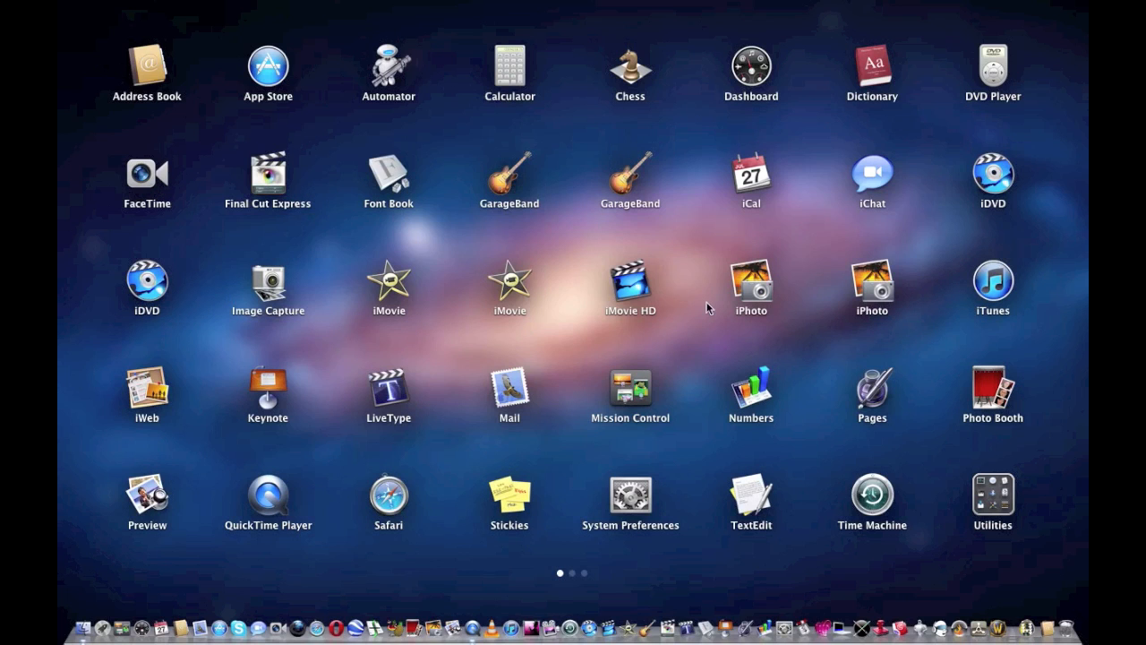
mouse_move(491, 546)
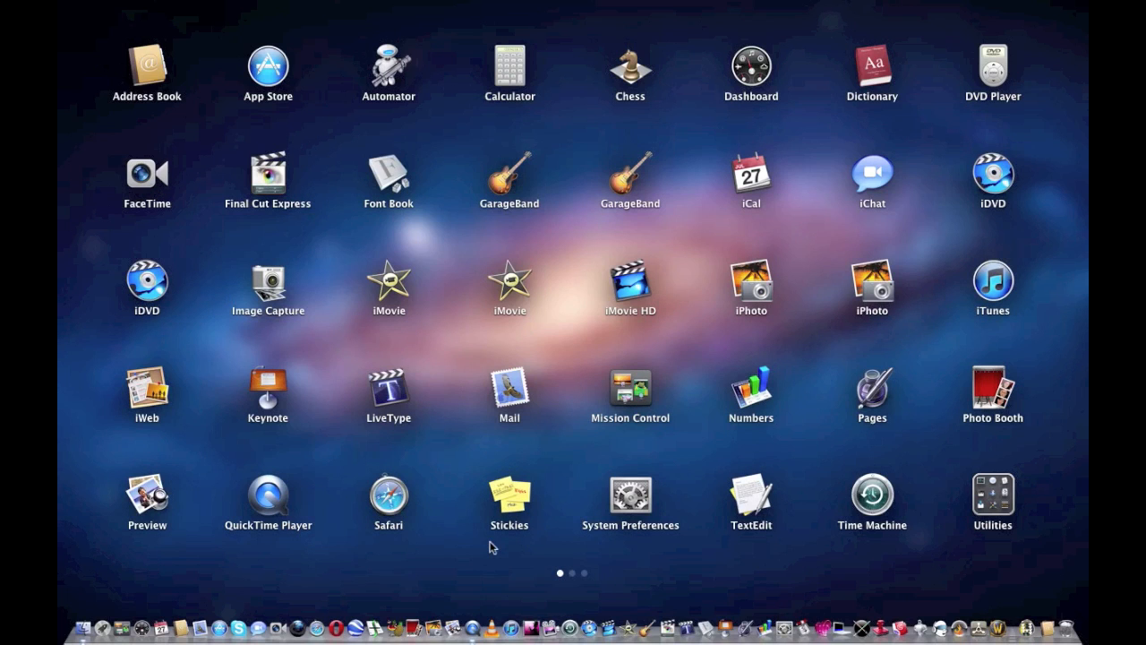
scroll("left", 3)
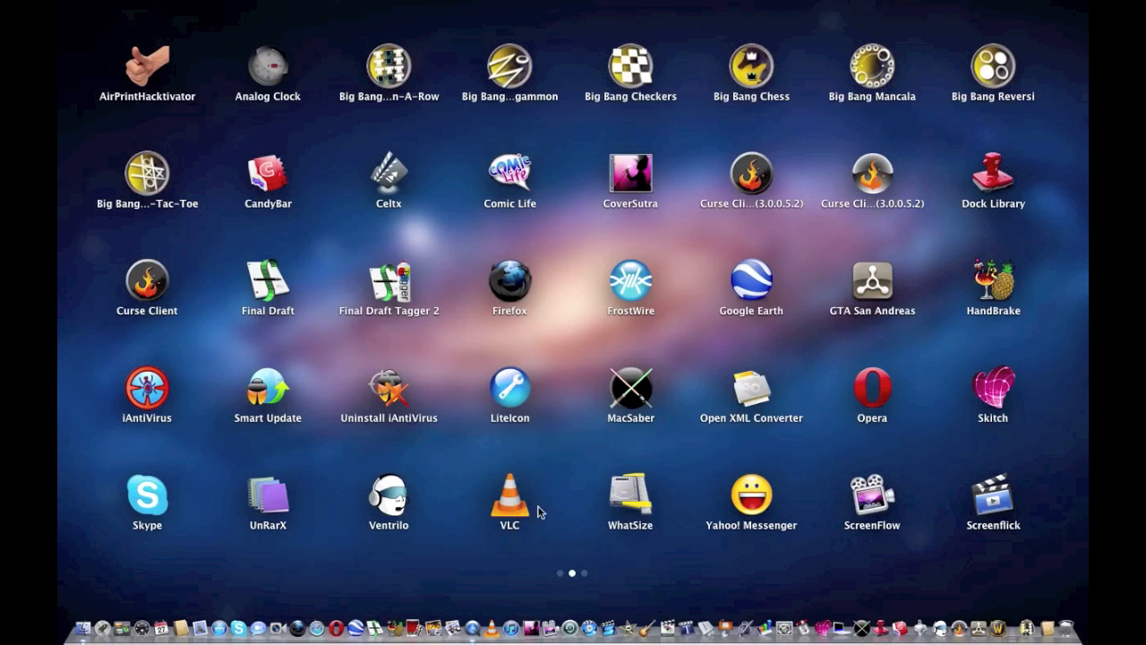
mouse_move(604, 479)
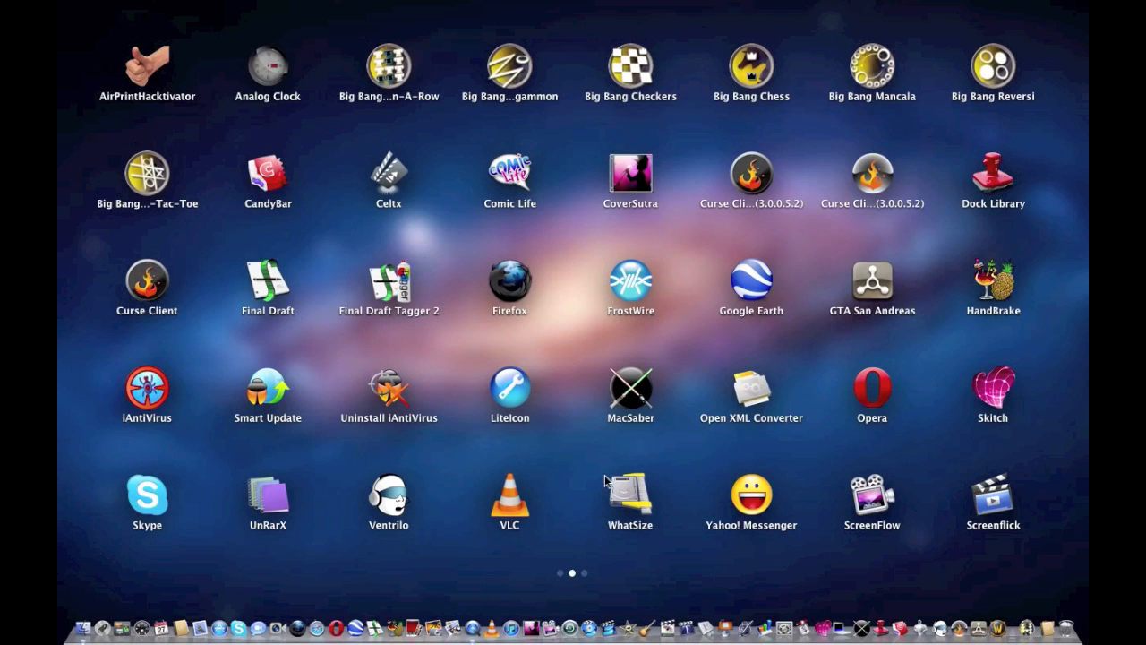
mouse_move(960, 430)
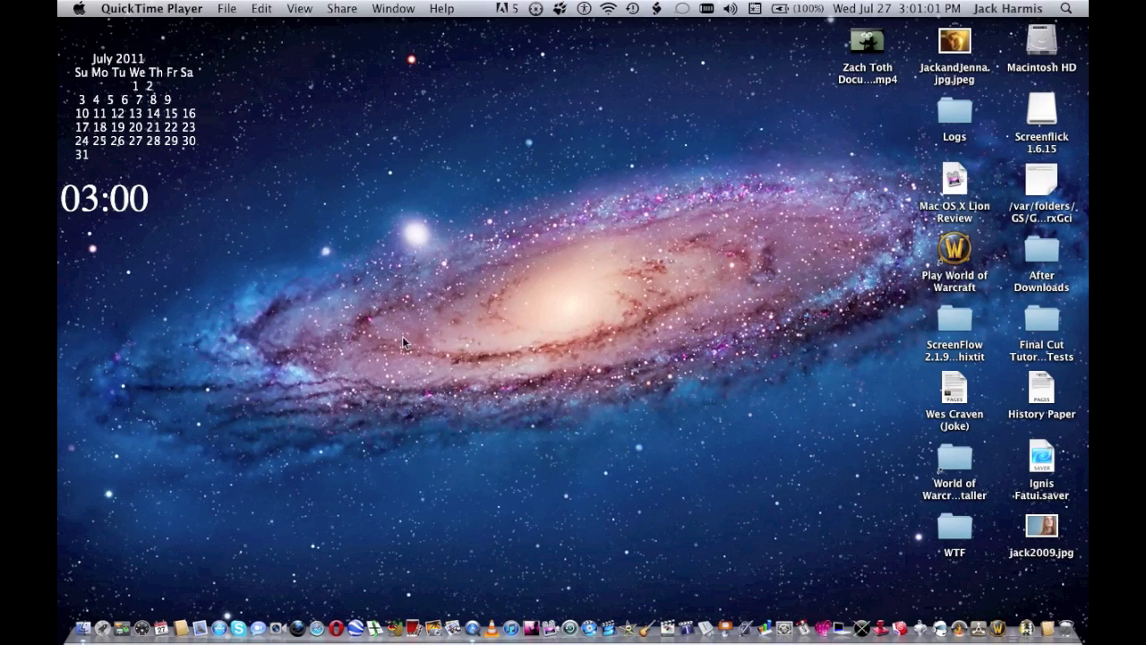
mouse_move(156, 555)
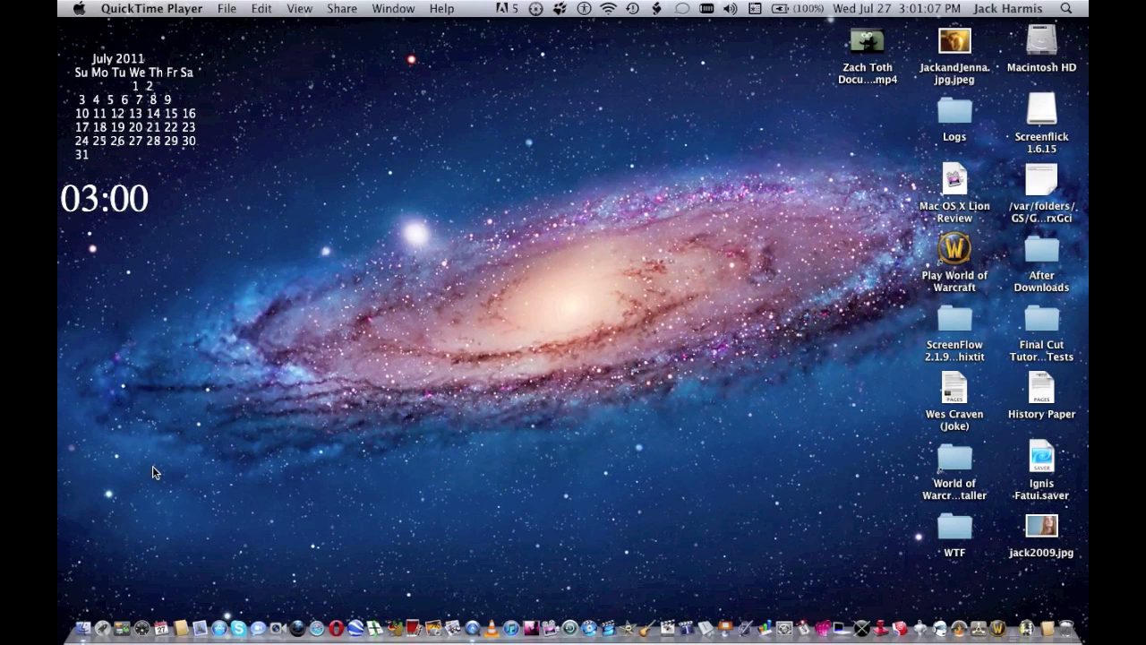
mouse_move(707, 246)
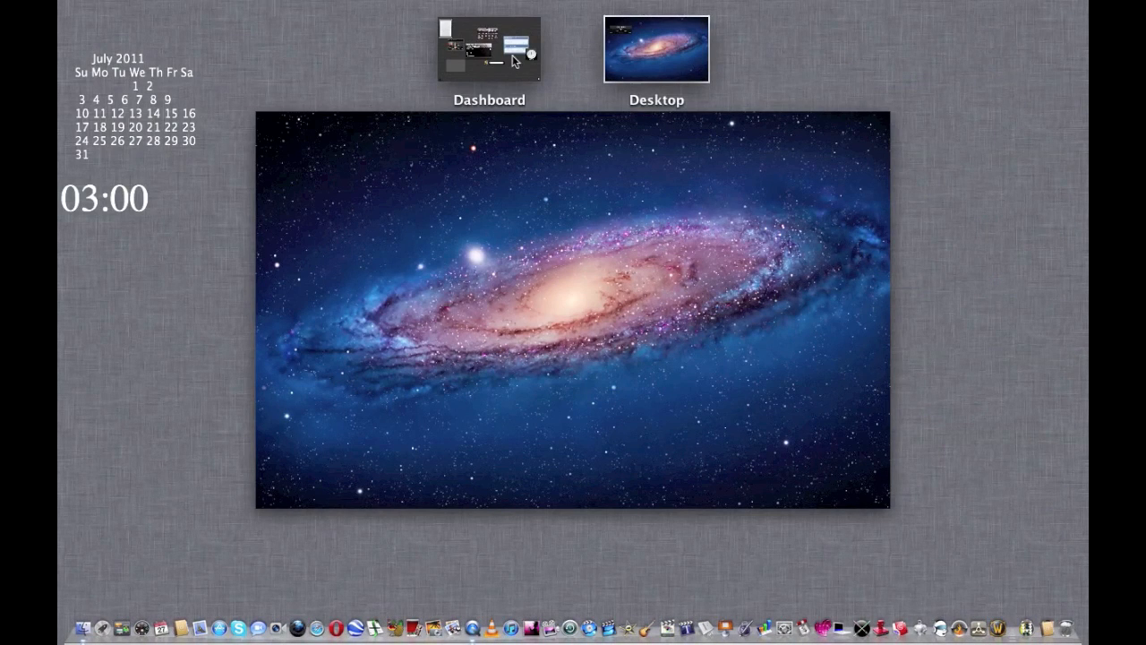
mouse_move(476, 226)
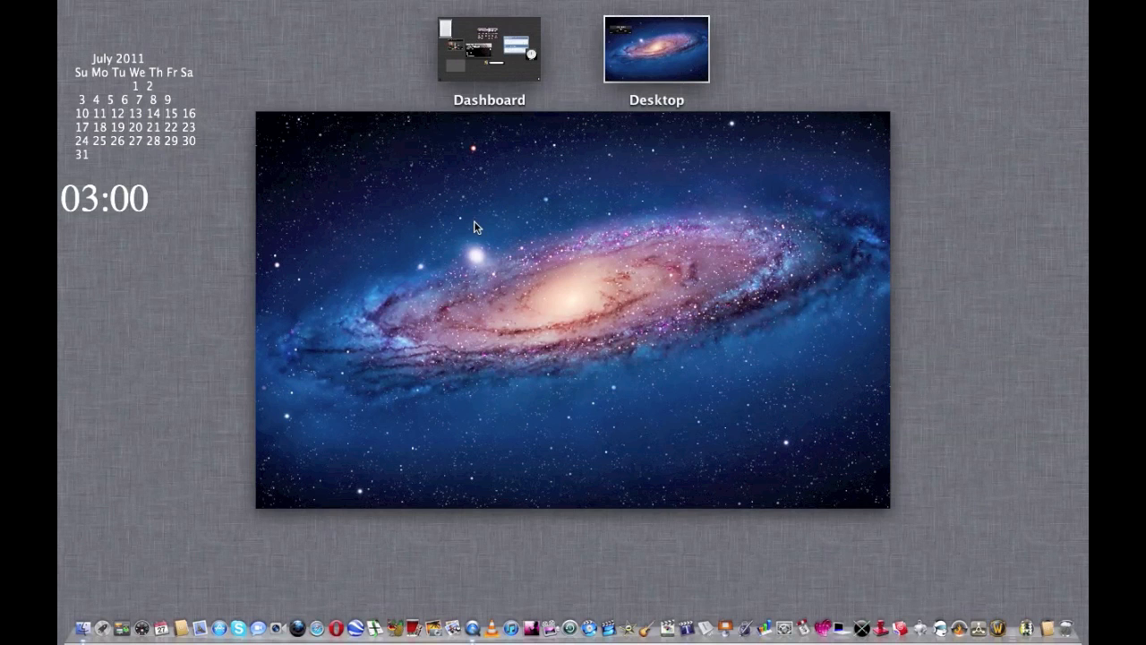
mouse_move(495, 69)
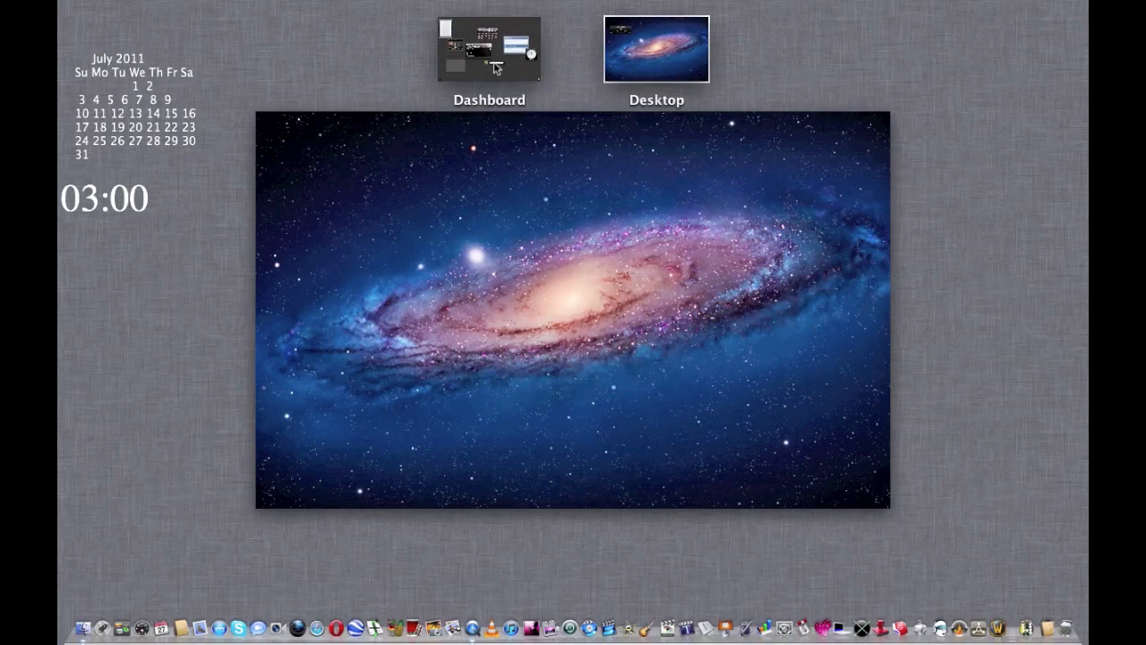
left_click(489, 48)
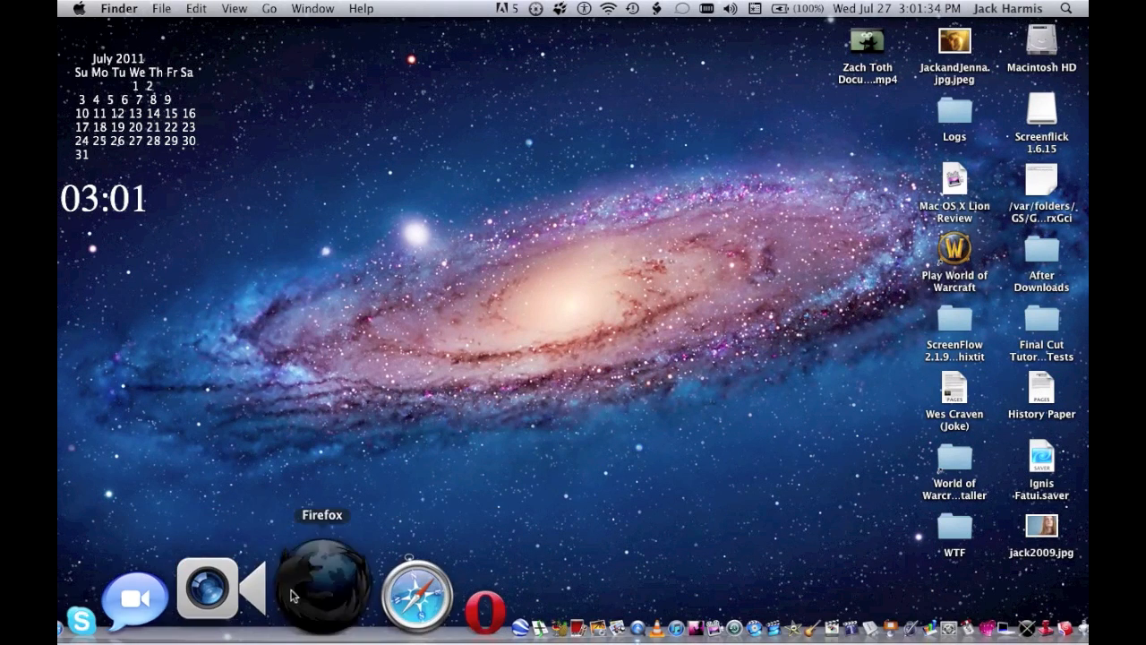
mouse_move(600, 484)
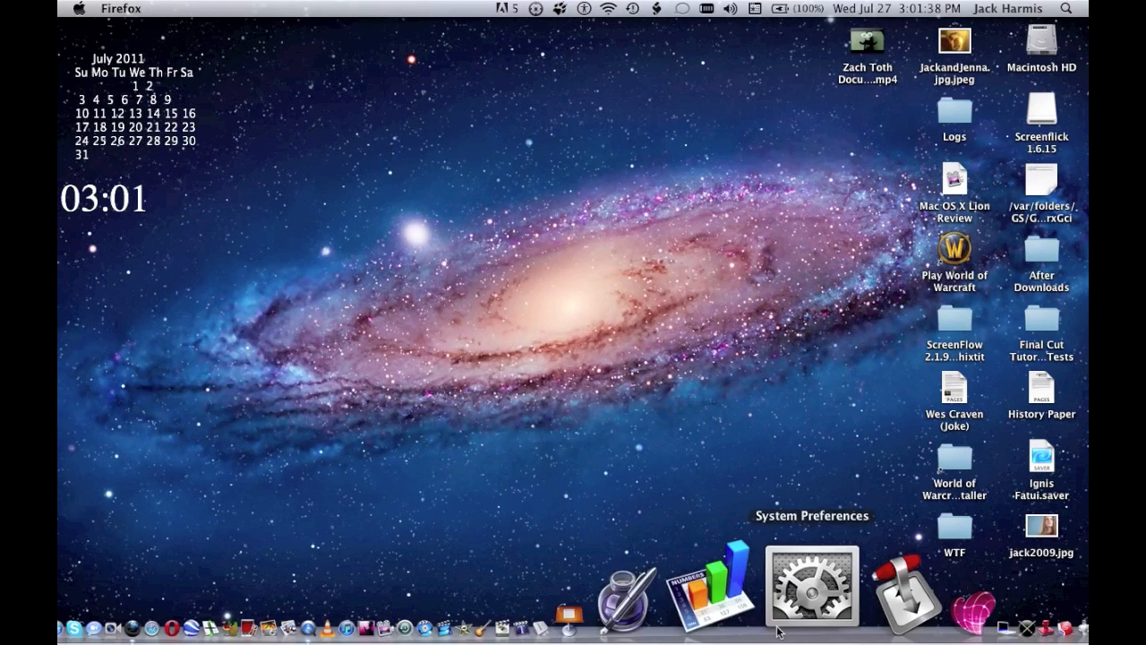
- Launch System Preferences from the Dock over the Firefox window
left_click(812, 586)
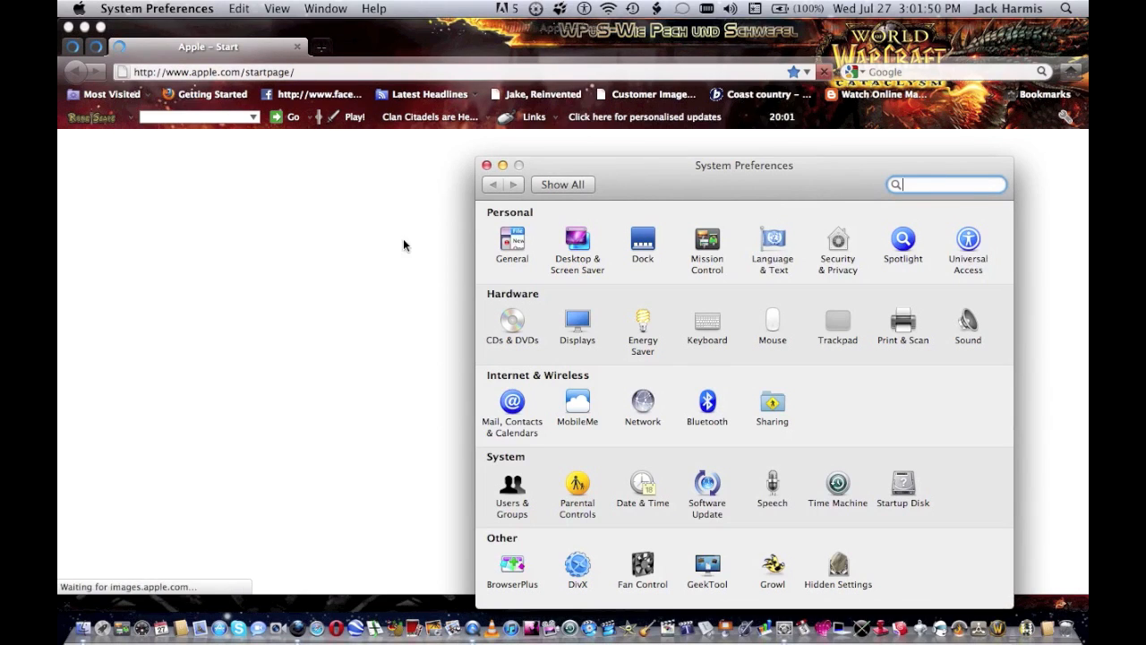
mouse_move(344, 173)
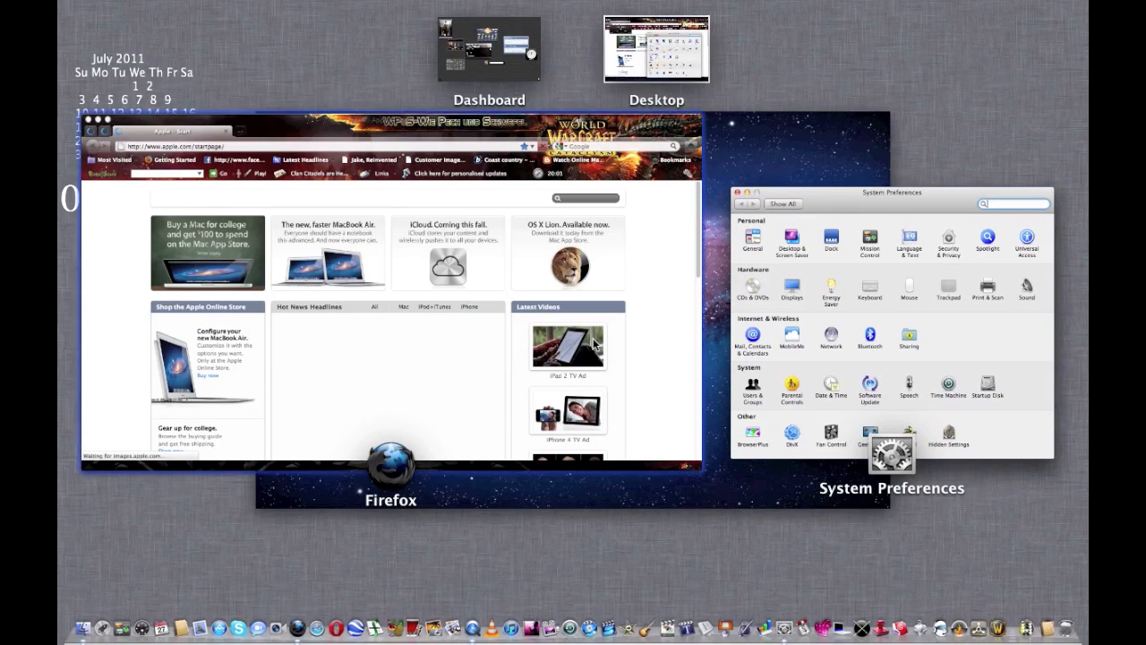
mouse_move(524, 343)
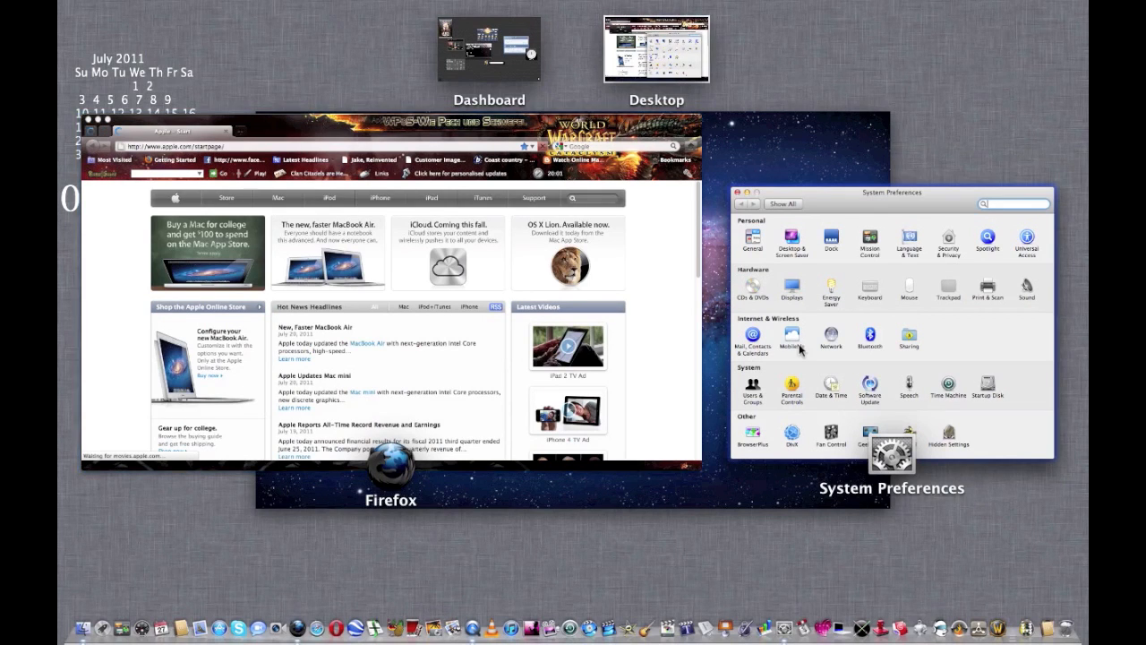
mouse_move(779, 133)
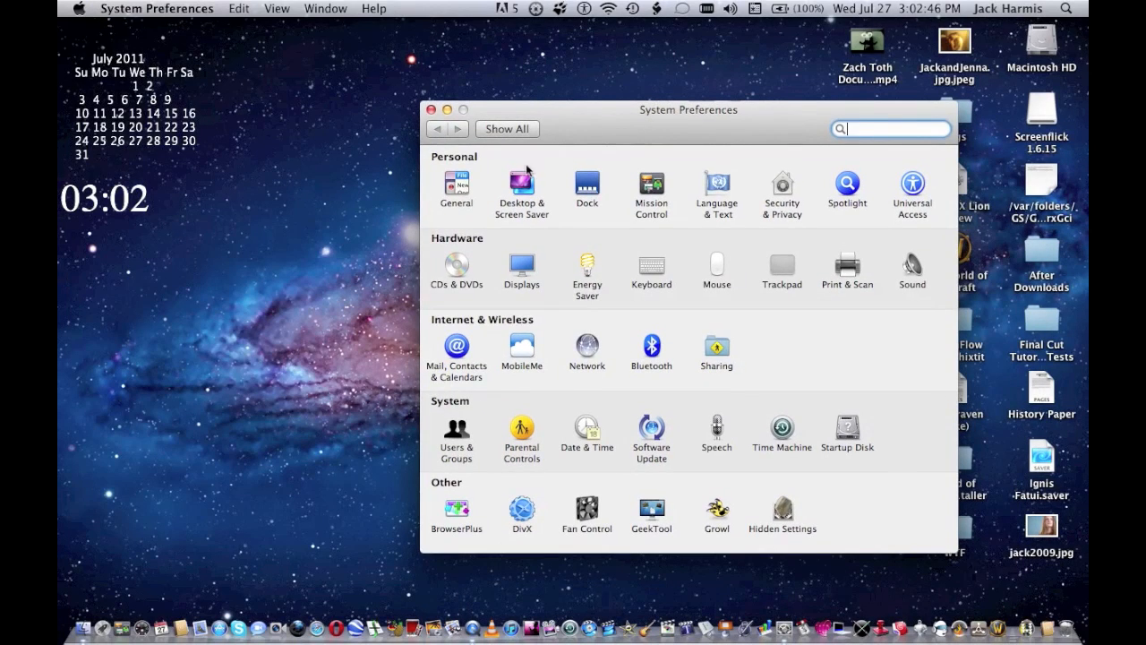
- Set the Andromeda Galaxy desktop picture in Desktop & Screen Saver, then close the window
left_click(521, 188)
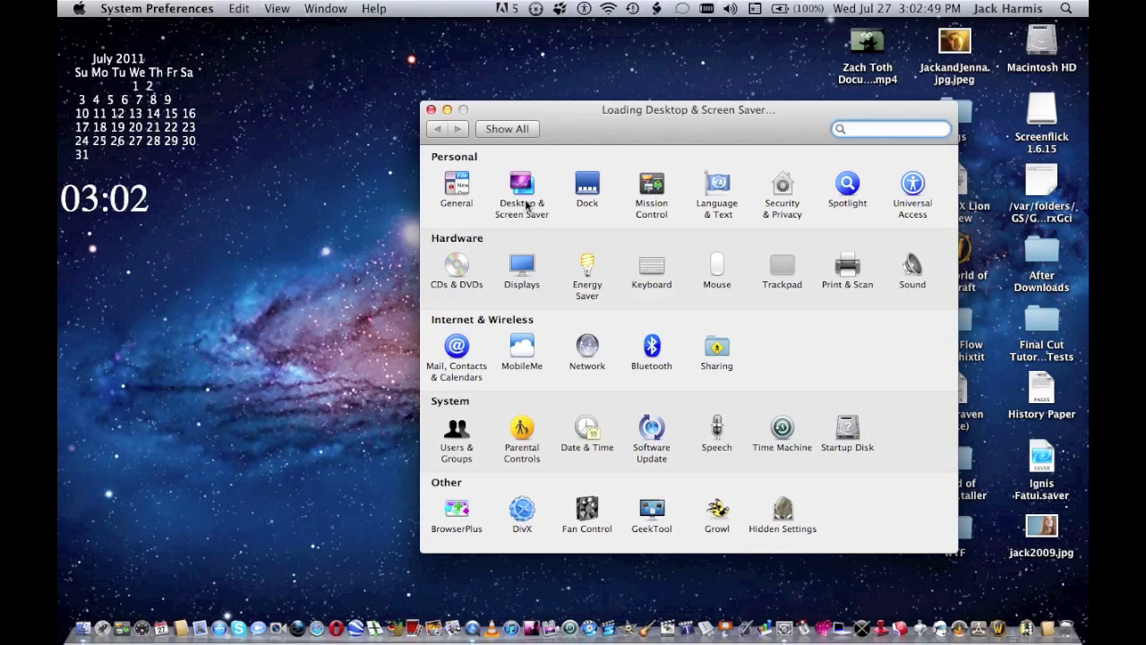
left_click(521, 188)
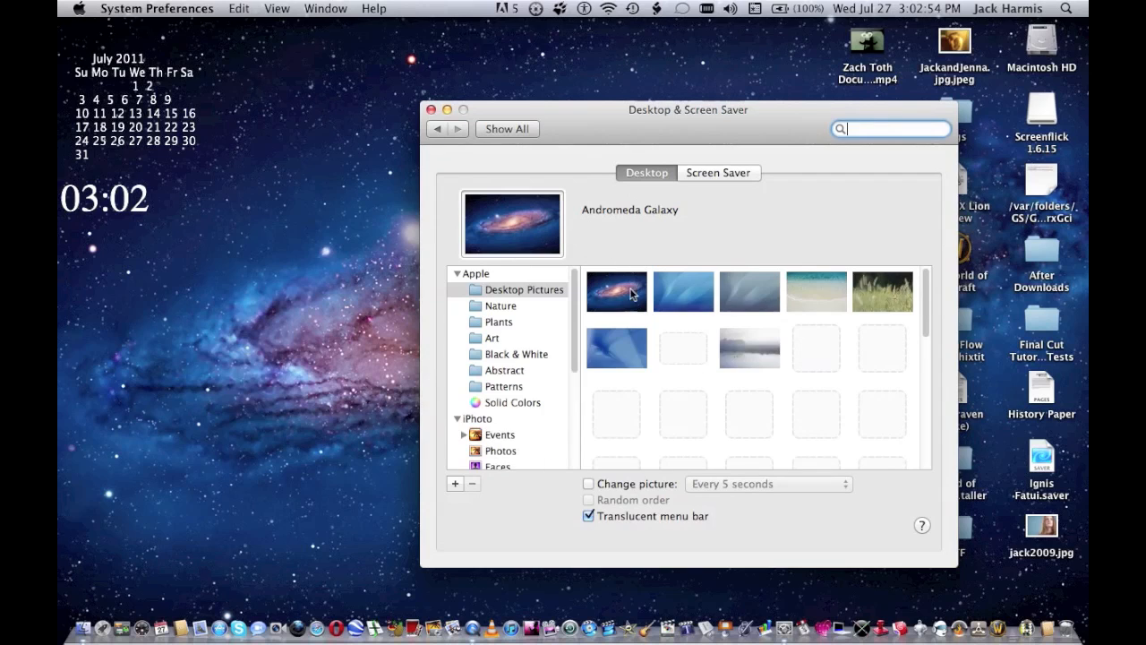
left_click_drag(688, 109, 783, 213)
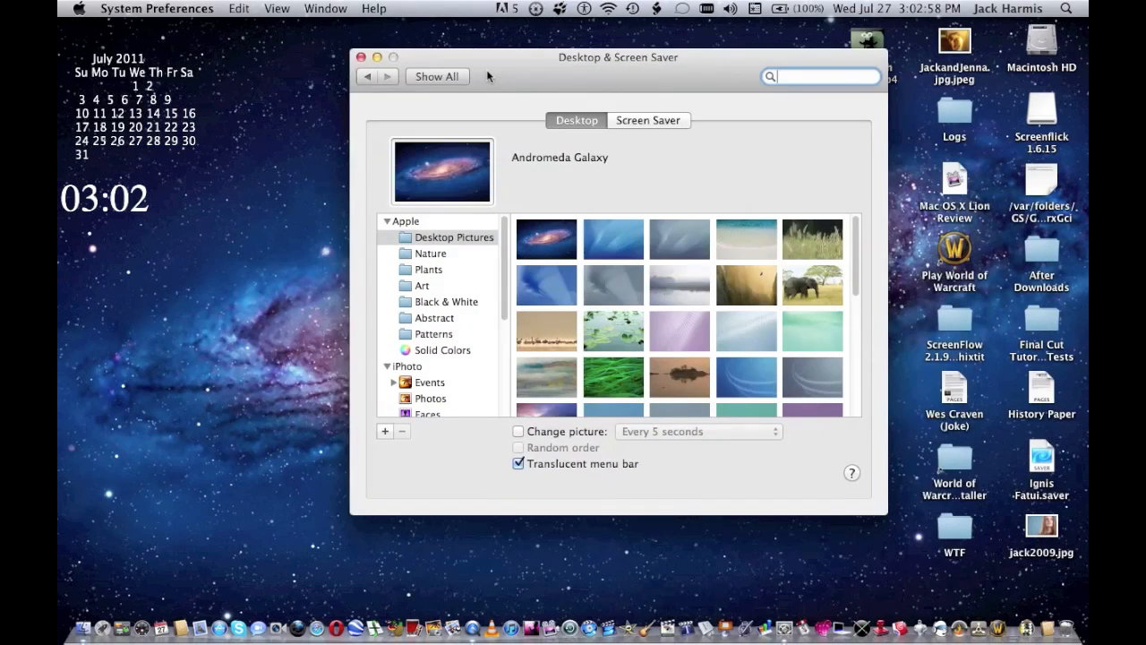
left_click(546, 237)
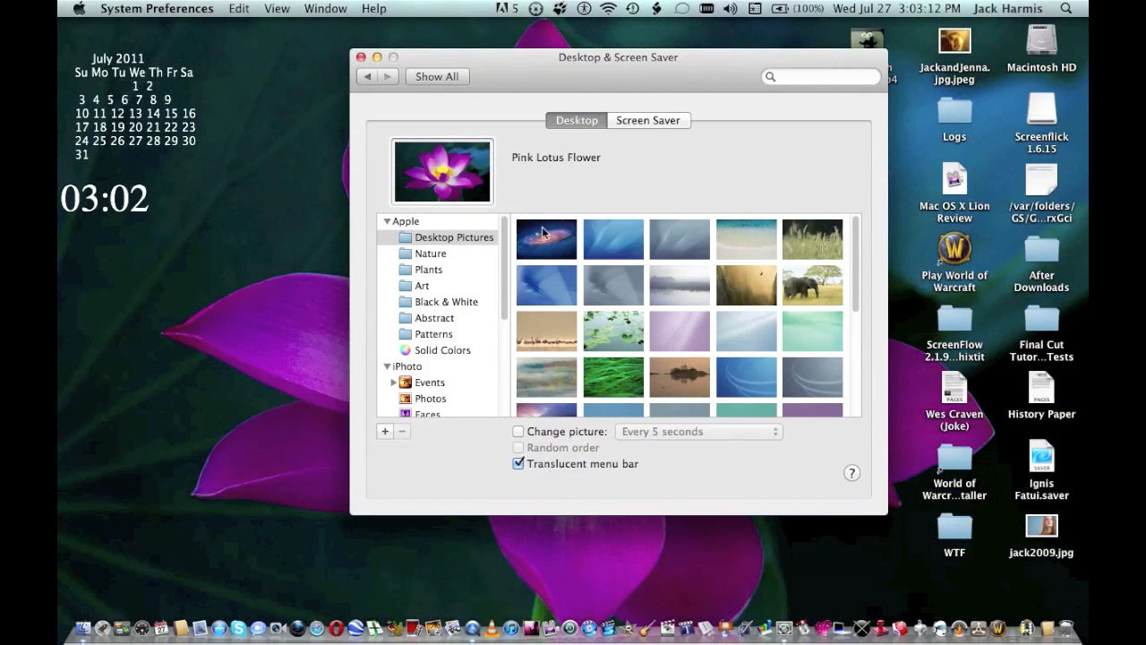
left_click(545, 238)
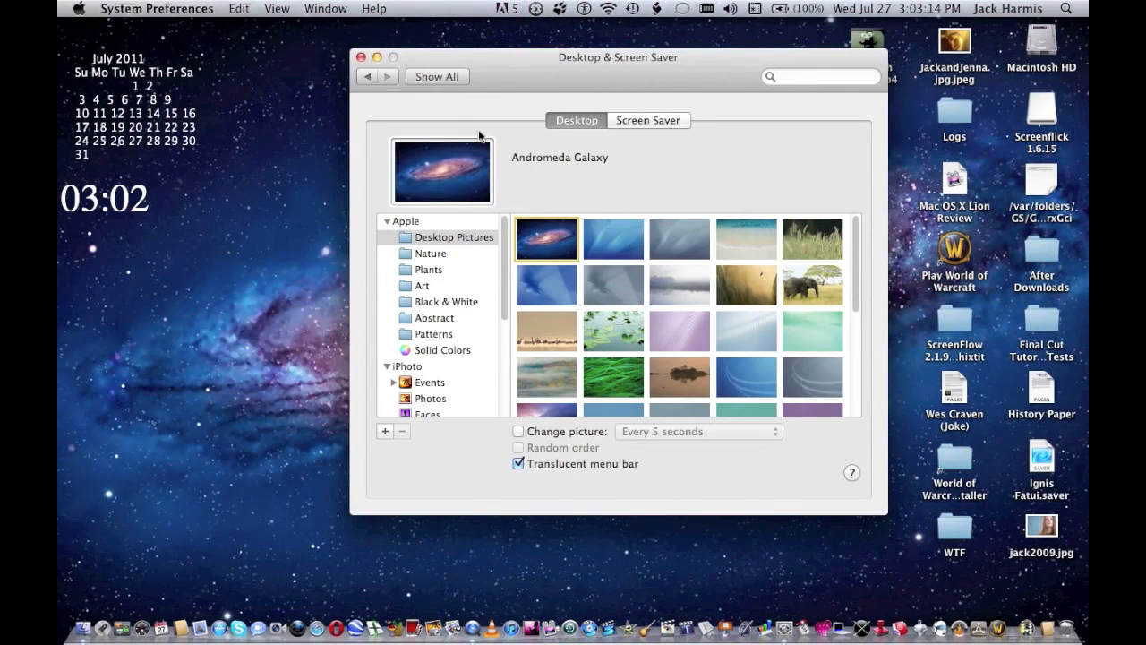
mouse_move(398, 184)
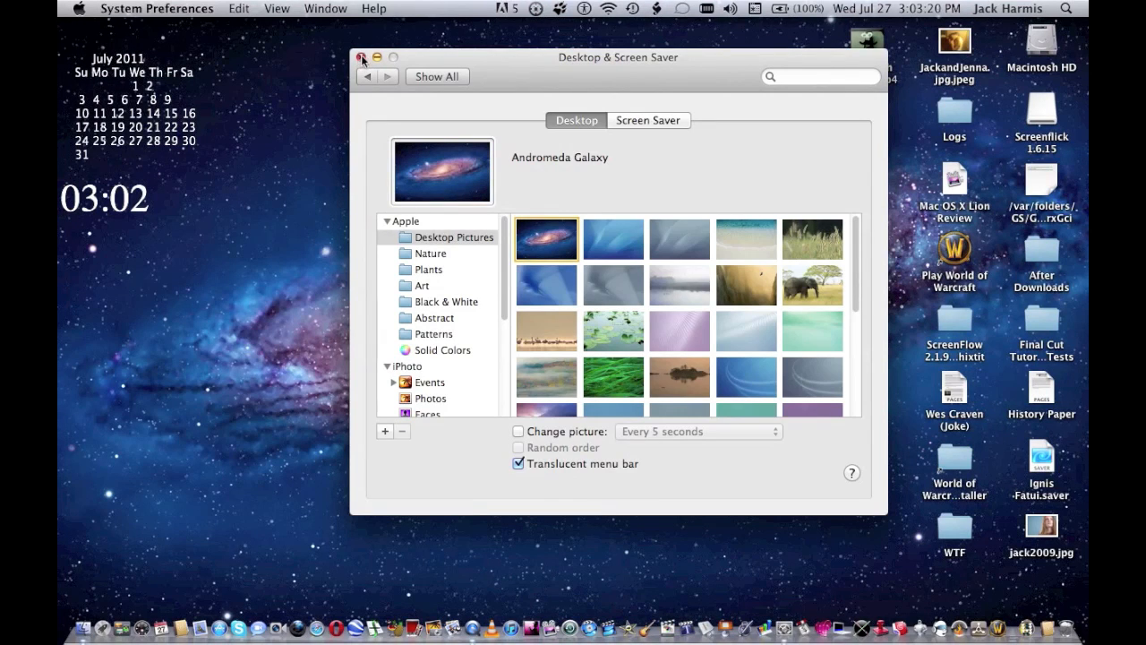
left_click(363, 57)
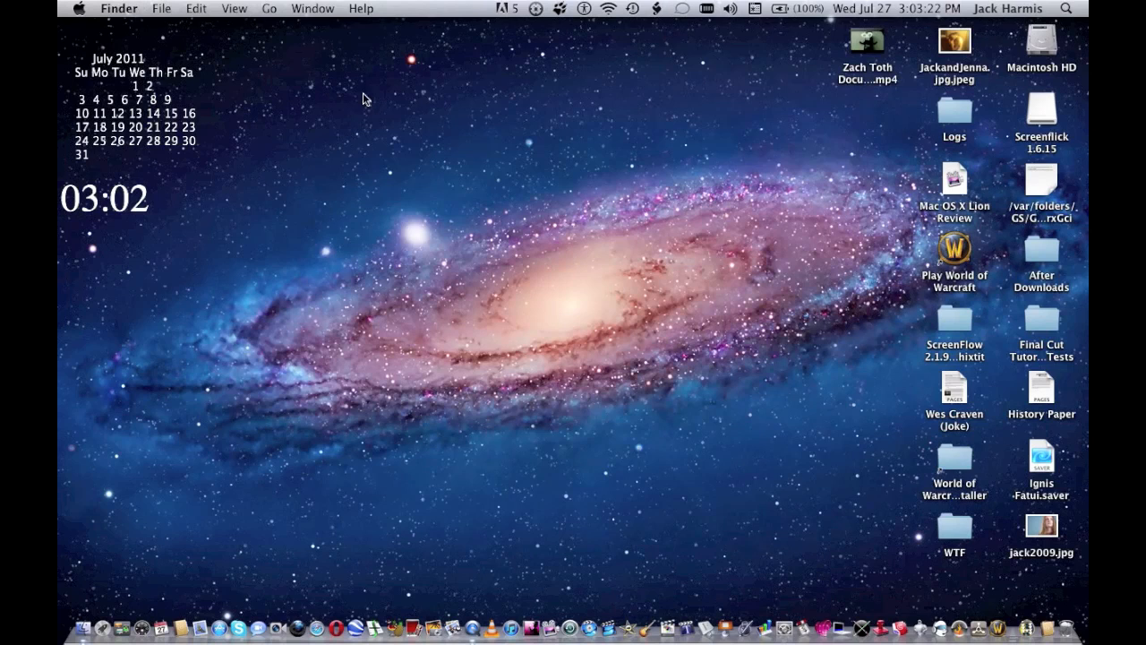
mouse_move(478, 559)
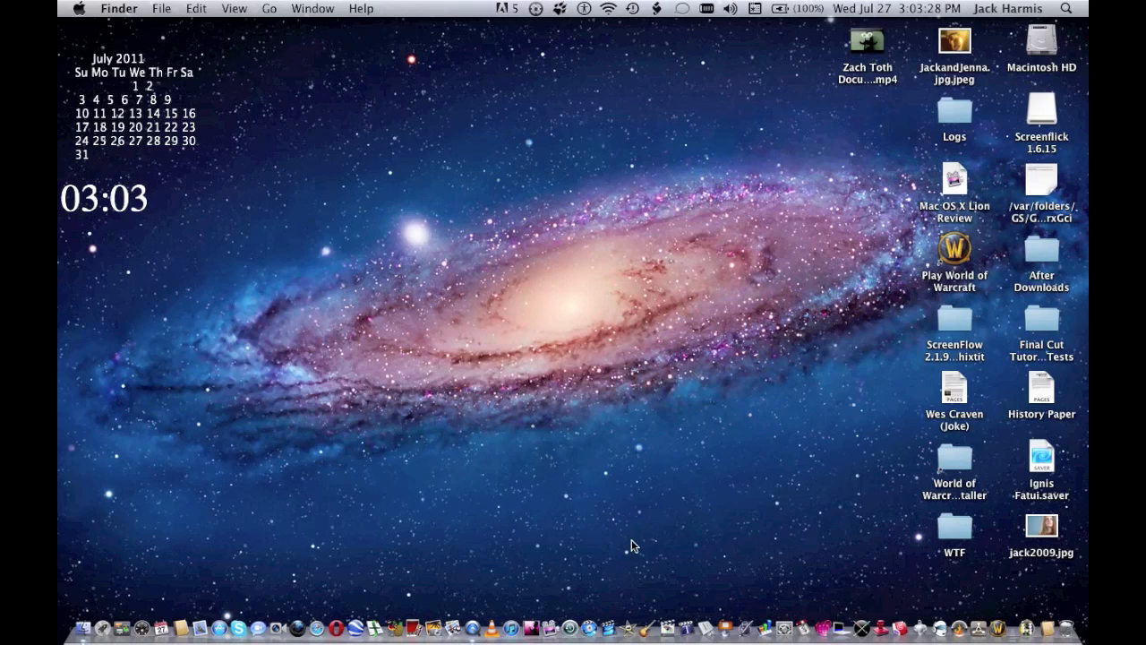
mouse_move(551, 577)
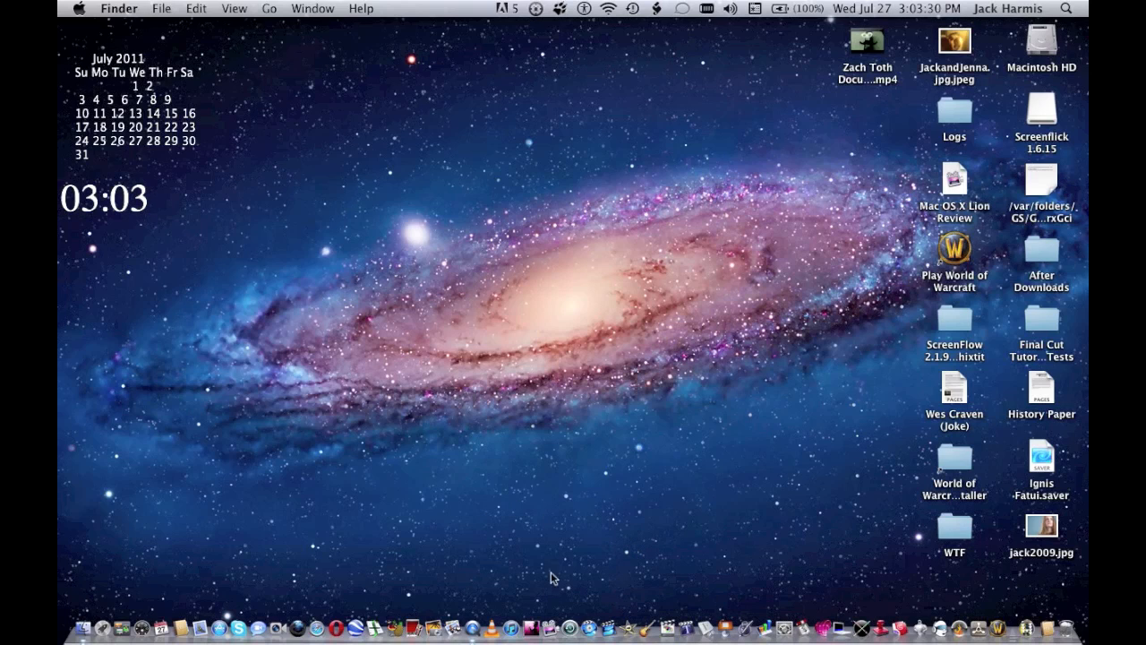
mouse_move(501, 587)
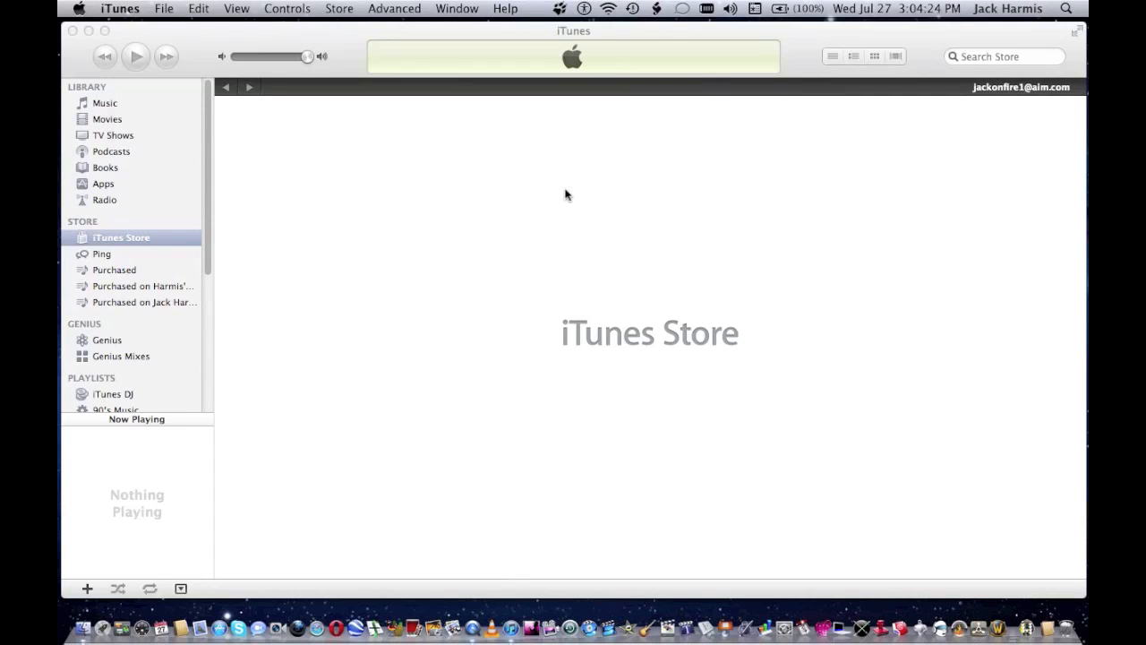
mouse_move(1077, 49)
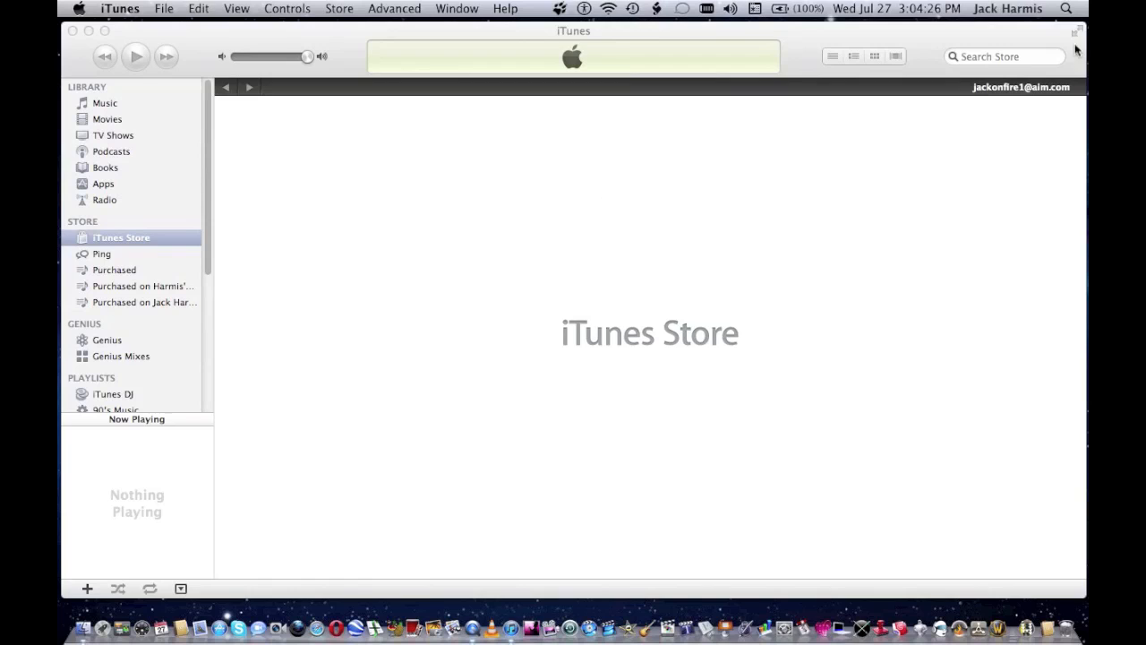
mouse_move(1069, 51)
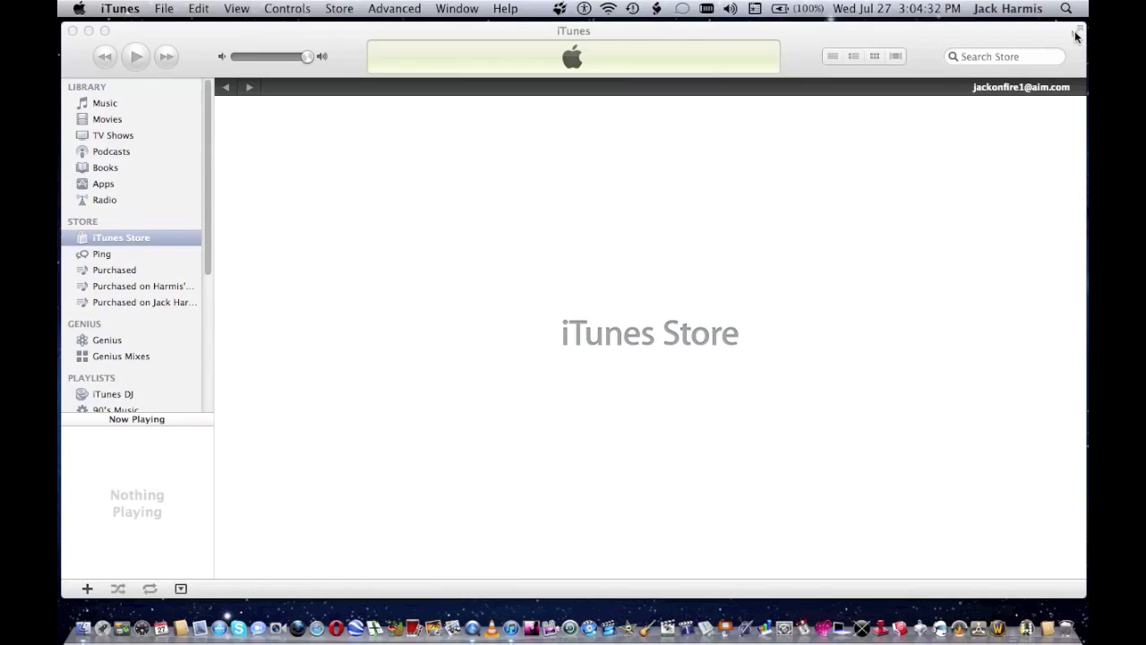
mouse_move(640, 363)
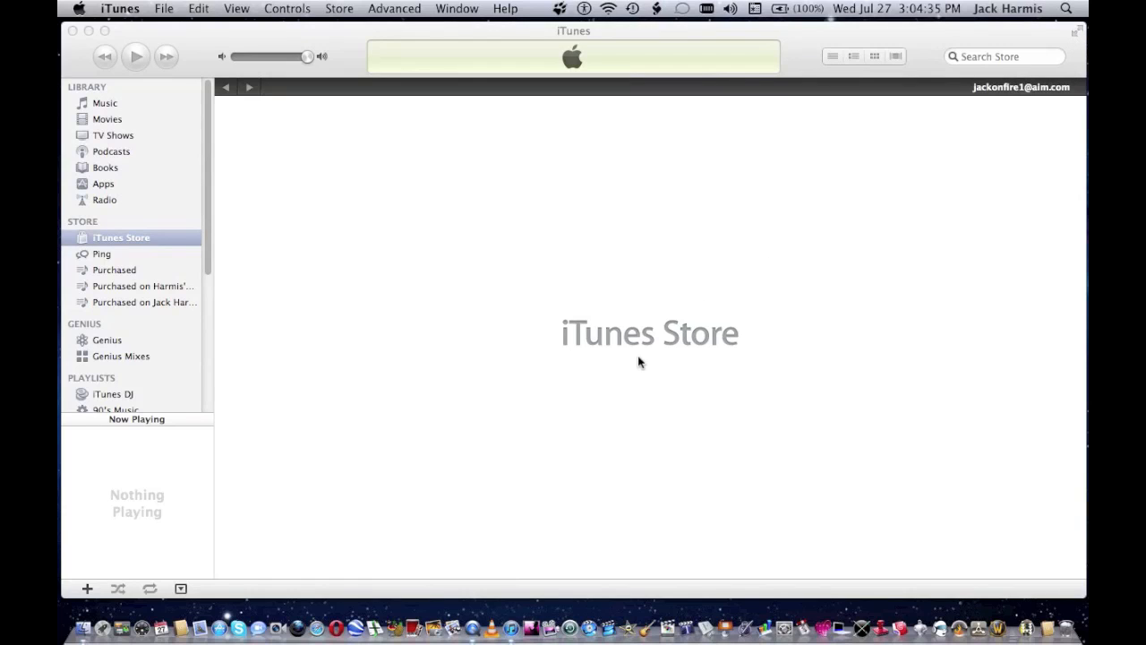
mouse_move(613, 258)
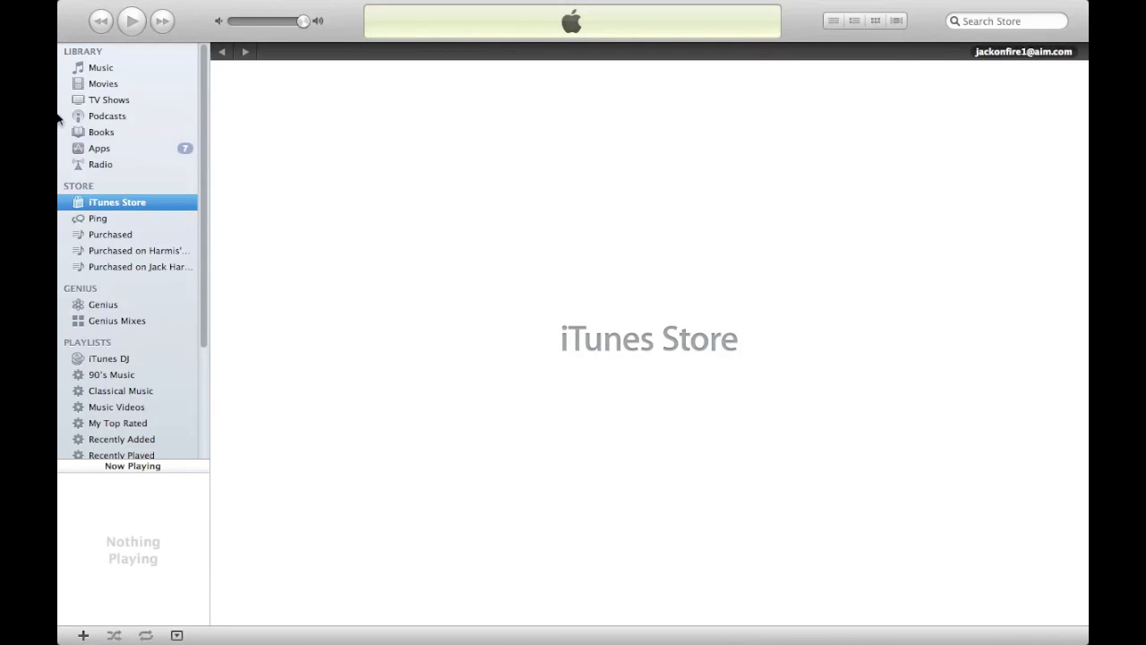
mouse_move(111, 69)
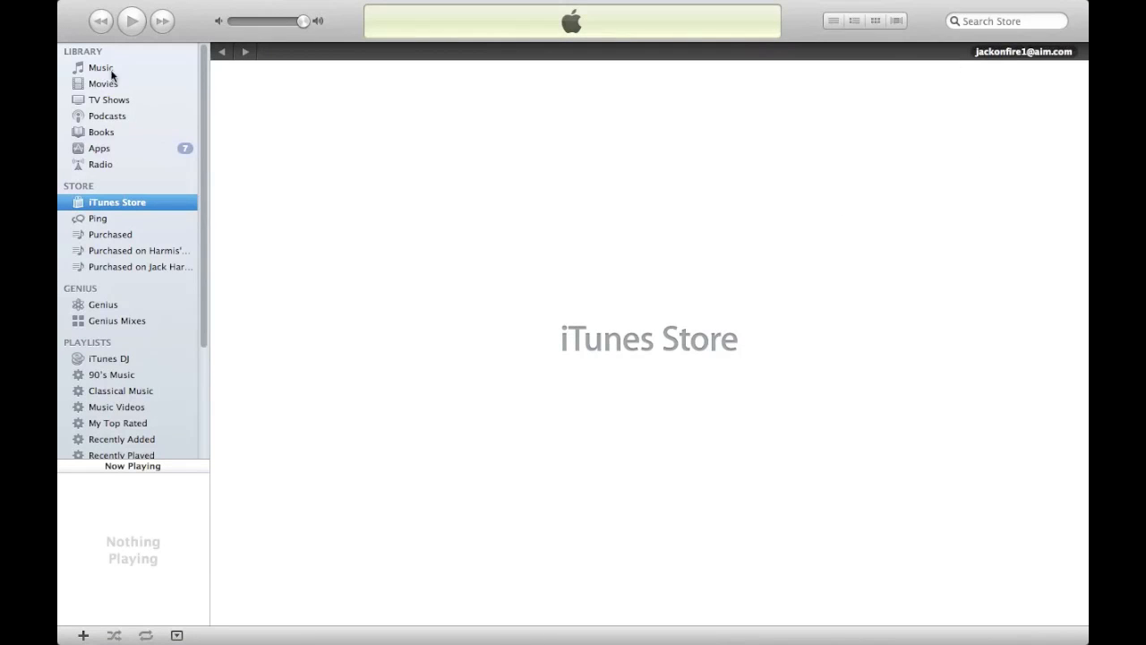
mouse_move(416, 178)
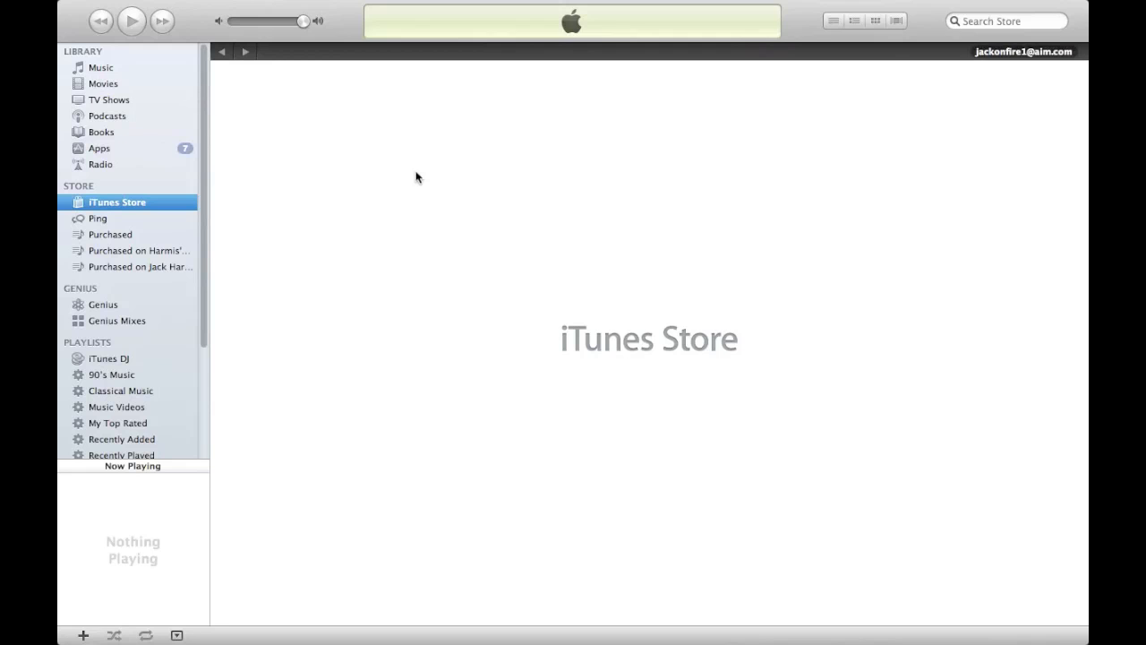
mouse_move(481, 196)
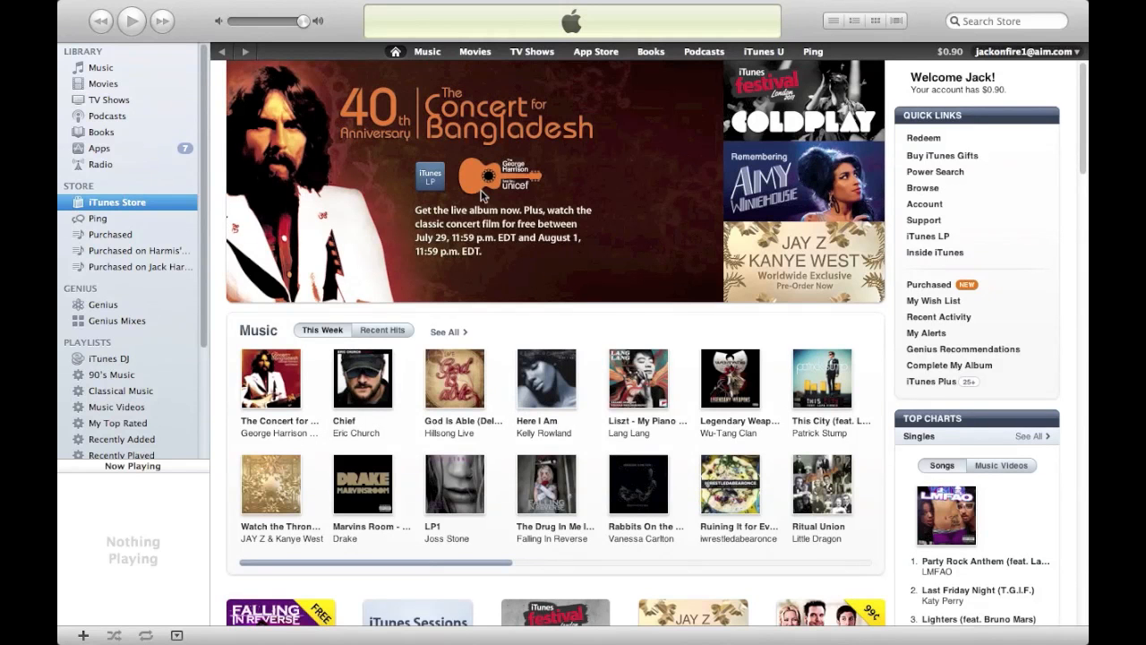
mouse_move(581, 229)
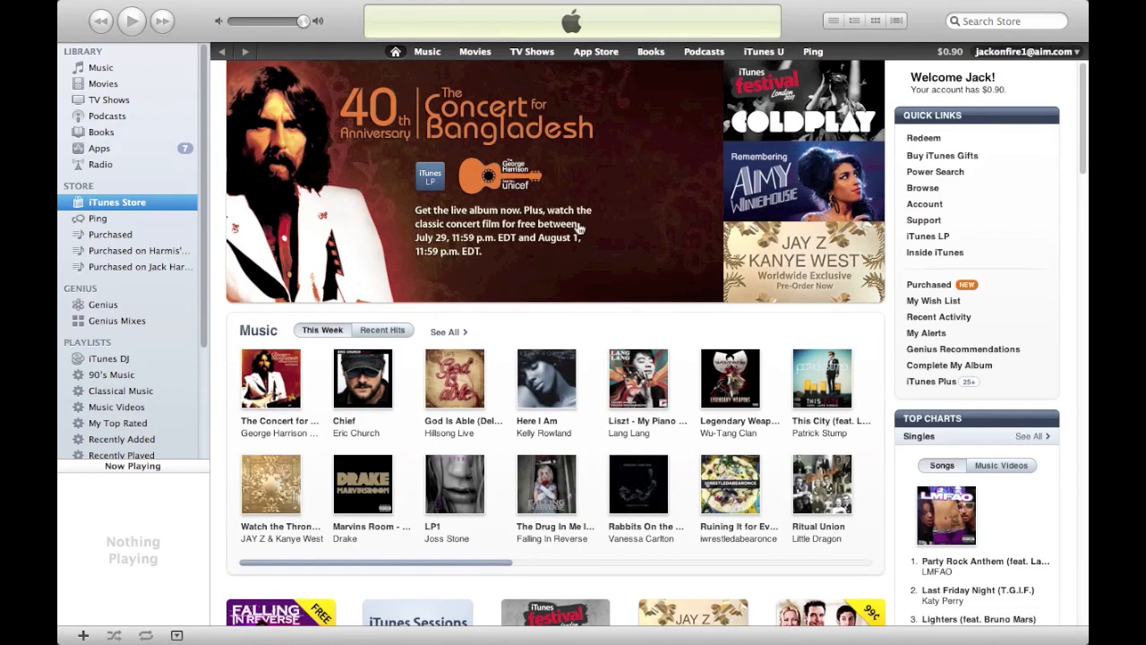
mouse_move(666, 186)
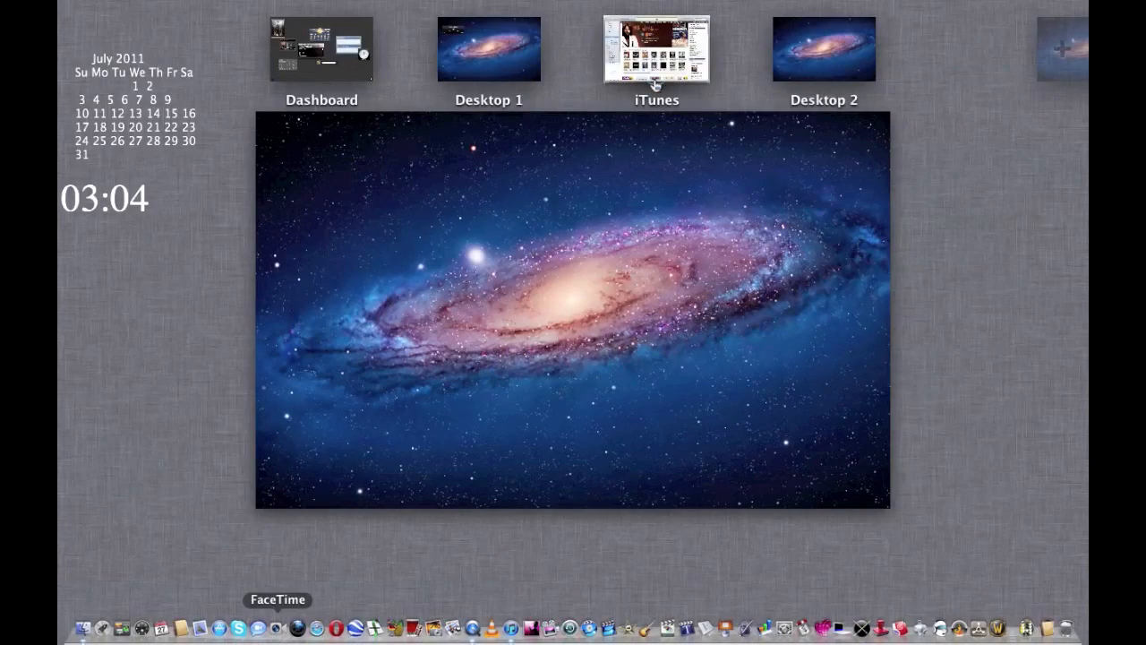
- Switch from full-screen iTunes to the Desktop 1 space in Mission Control
left_click(656, 49)
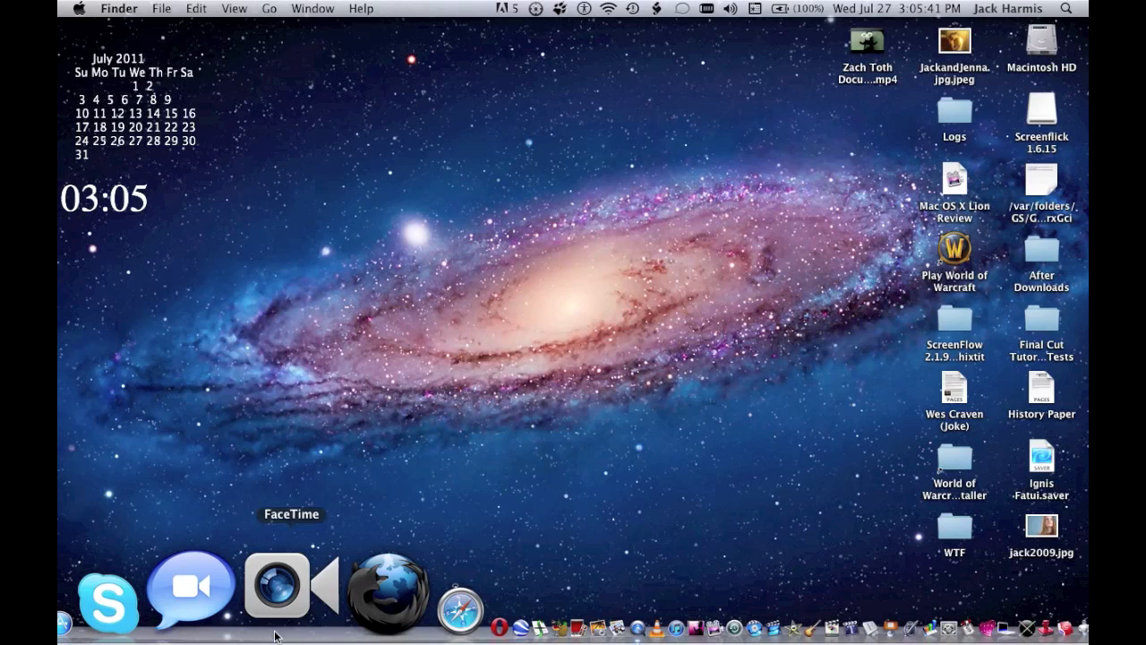
mouse_move(276, 586)
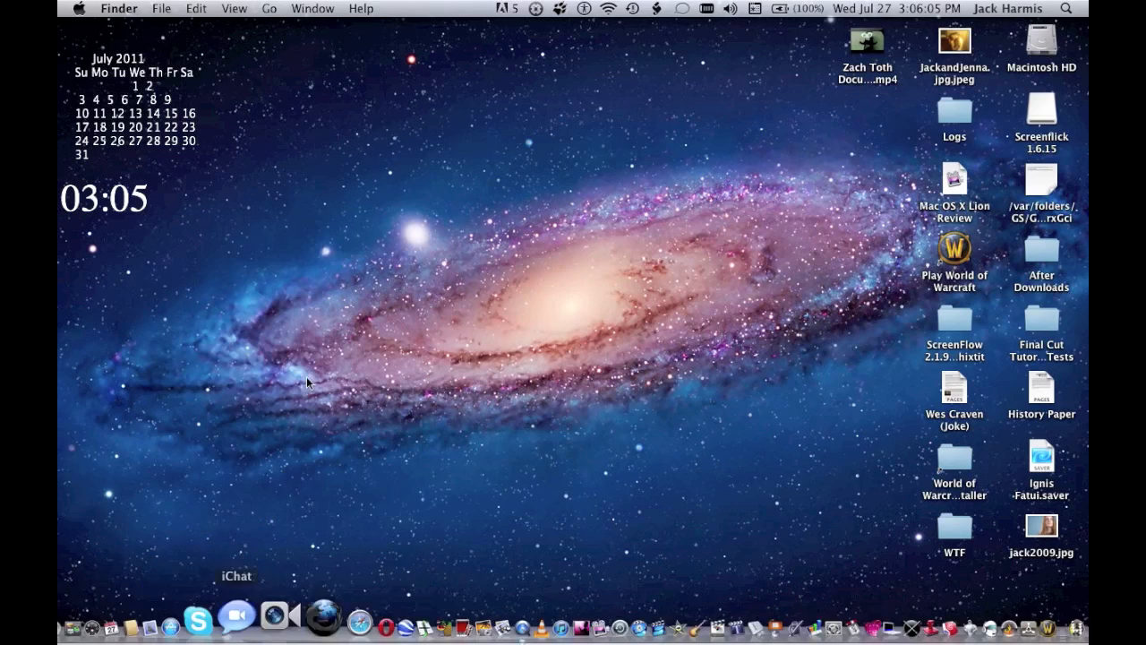
mouse_move(689, 487)
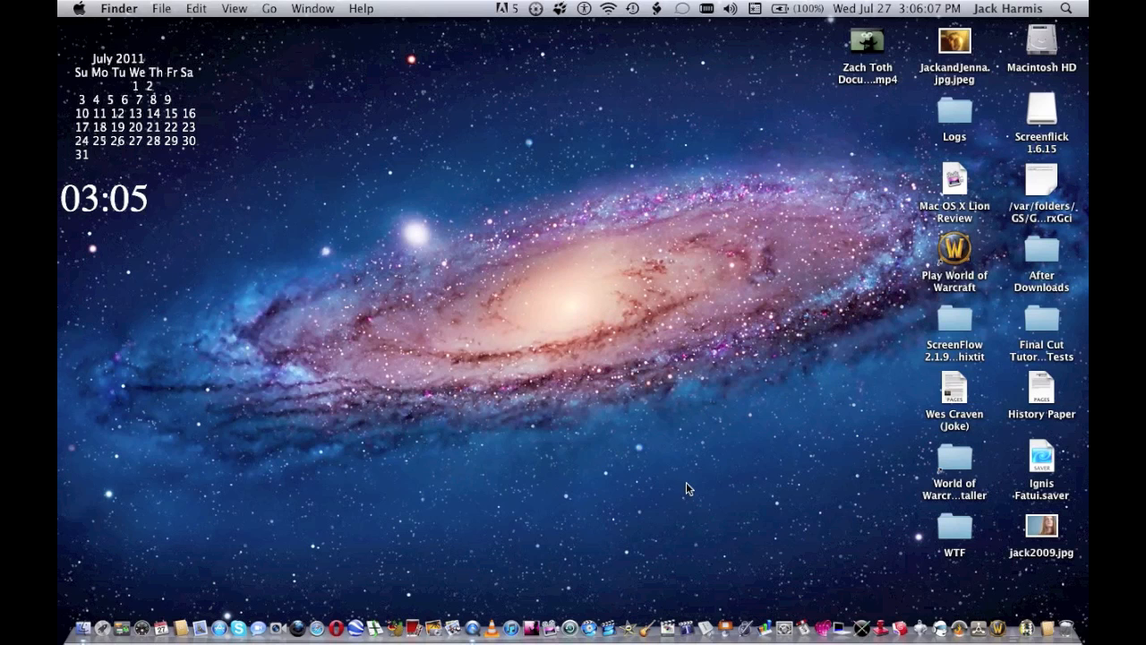
mouse_move(555, 587)
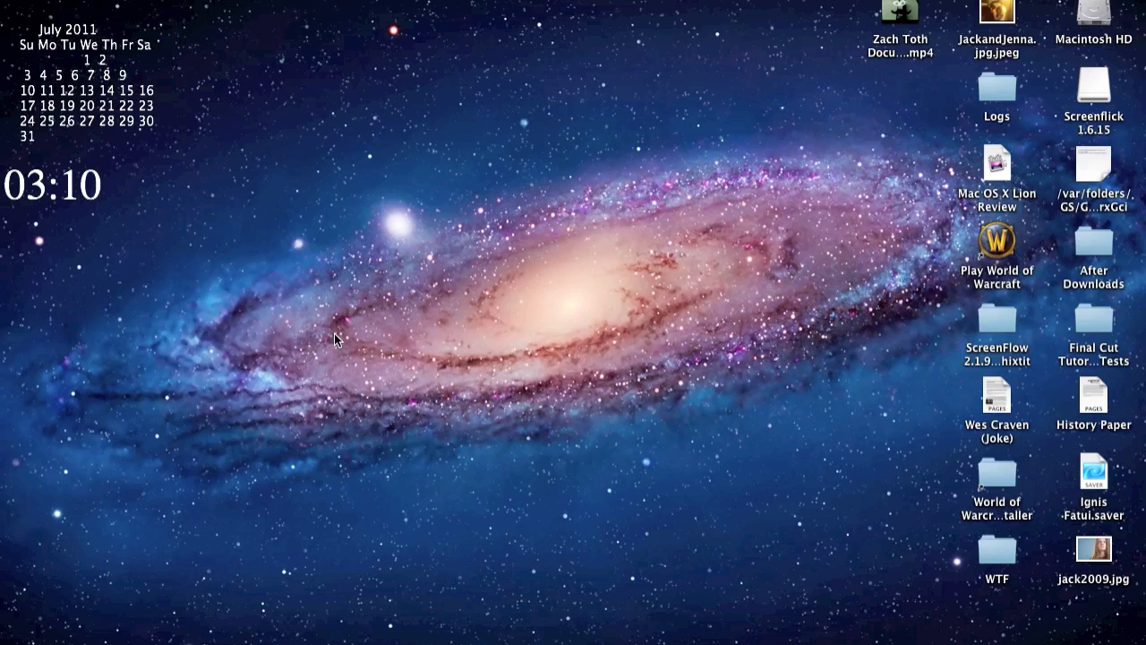
mouse_move(403, 495)
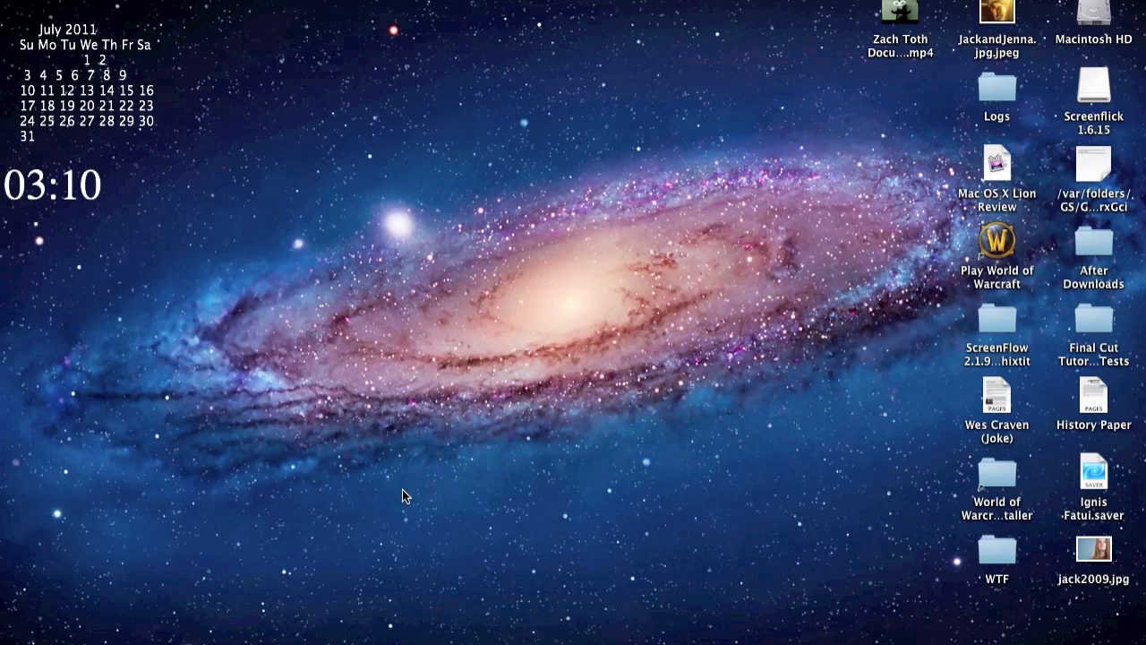
mouse_move(314, 298)
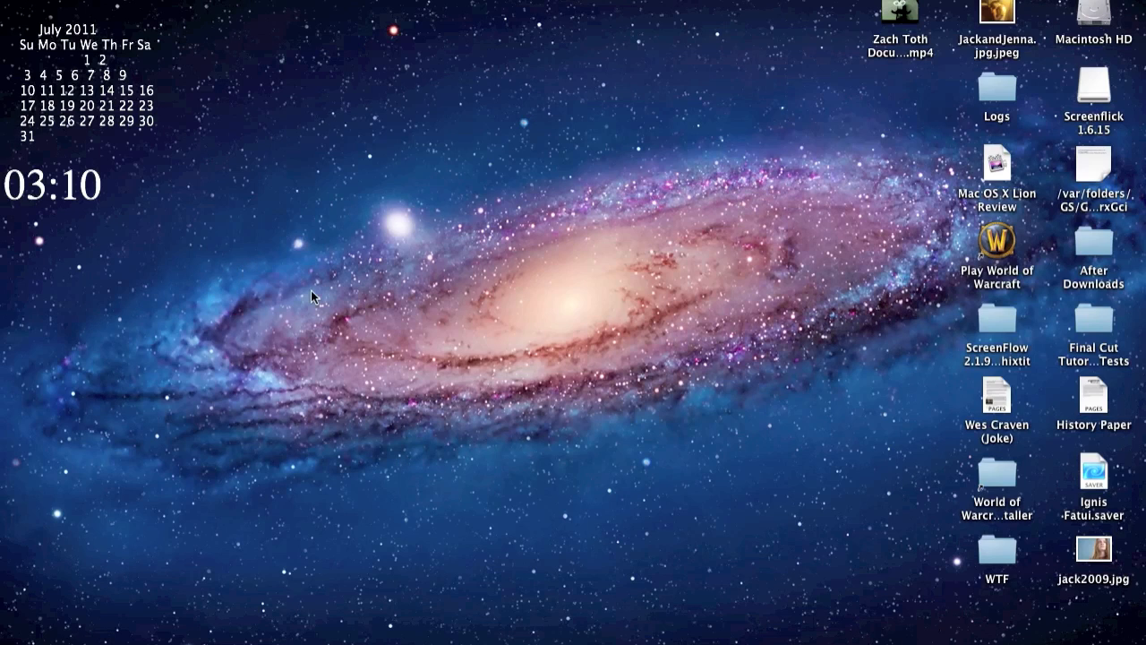
mouse_move(383, 374)
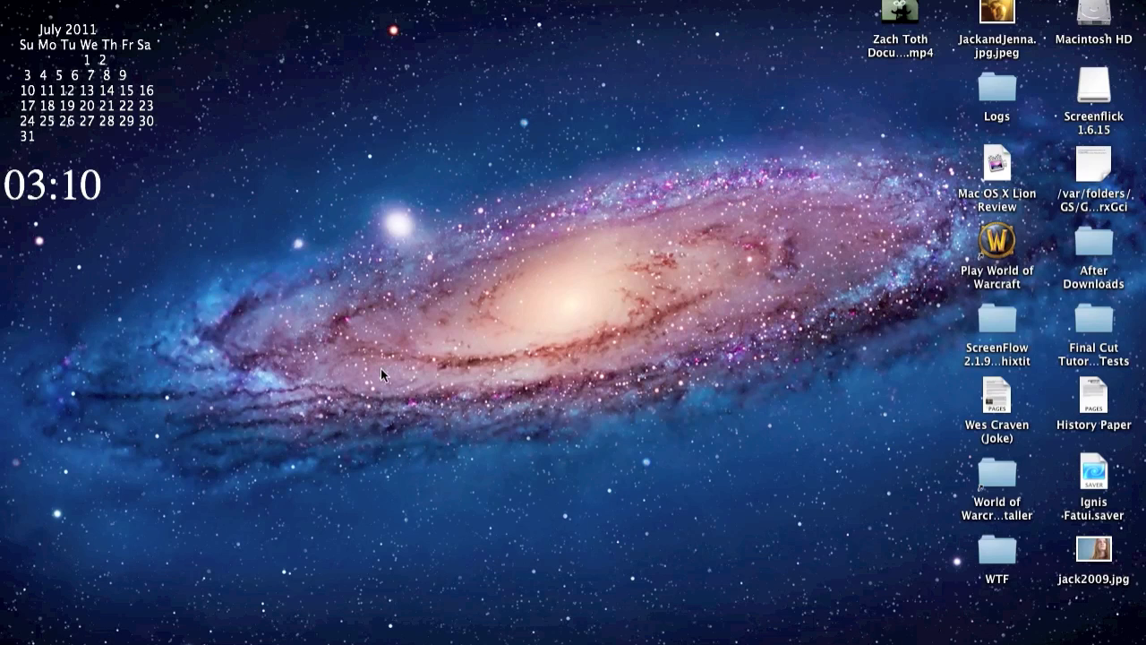
mouse_move(570, 623)
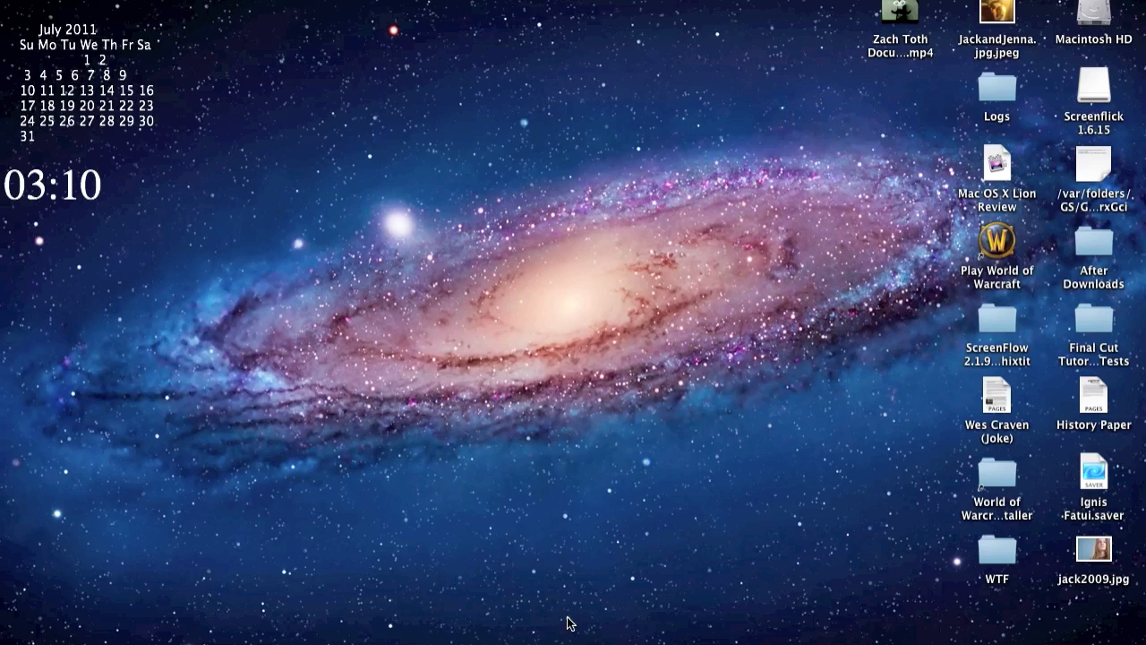
mouse_move(555, 604)
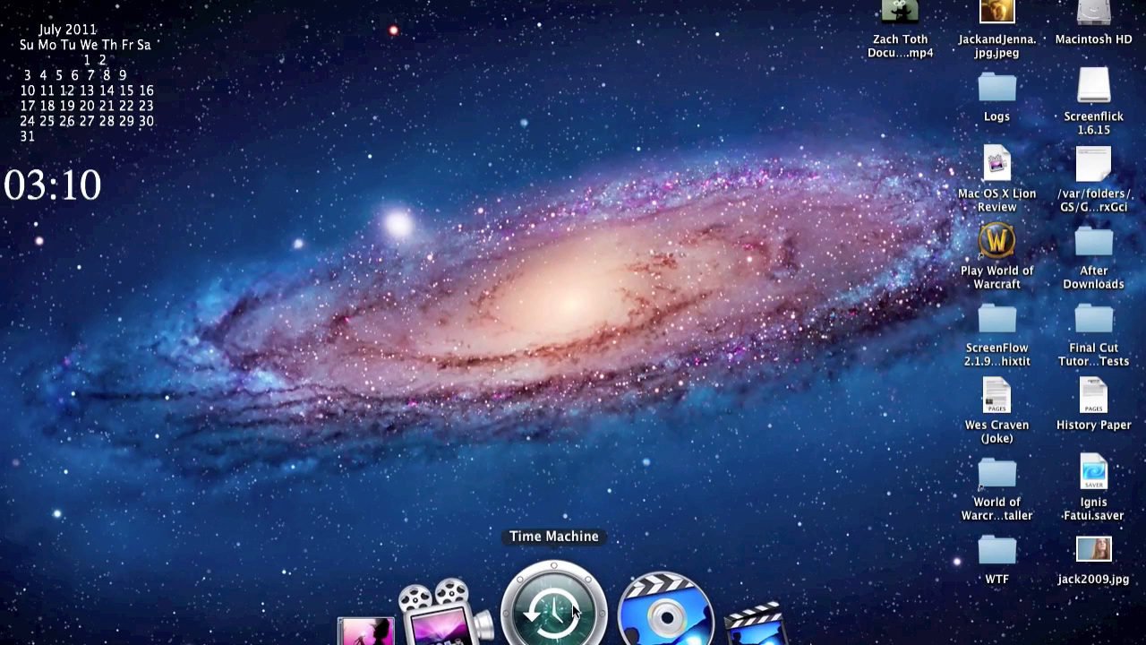
mouse_move(573, 513)
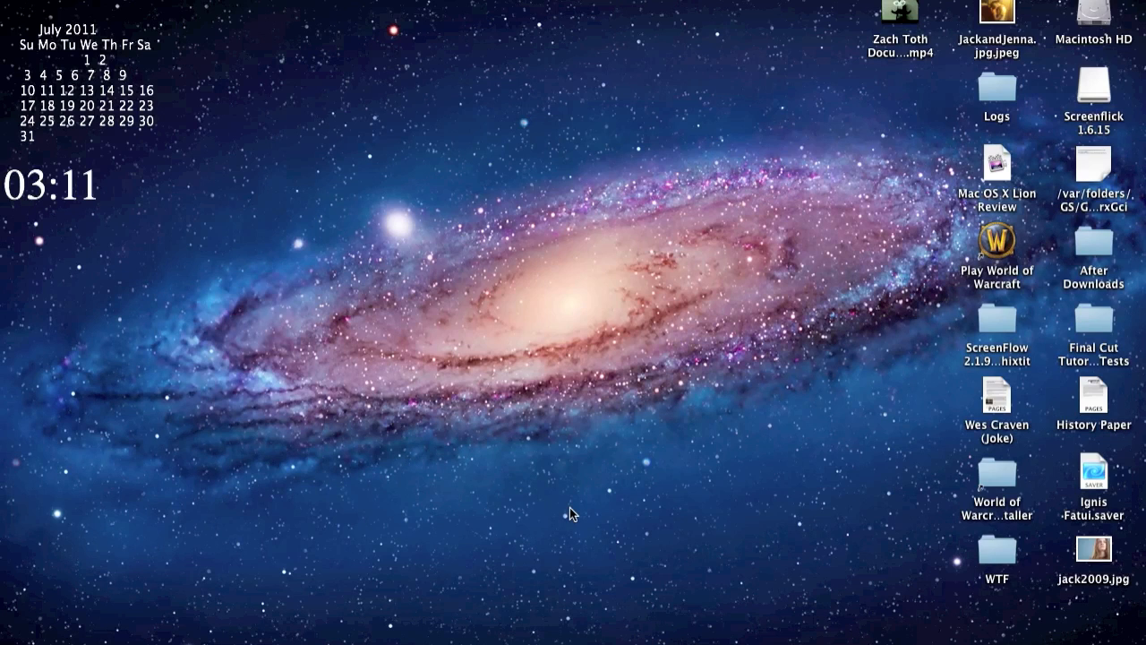
mouse_move(549, 540)
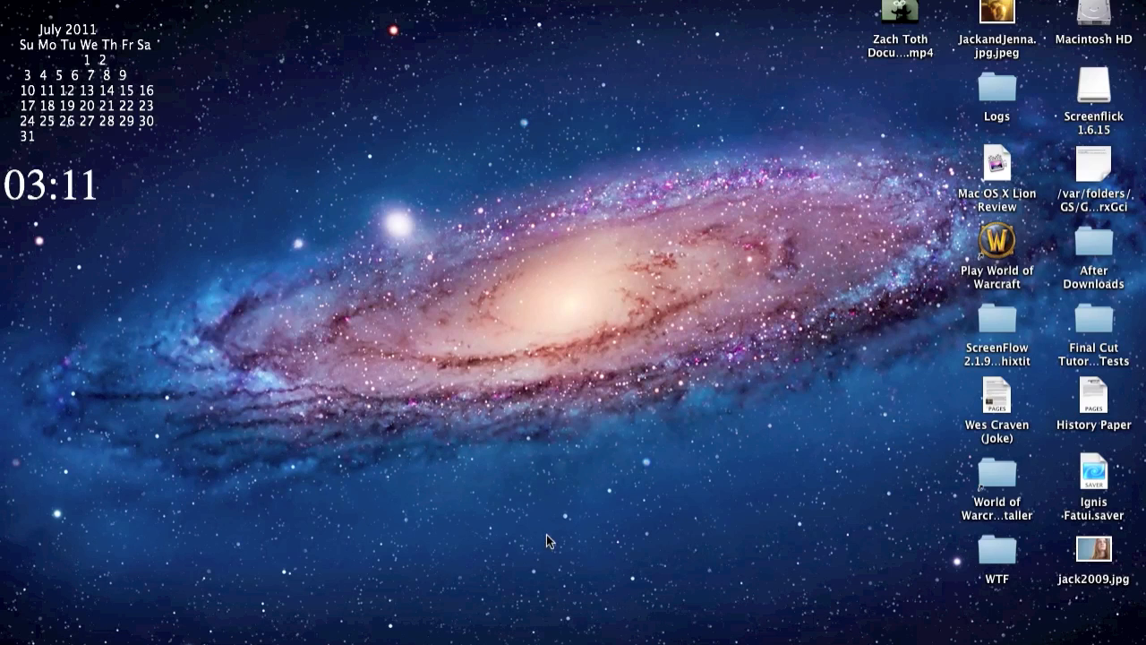
mouse_move(583, 570)
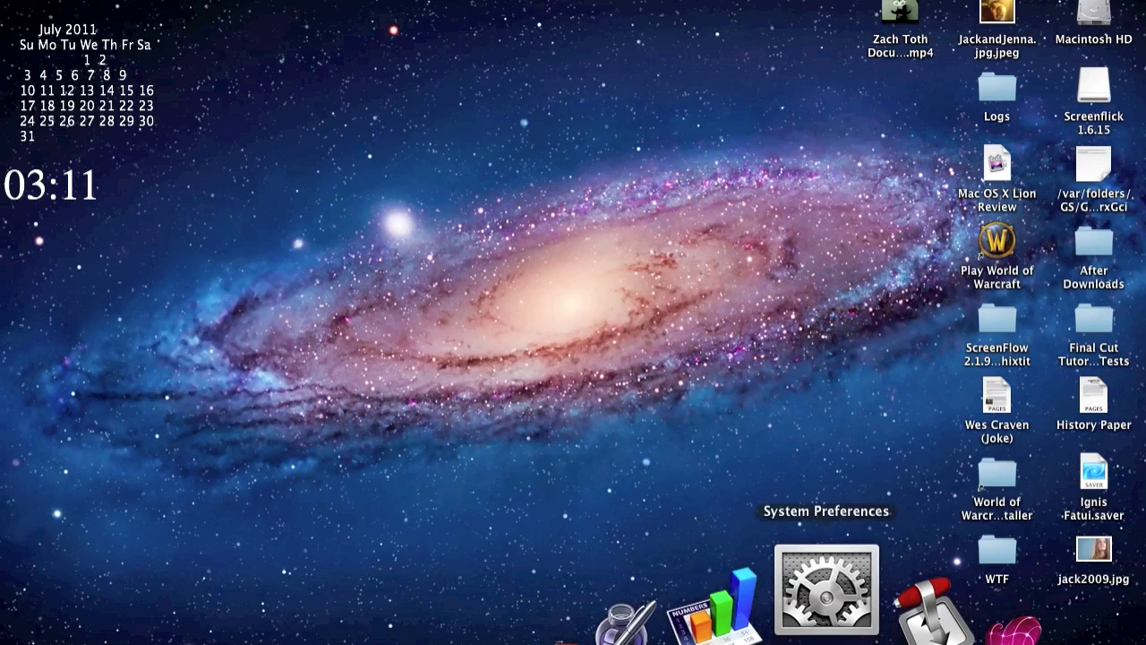
mouse_move(687, 342)
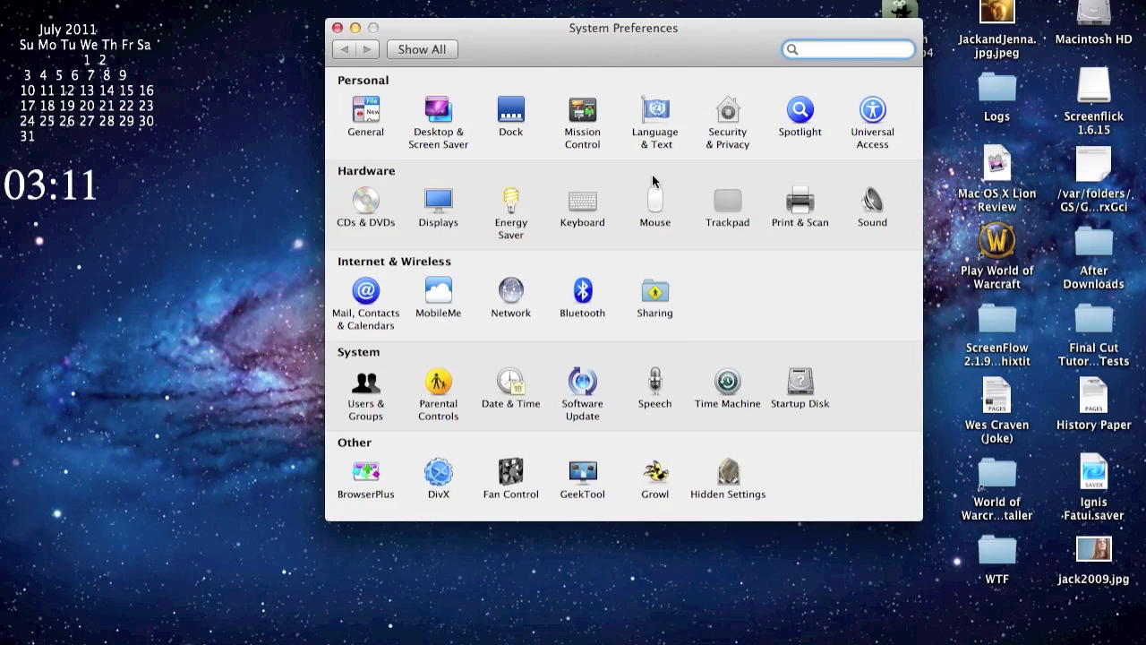
mouse_move(622, 126)
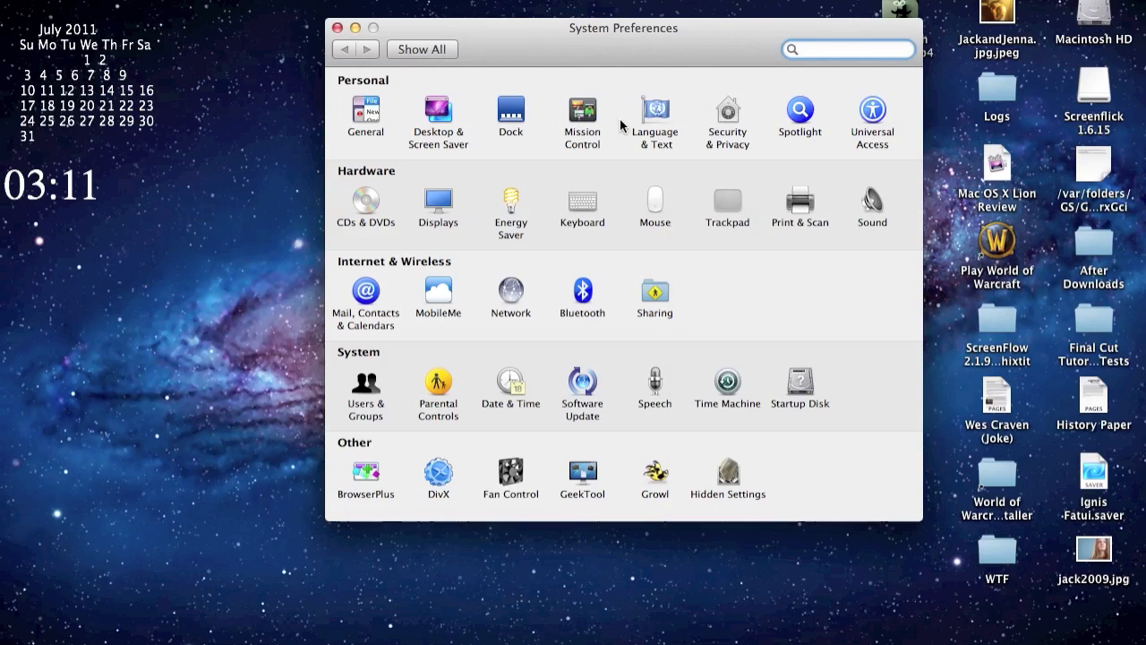
left_click(726, 117)
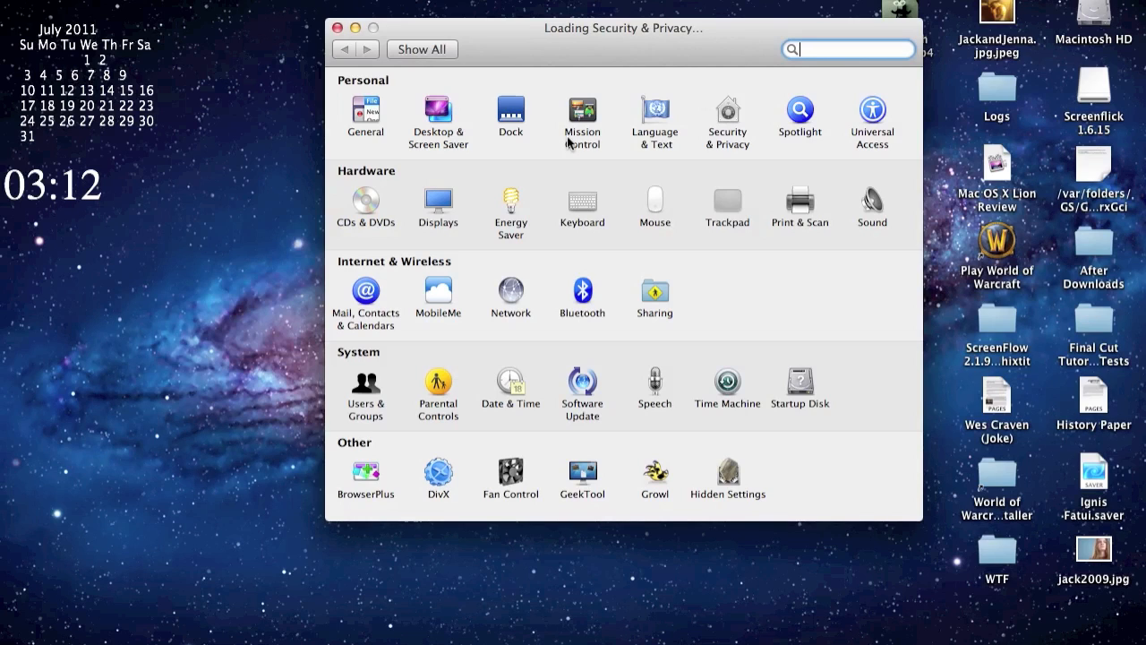
left_click(727, 116)
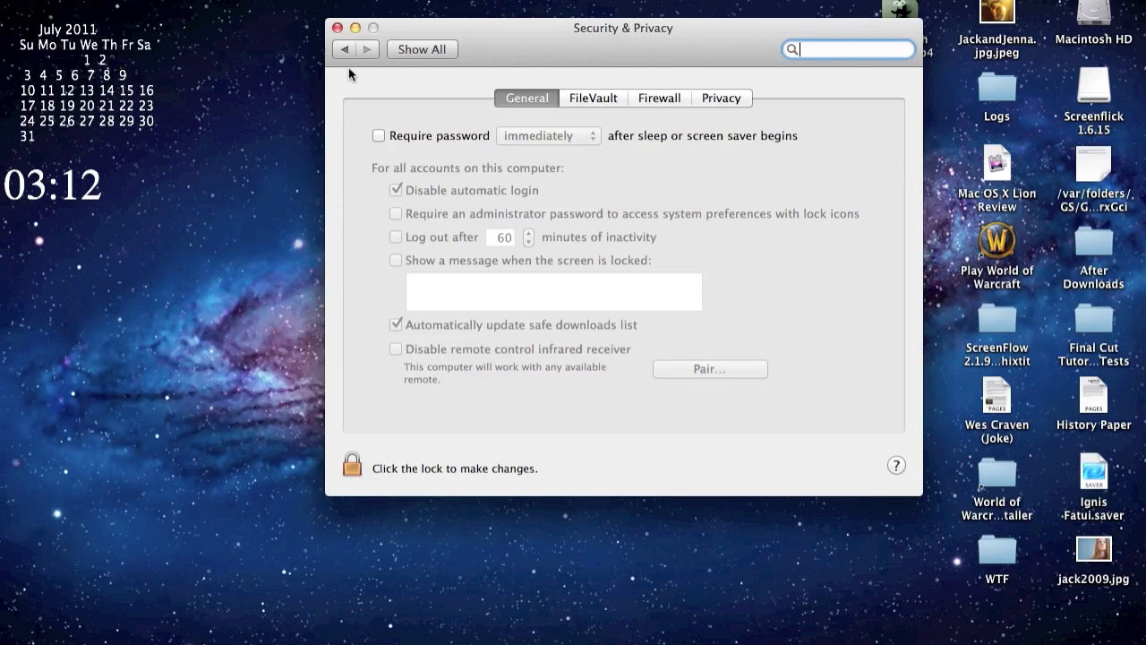
left_click(338, 27)
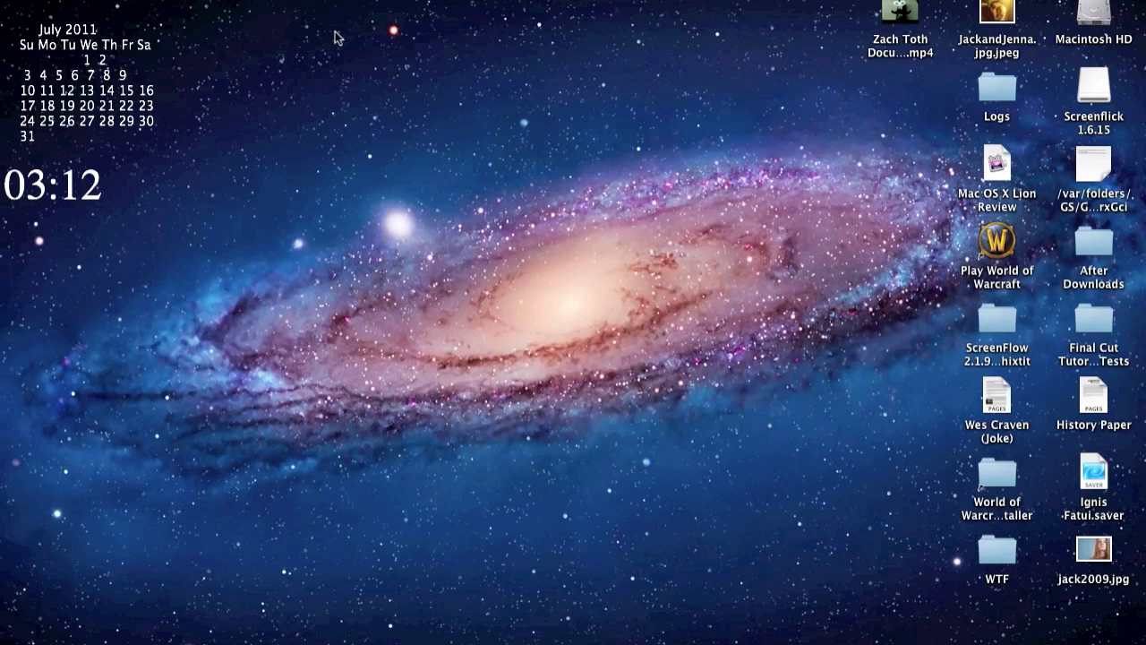
mouse_move(504, 570)
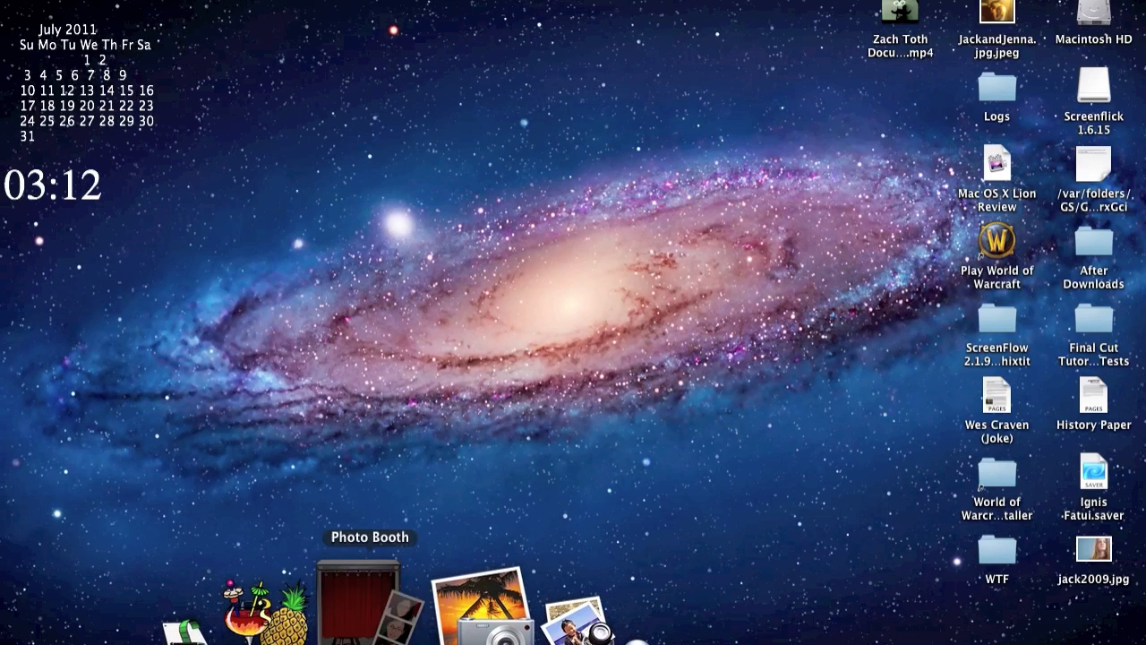
mouse_move(459, 349)
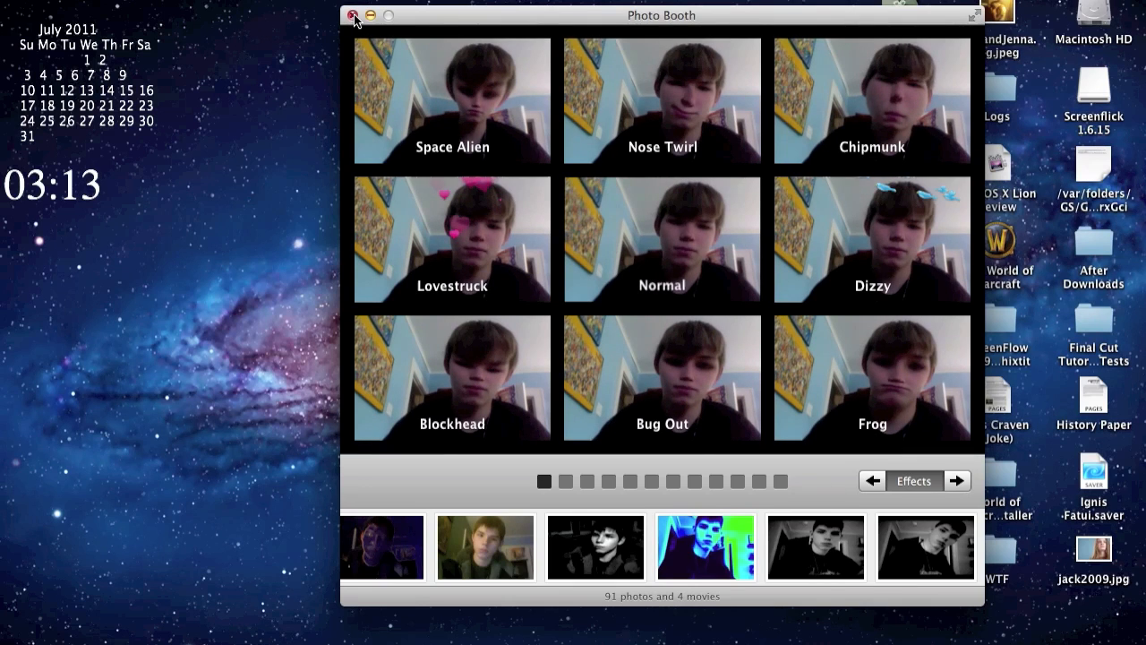
left_click(354, 15)
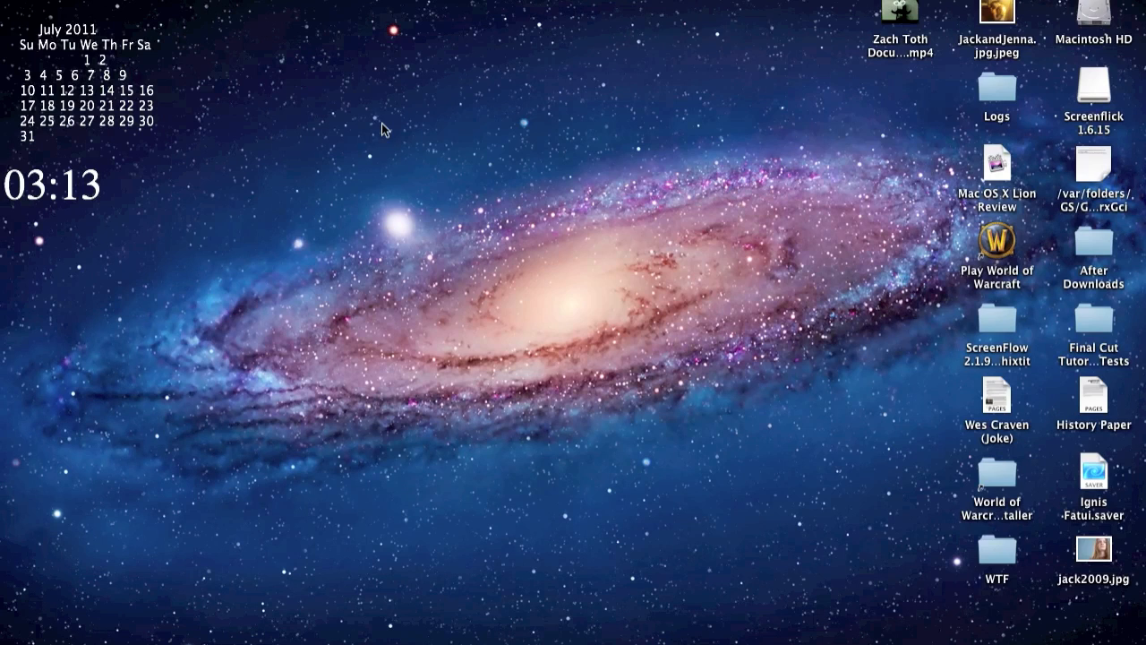
mouse_move(502, 201)
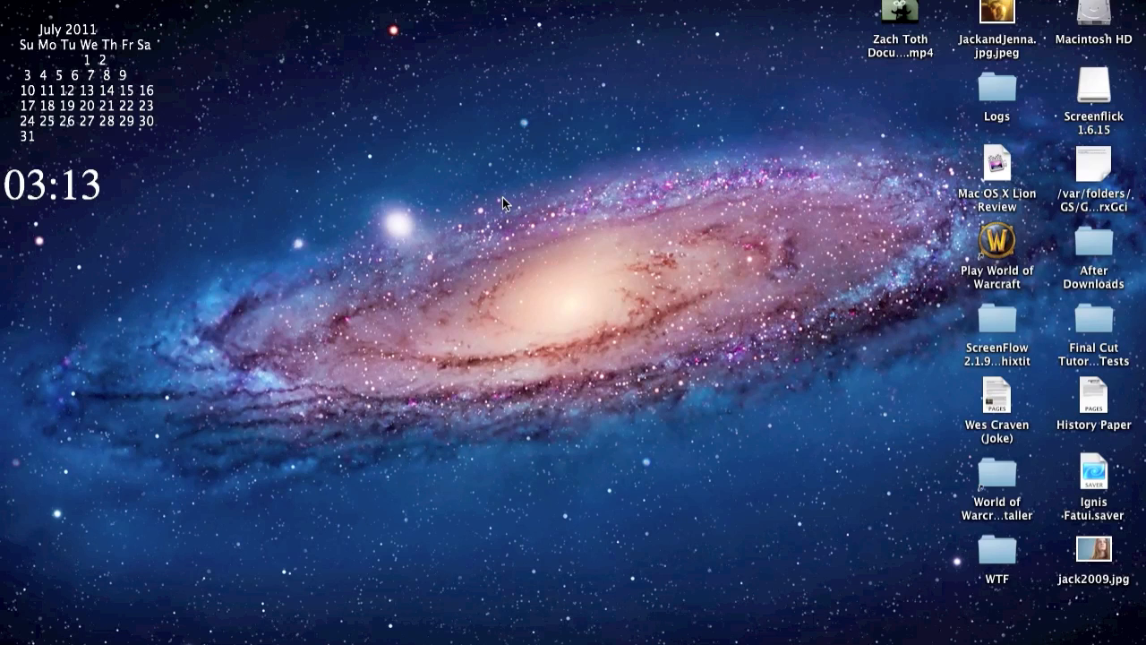
mouse_move(544, 416)
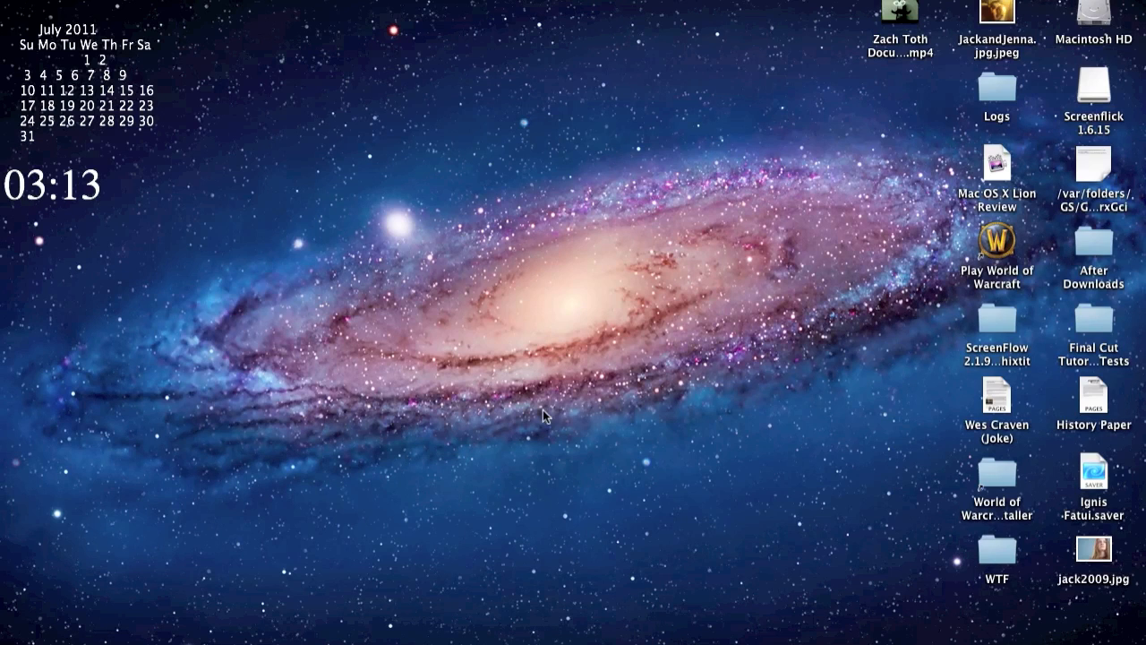
mouse_move(510, 532)
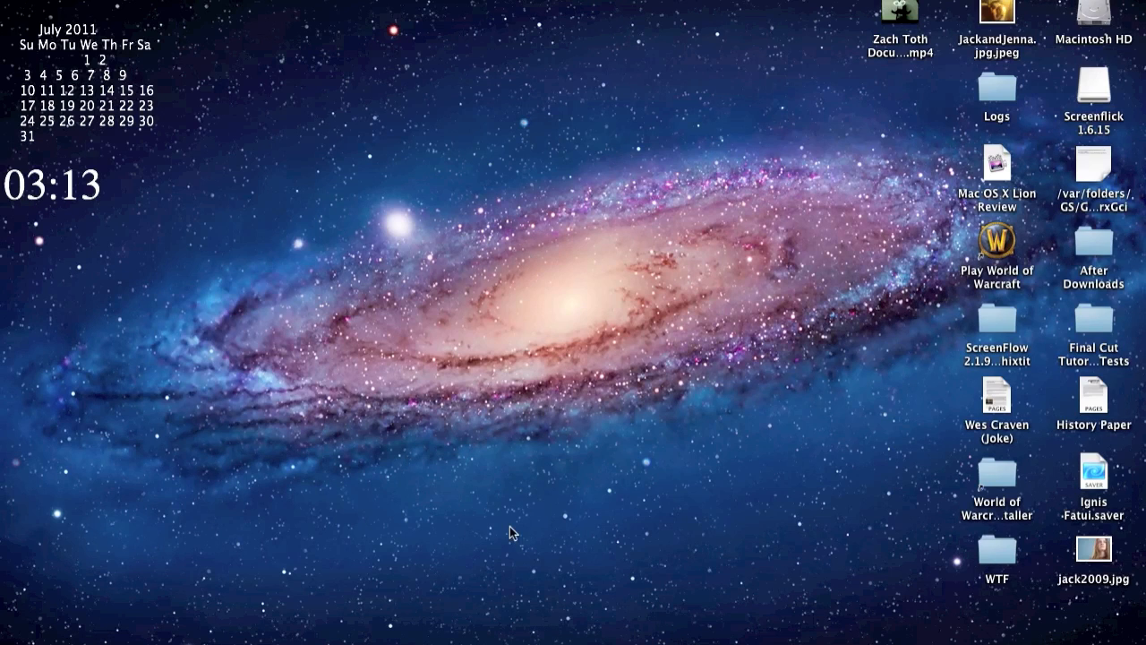
mouse_move(453, 561)
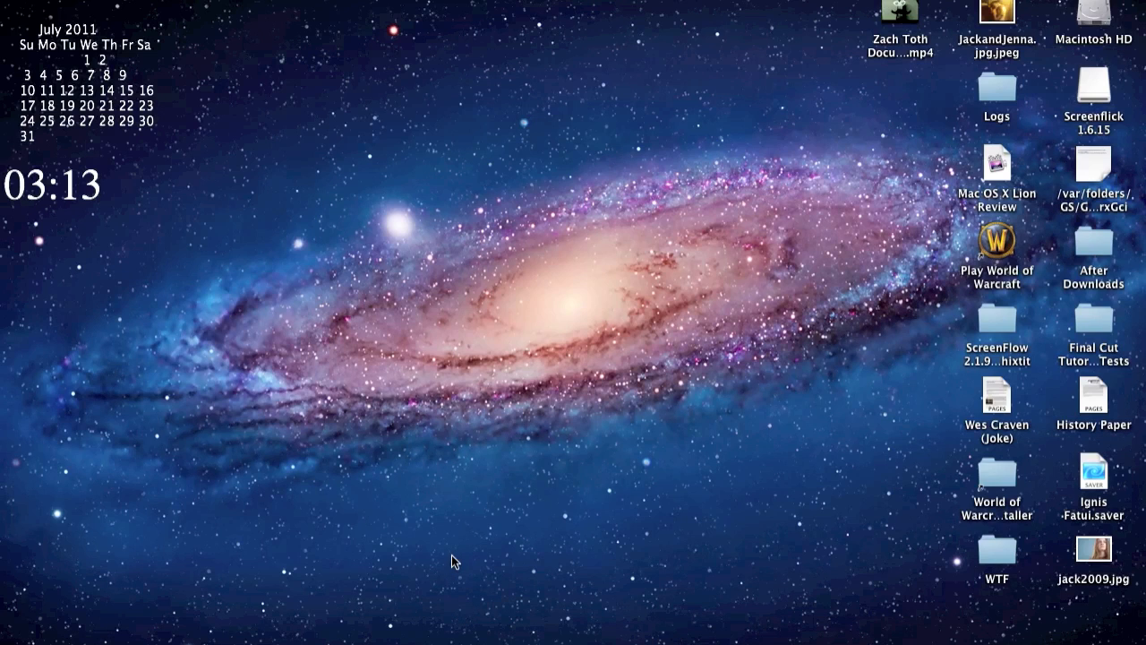
mouse_move(510, 516)
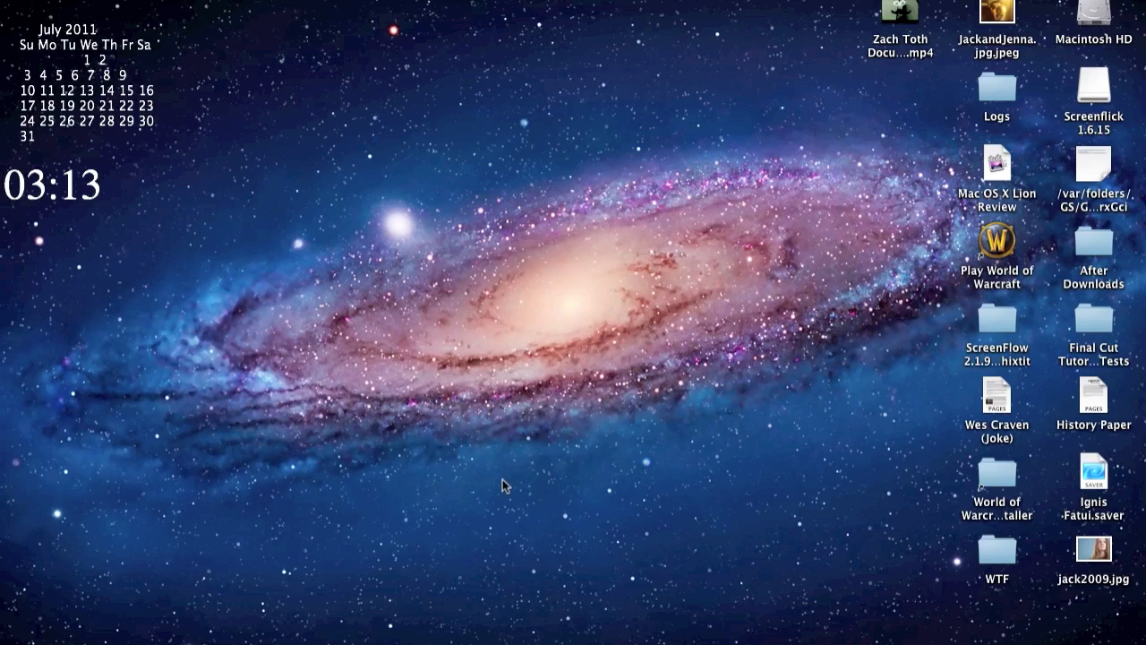
mouse_move(259, 552)
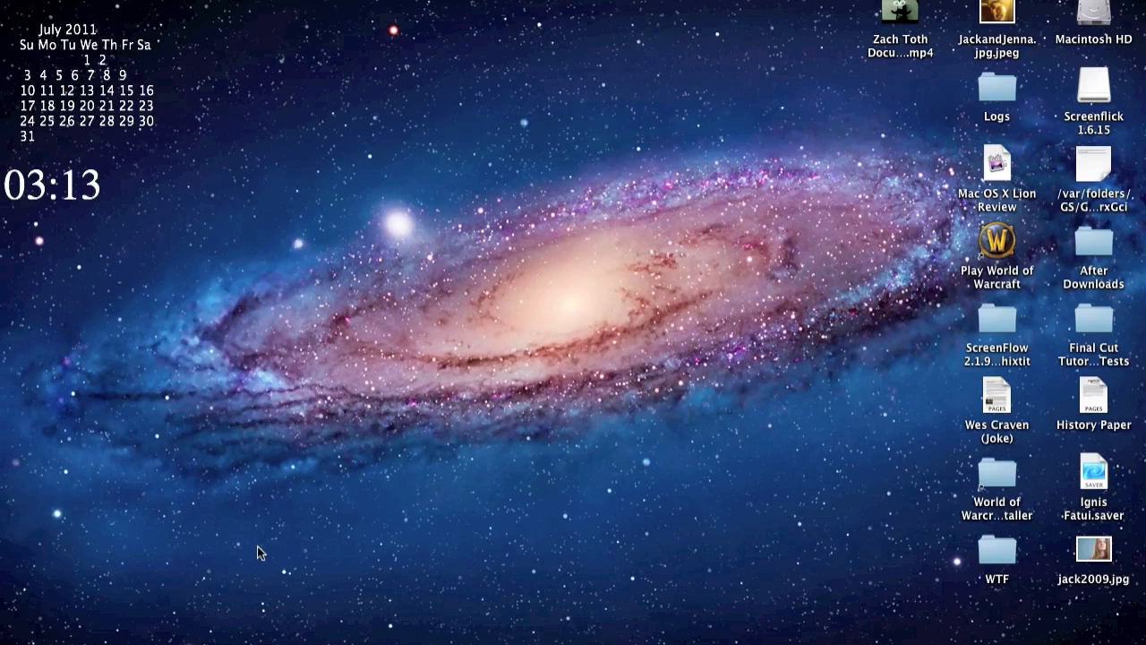
mouse_move(527, 540)
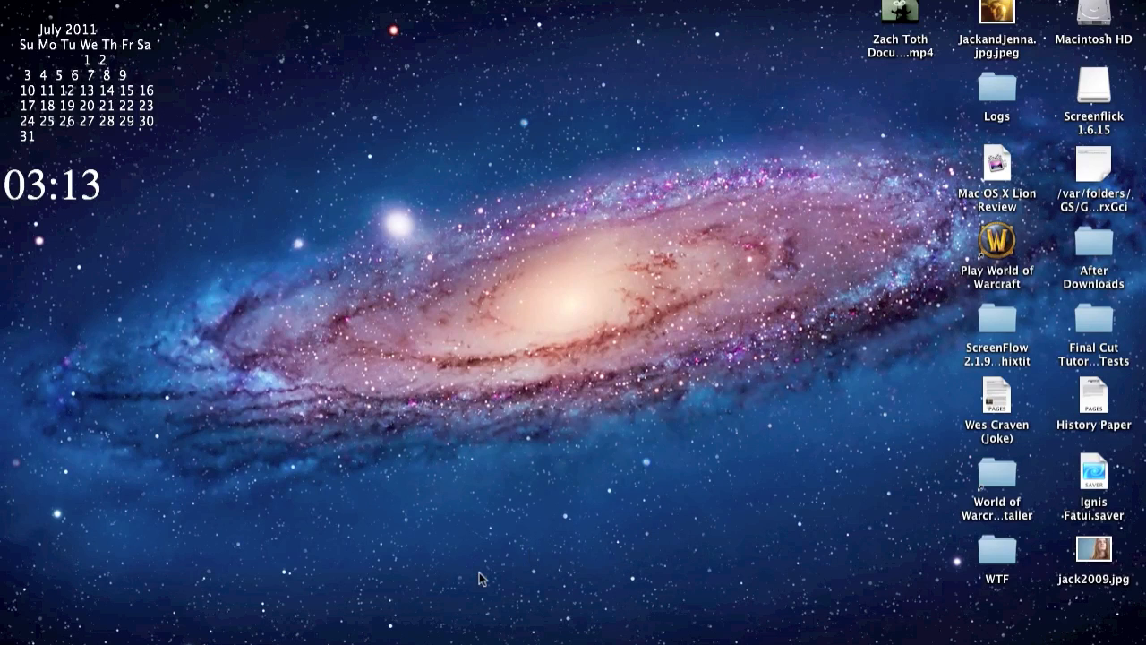
mouse_move(437, 573)
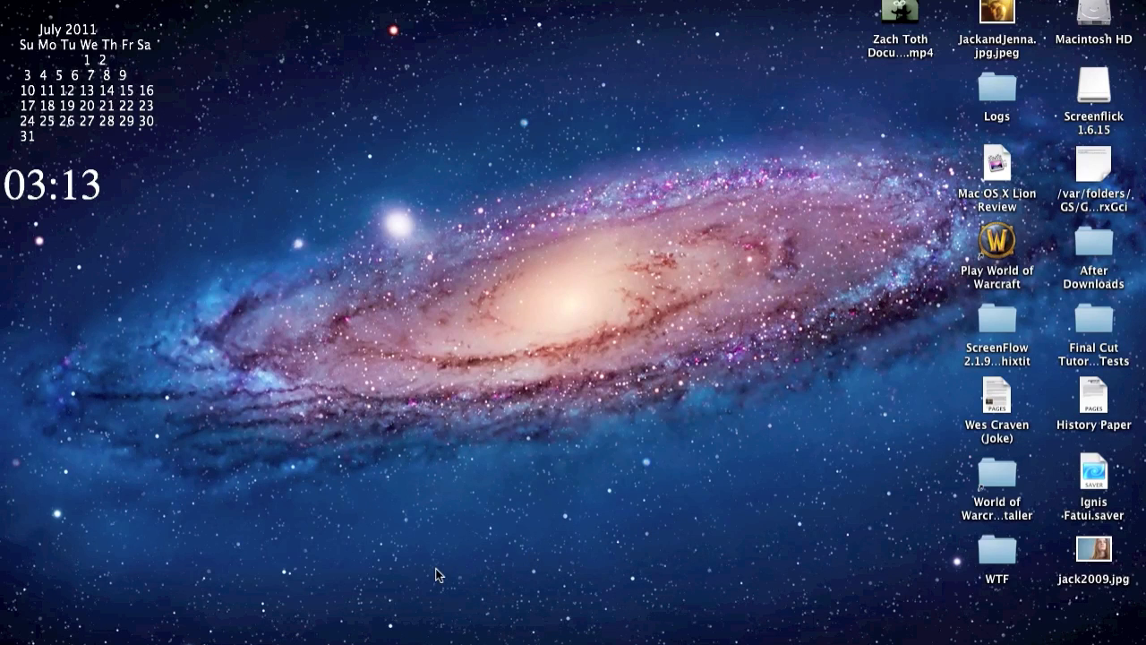
mouse_move(490, 555)
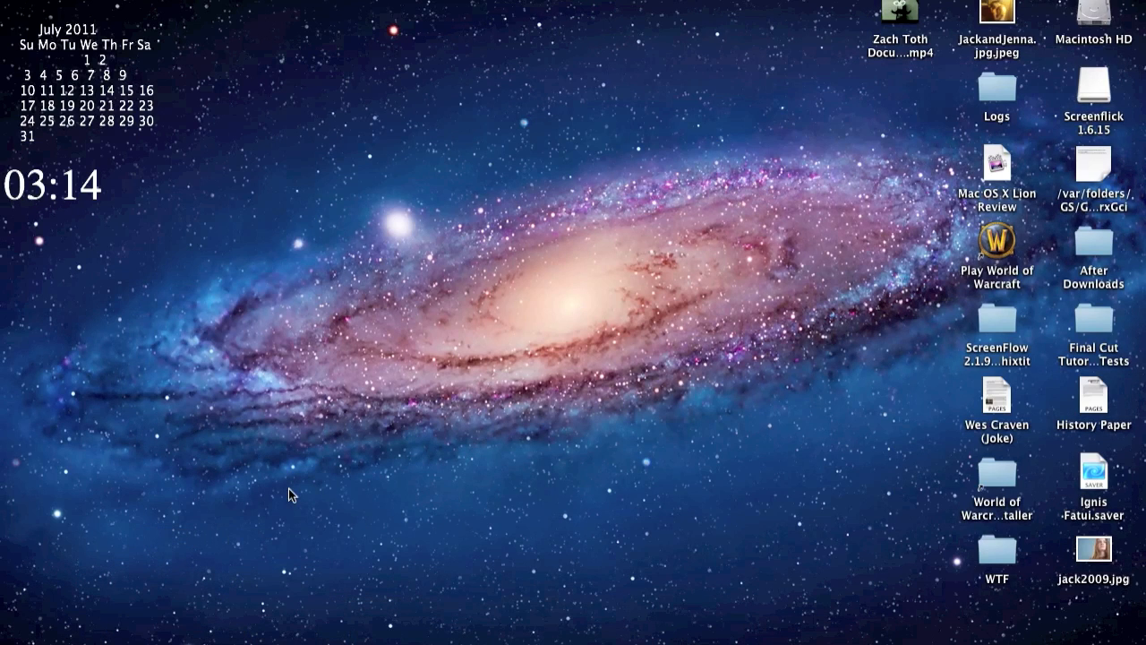
mouse_move(266, 494)
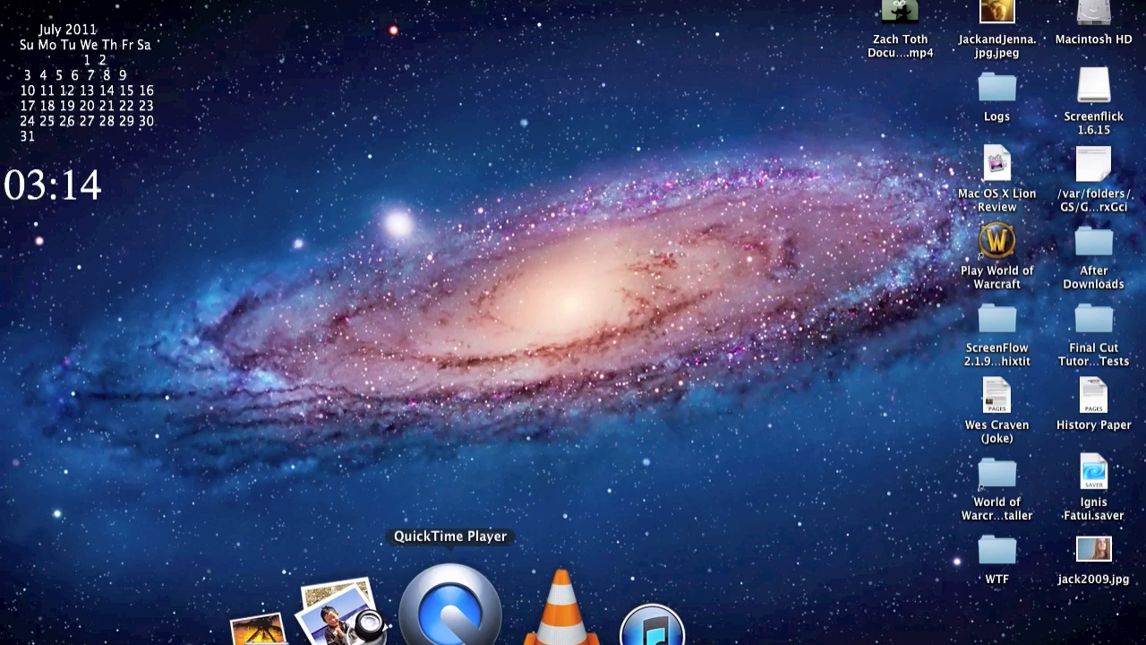
mouse_move(452, 544)
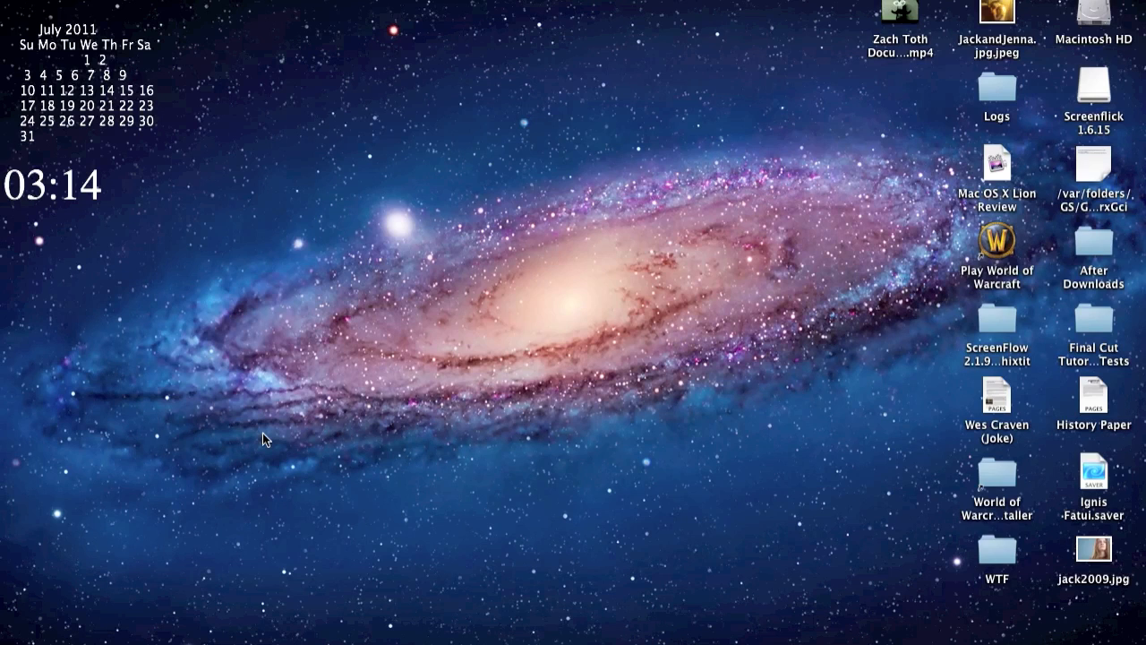
mouse_move(261, 339)
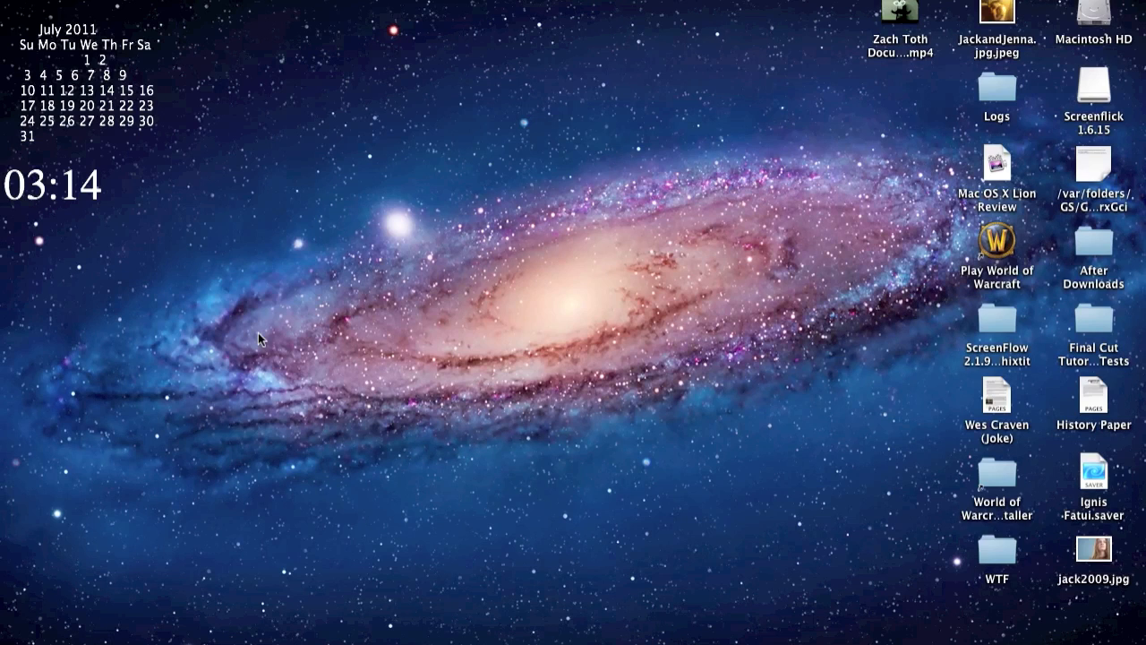
mouse_move(171, 322)
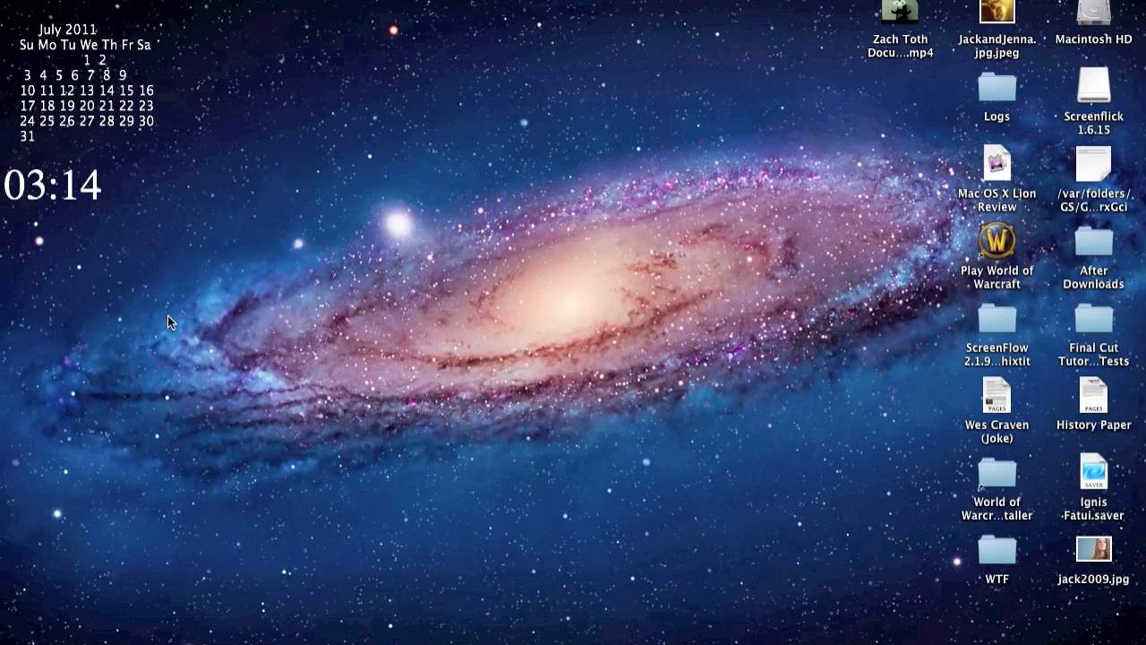